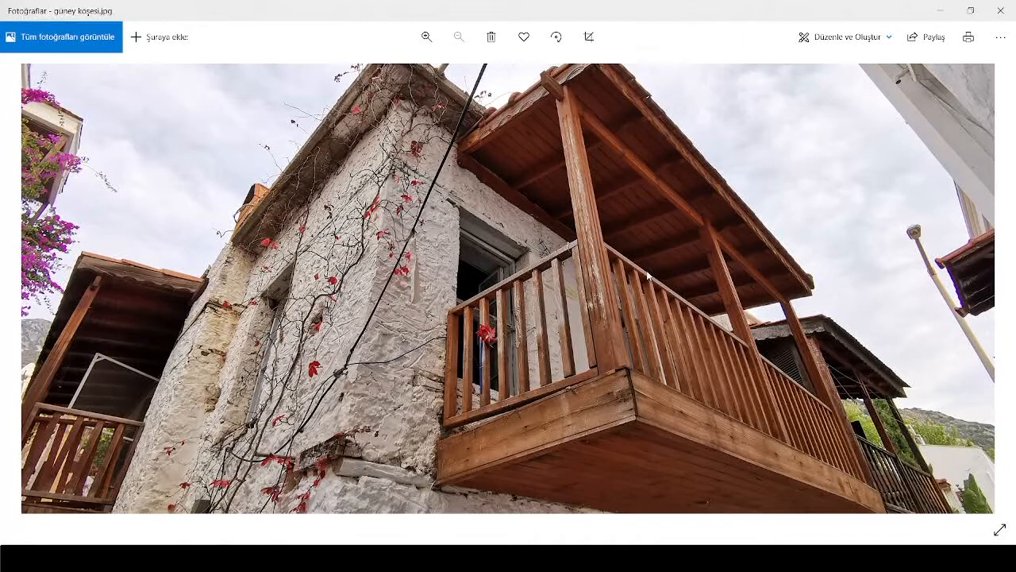
pyautogui.moveTo(625, 324)
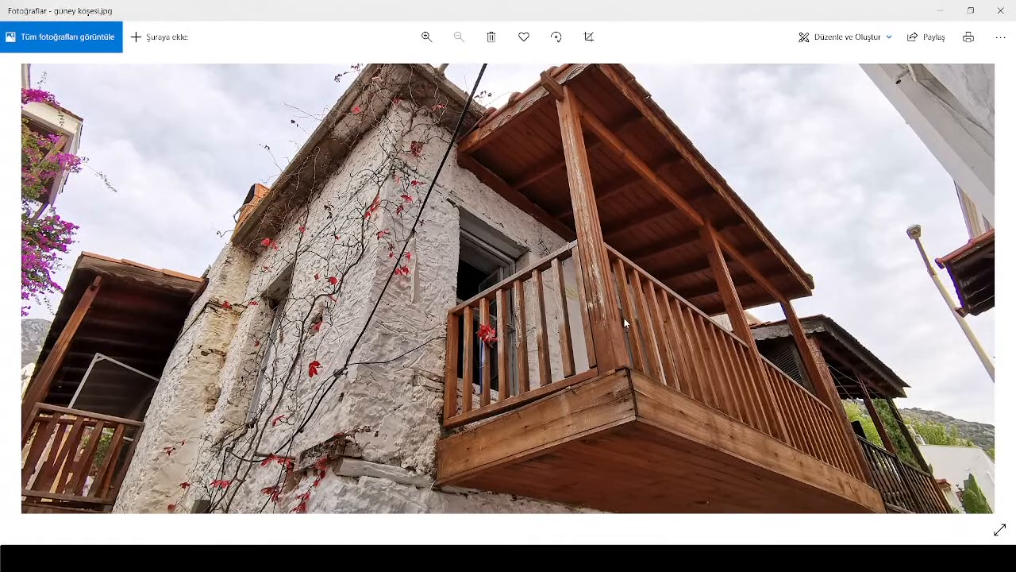
pyautogui.moveTo(478, 292)
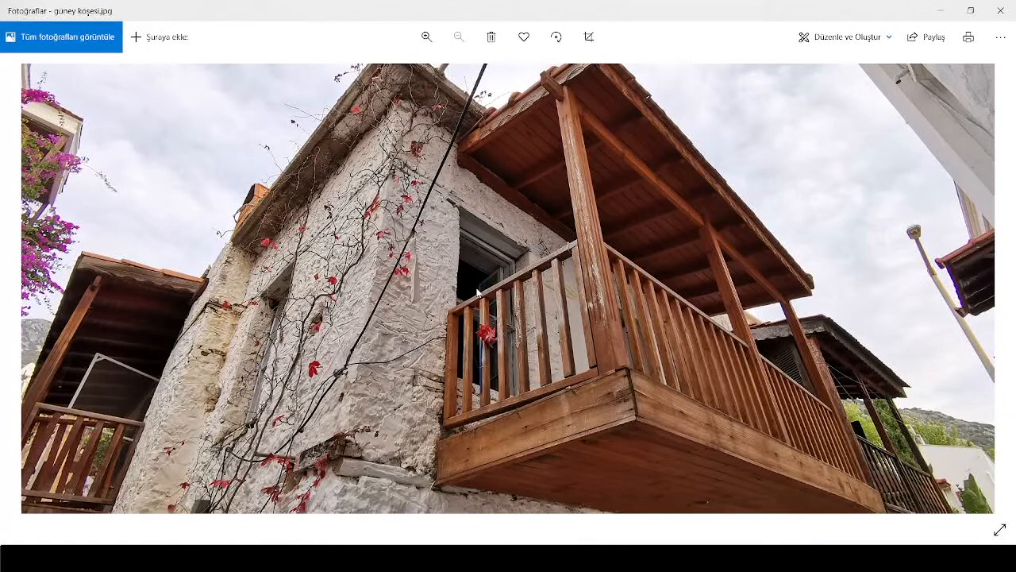
pyautogui.moveTo(489, 297)
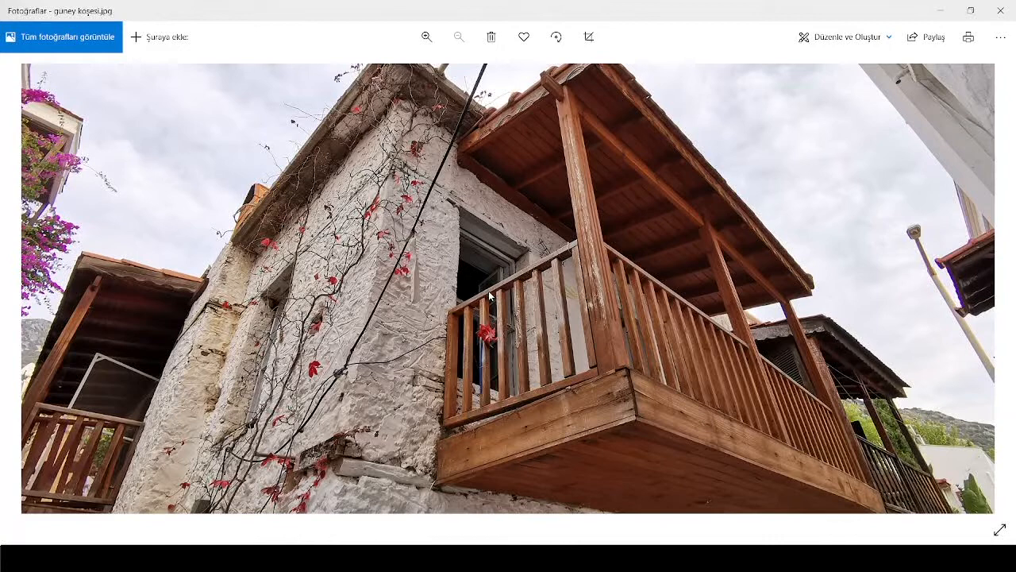
pyautogui.moveTo(540, 355)
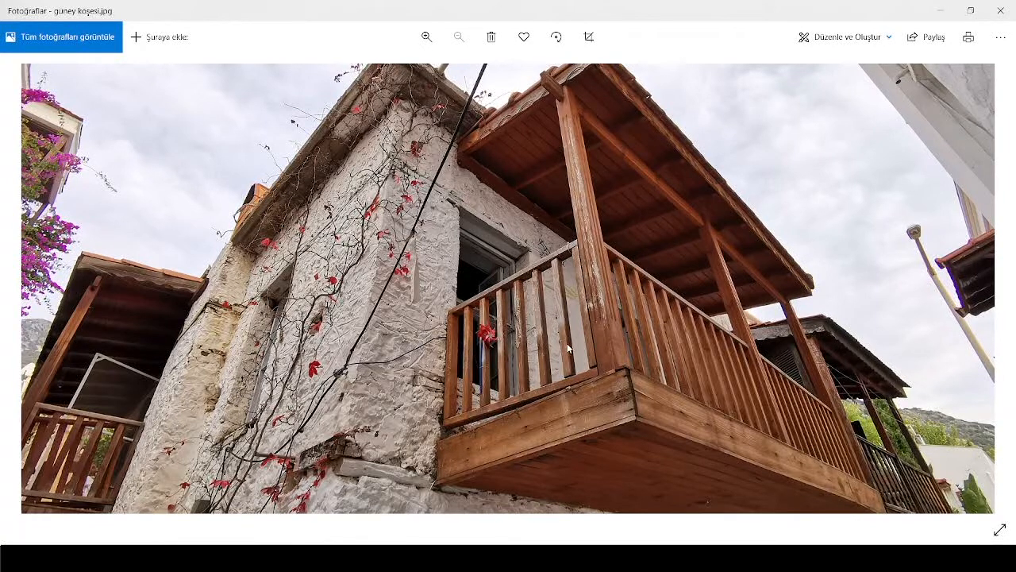
pyautogui.moveTo(423, 403)
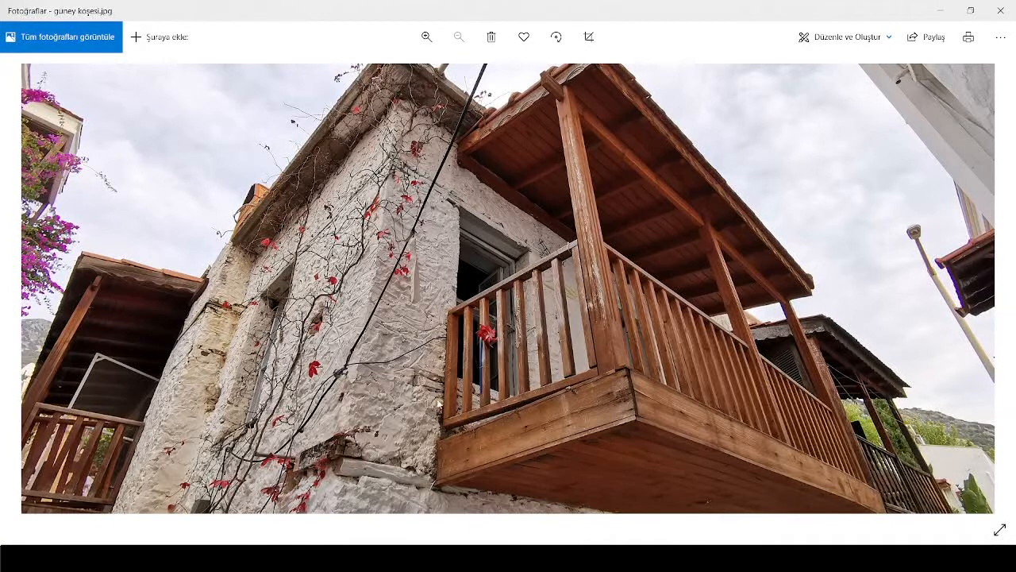
pyautogui.moveTo(459, 327)
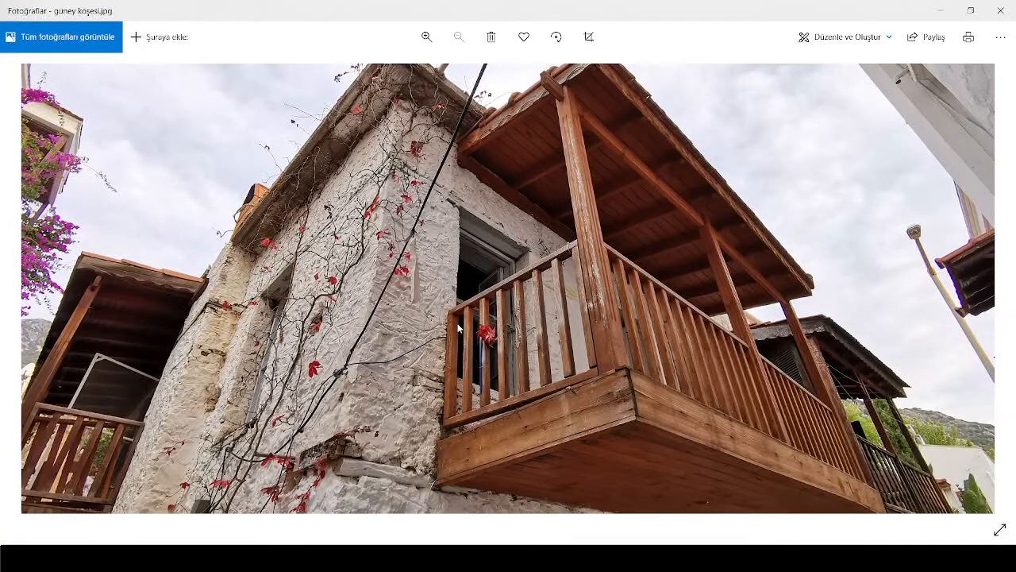
pyautogui.moveTo(459, 436)
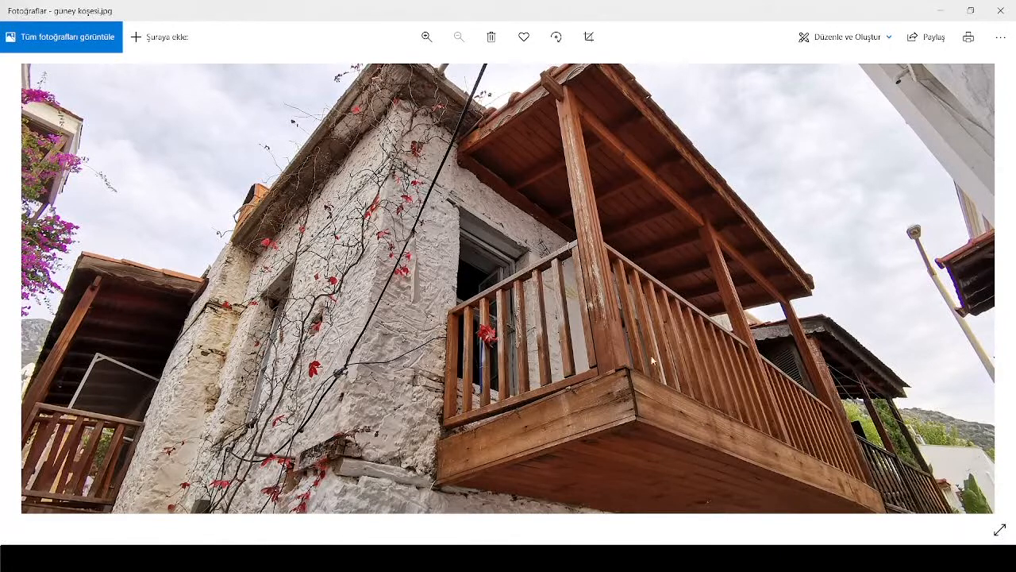
pyautogui.moveTo(464, 288)
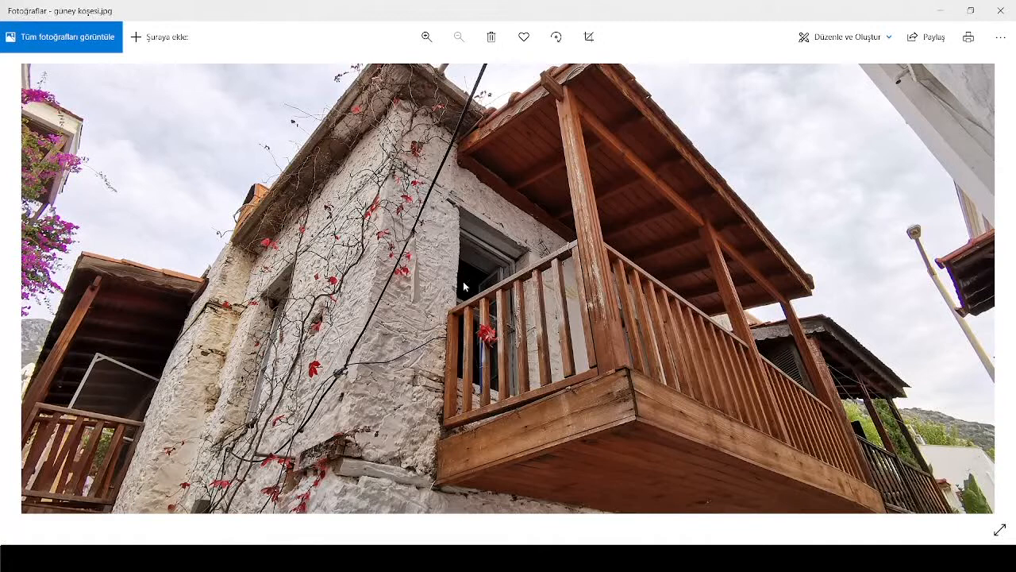
pyautogui.moveTo(508, 394)
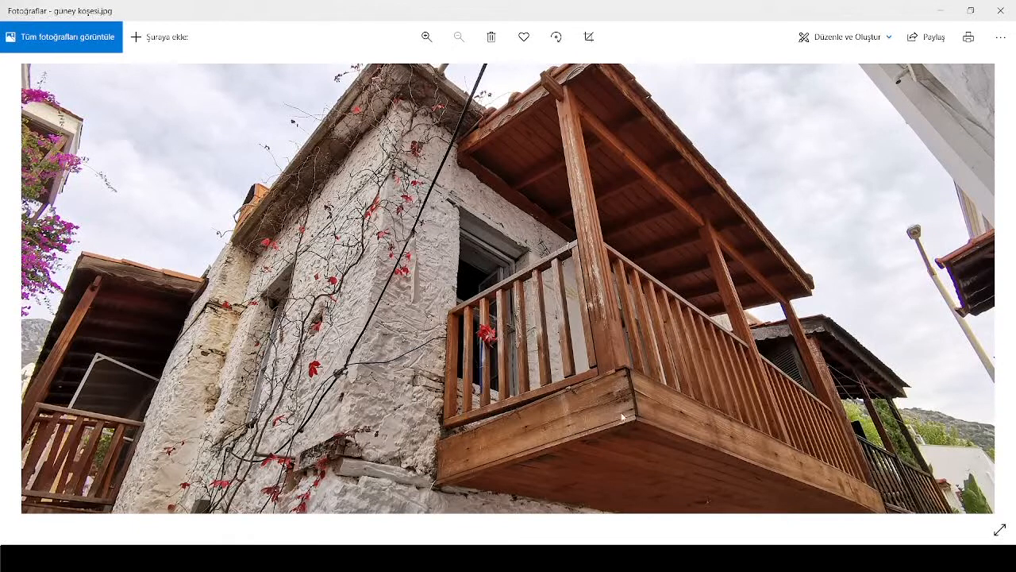
pyautogui.moveTo(622, 398)
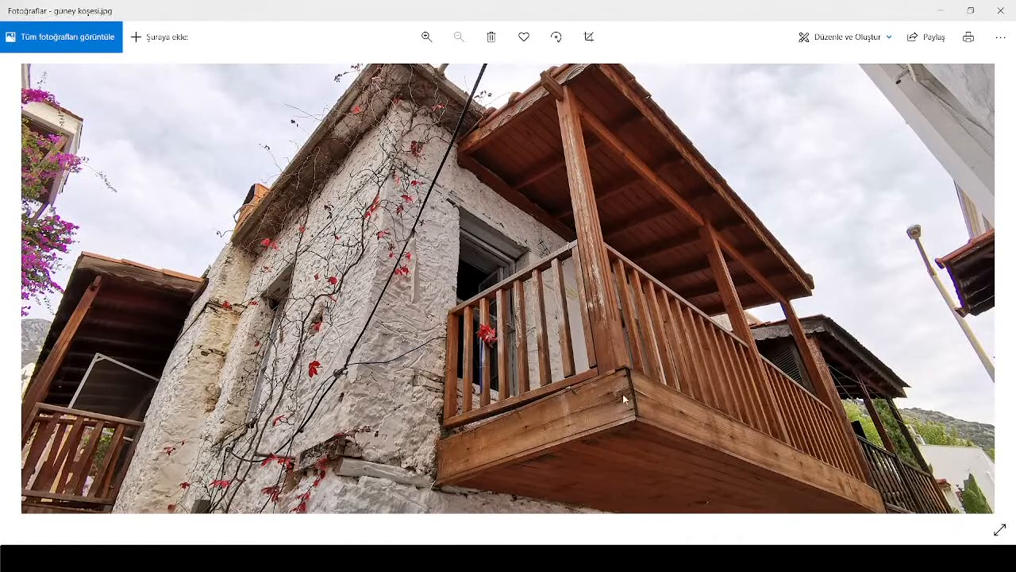
pyautogui.moveTo(612, 333)
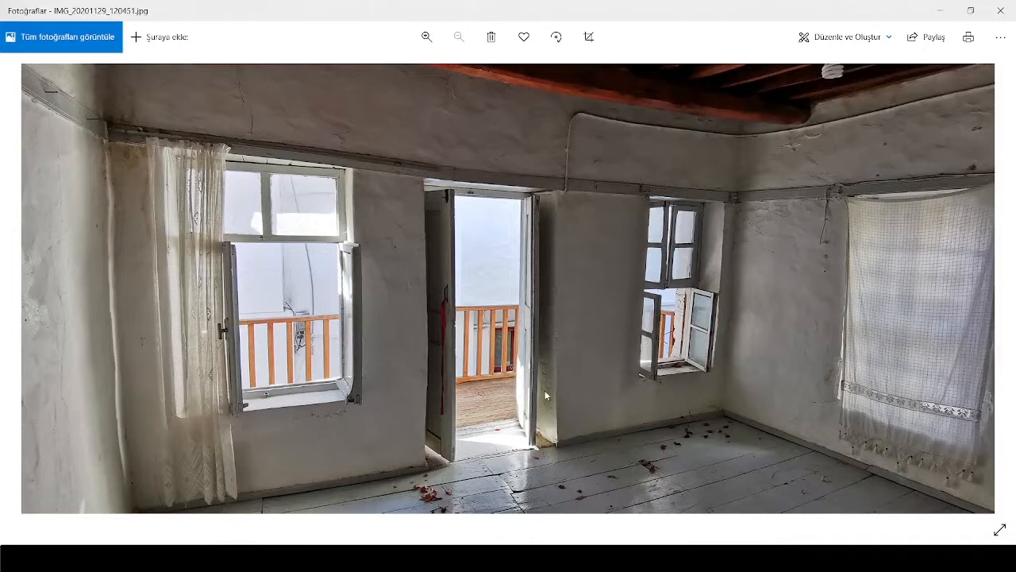
pyautogui.moveTo(721, 287)
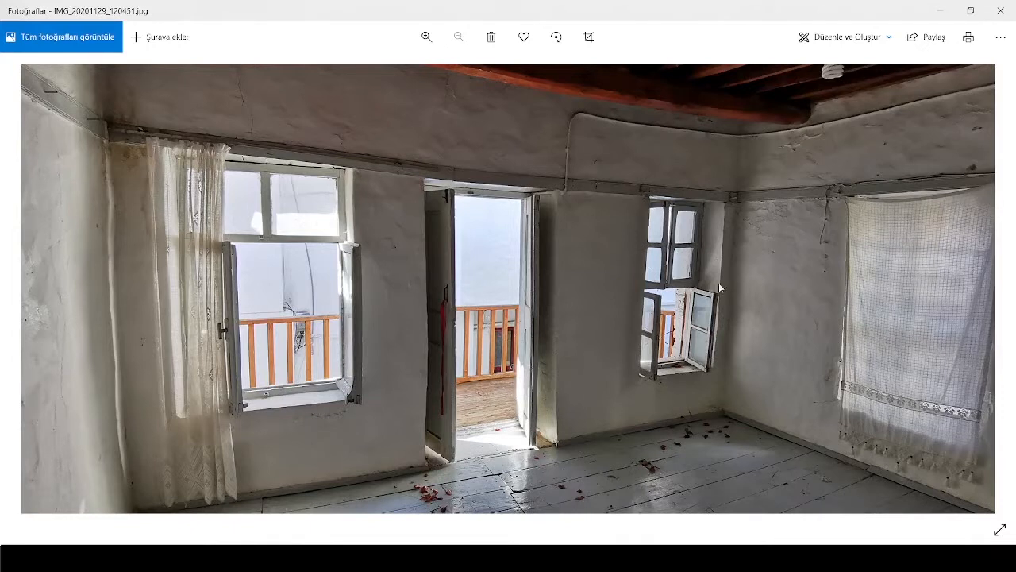
pyautogui.moveTo(616, 178)
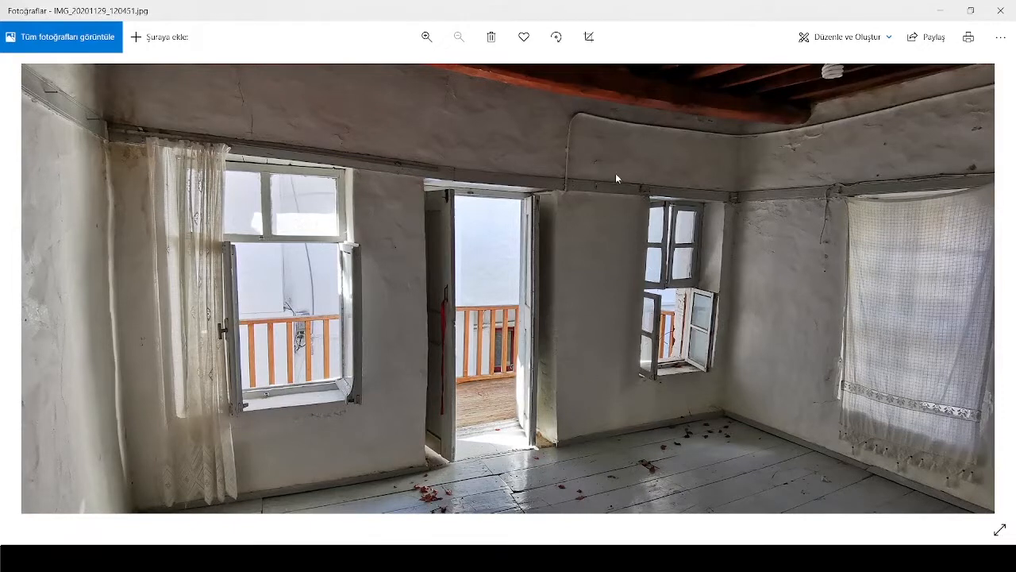
pyautogui.moveTo(572, 212)
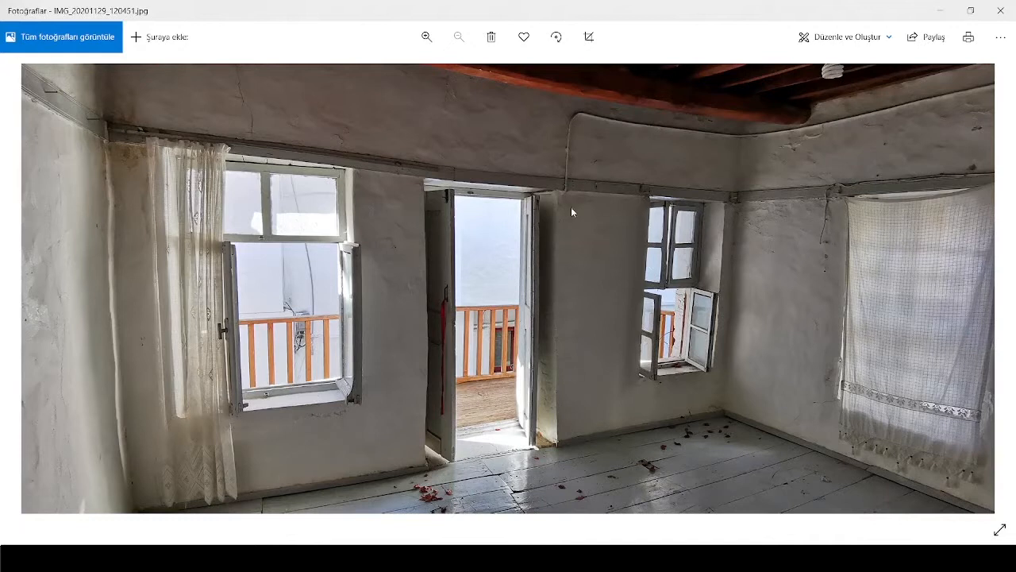
pyautogui.moveTo(622, 421)
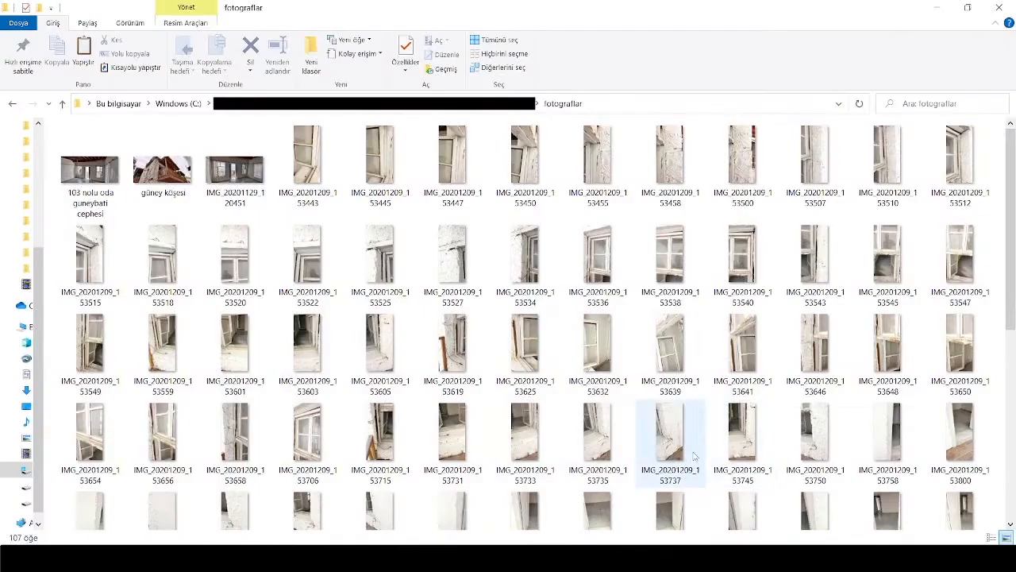
pyautogui.moveTo(671, 441)
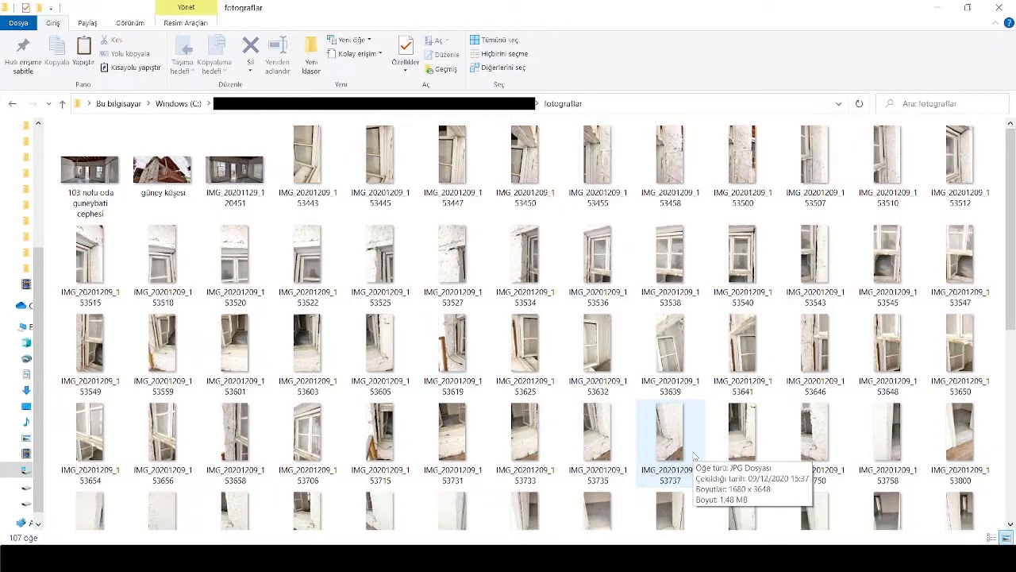
# Browse a few facade photos in the thumbnail grid before switching to 3DF Zephyr.
pyautogui.click(308, 159)
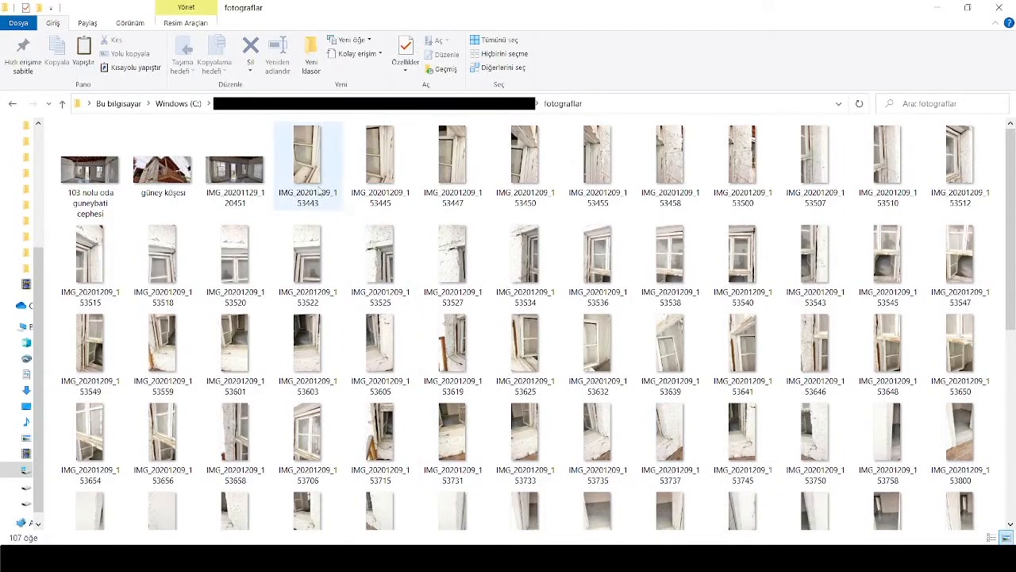
pyautogui.moveTo(524, 349)
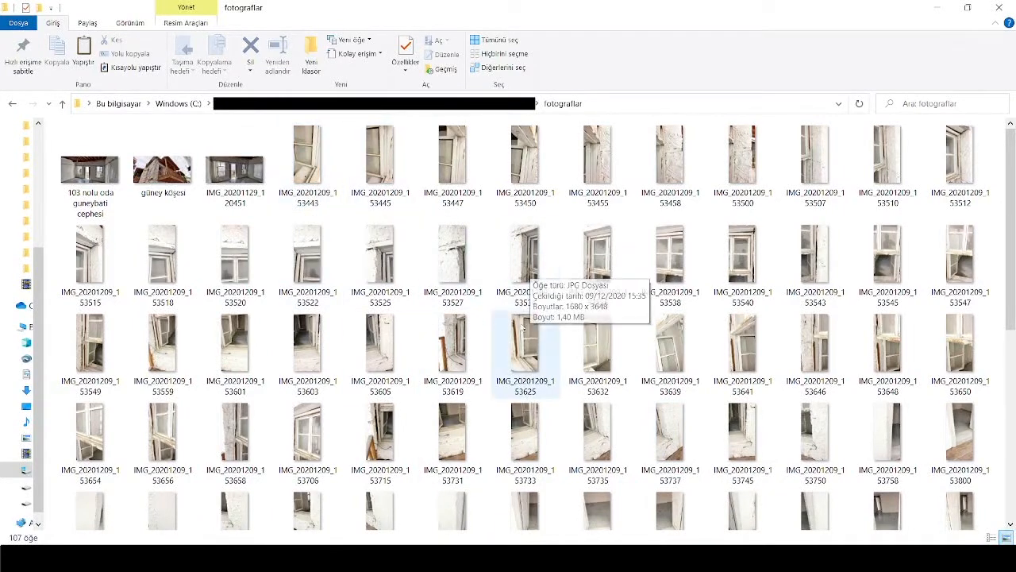
pyautogui.click(309, 158)
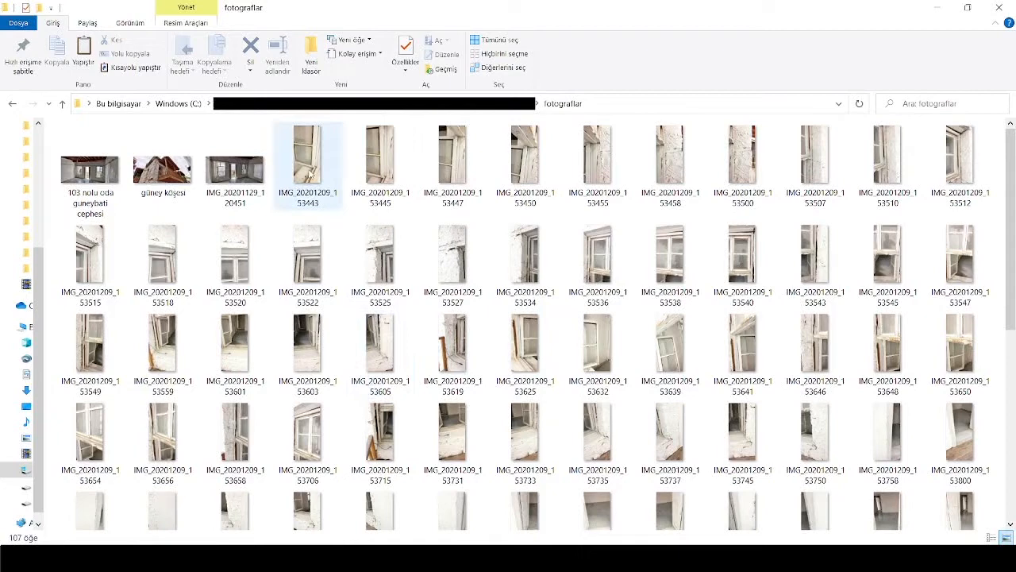
pyautogui.click(380, 155)
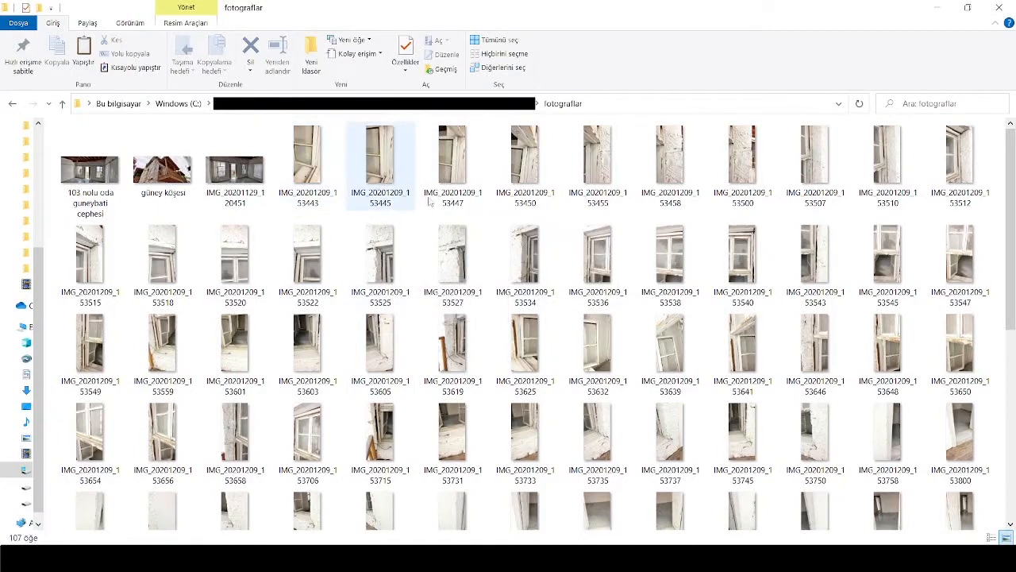
pyautogui.click(380, 439)
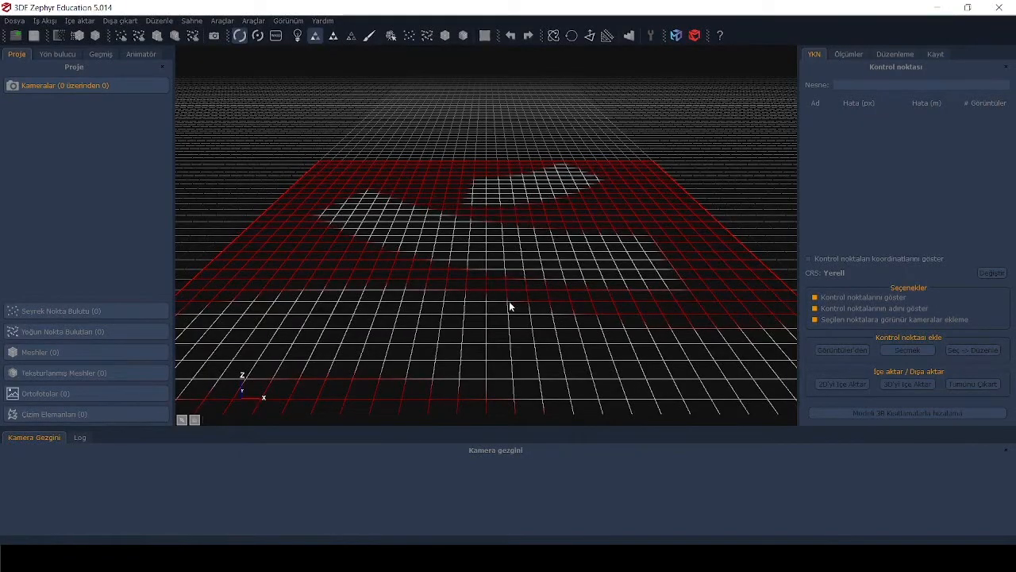
pyautogui.moveTo(44, 21)
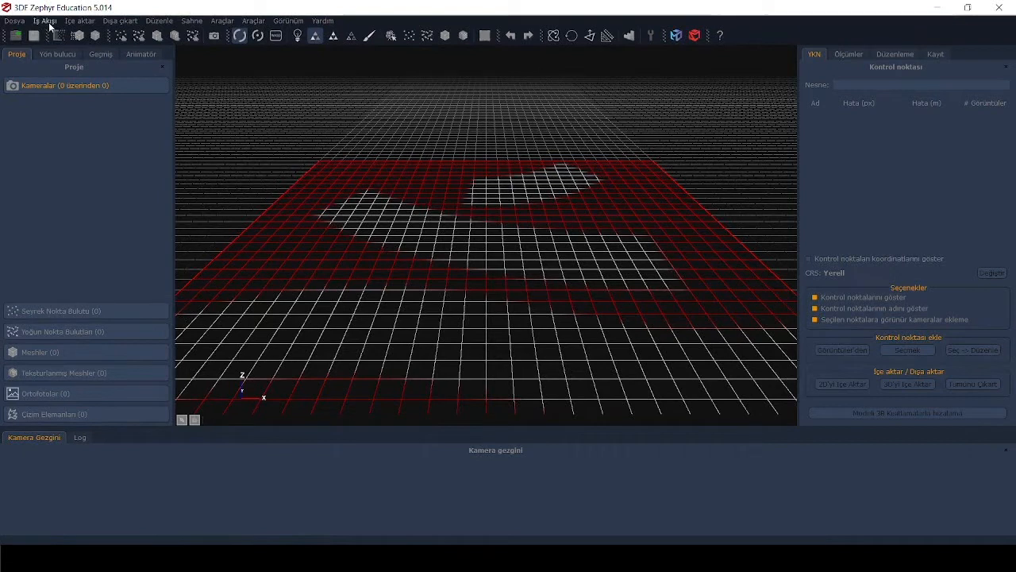
# Show the Workflow menu commands over the empty scene.
pyautogui.click(44, 21)
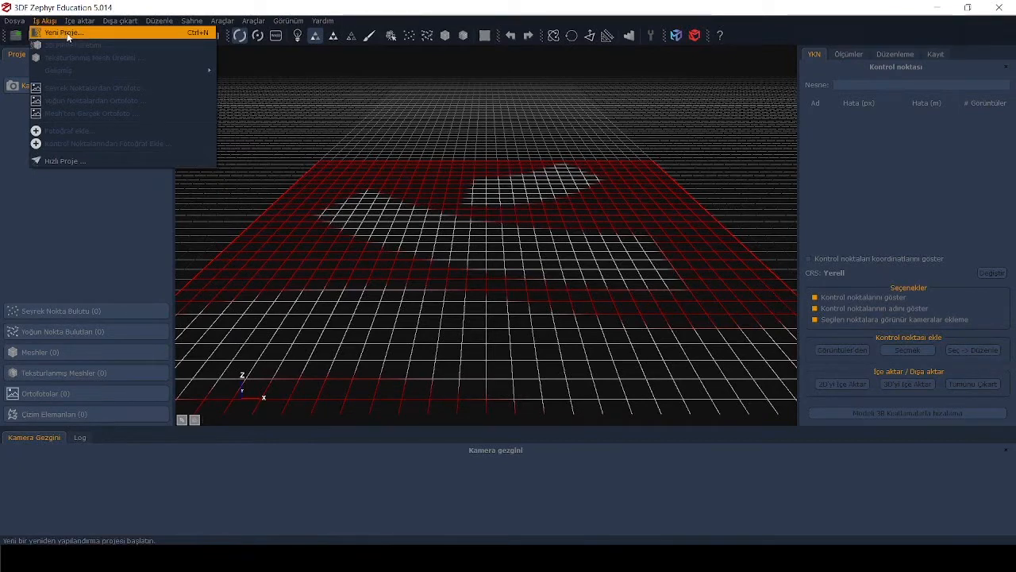
# Start a New Project and enable 3D model computation on the wizard's first page.
pyautogui.click(64, 32)
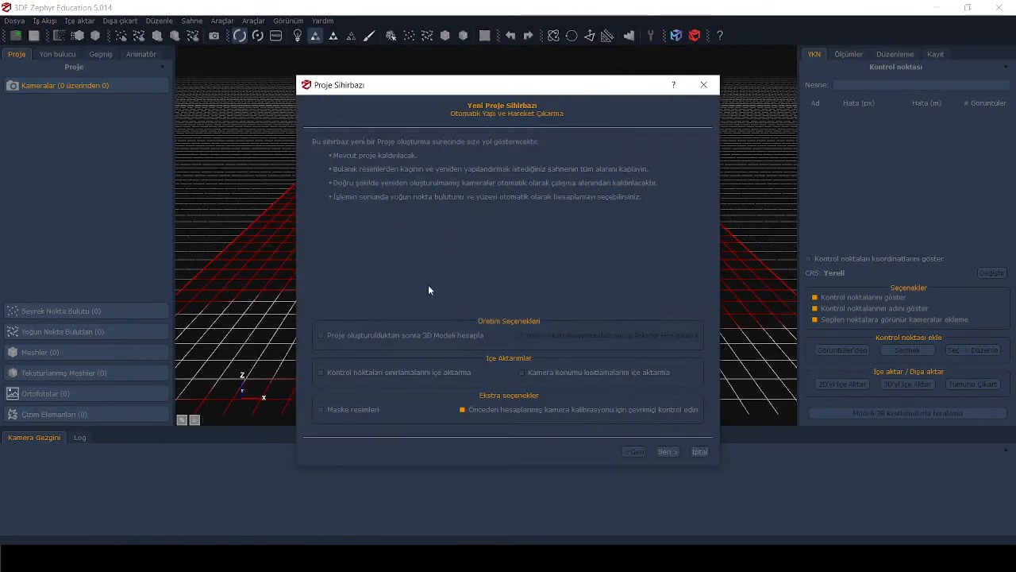
pyautogui.click(321, 372)
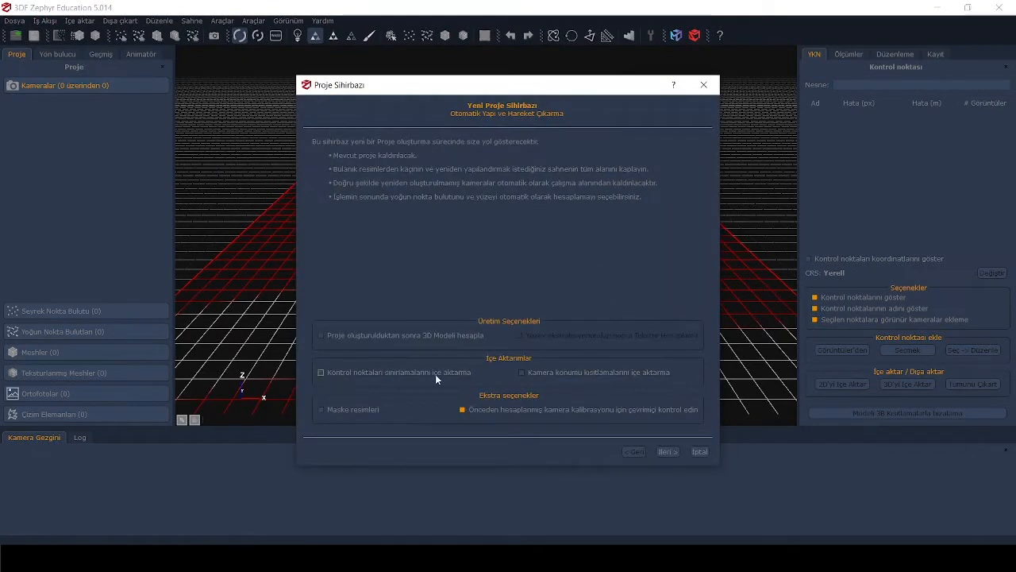
pyautogui.moveTo(648, 346)
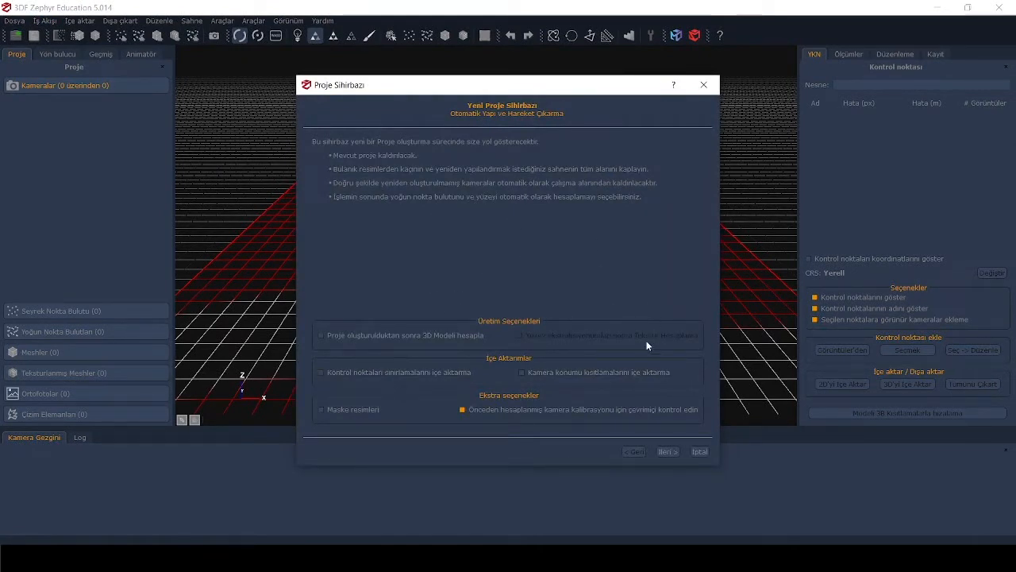
pyautogui.moveTo(516, 317)
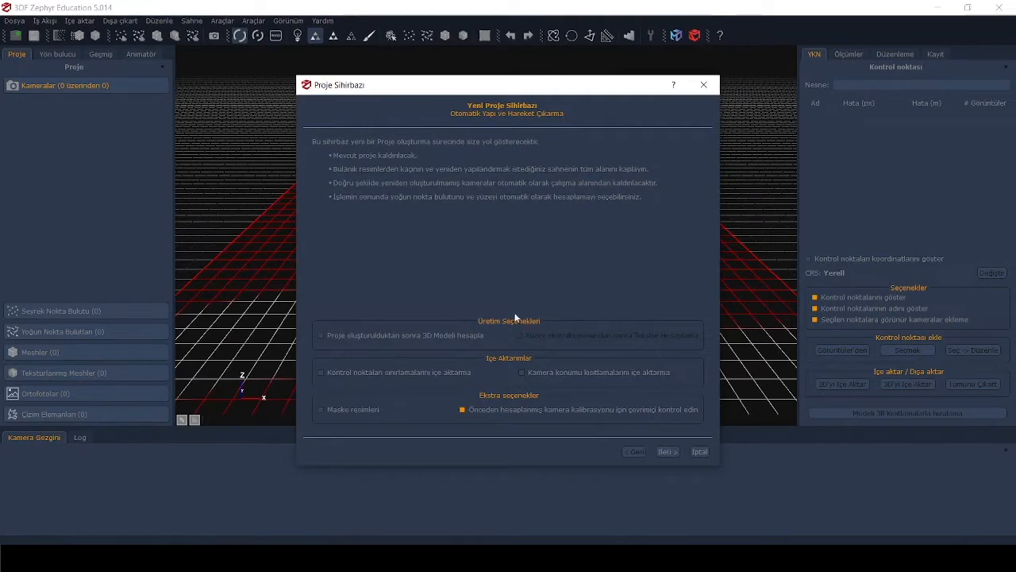
pyautogui.moveTo(565, 416)
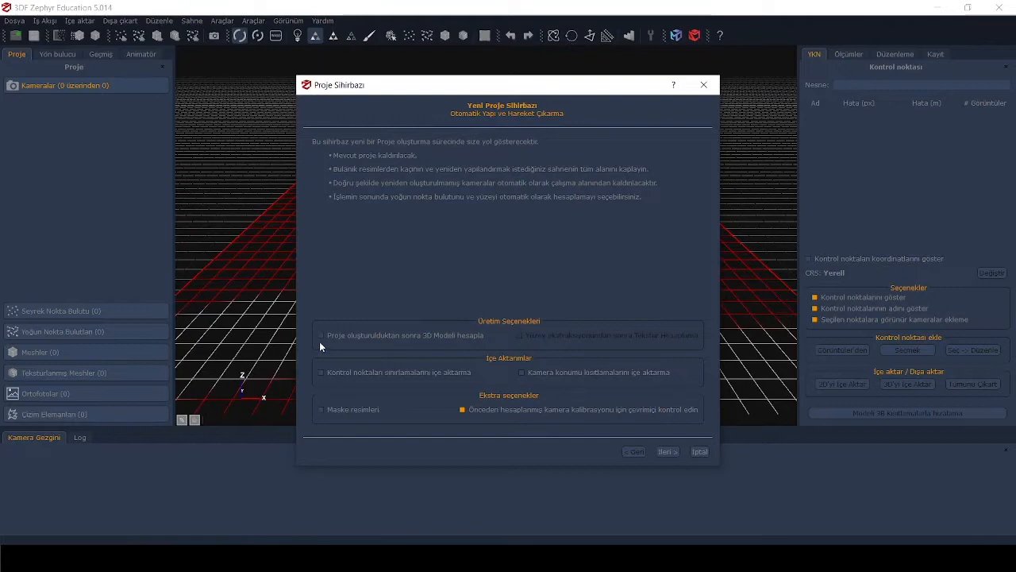
pyautogui.click(321, 335)
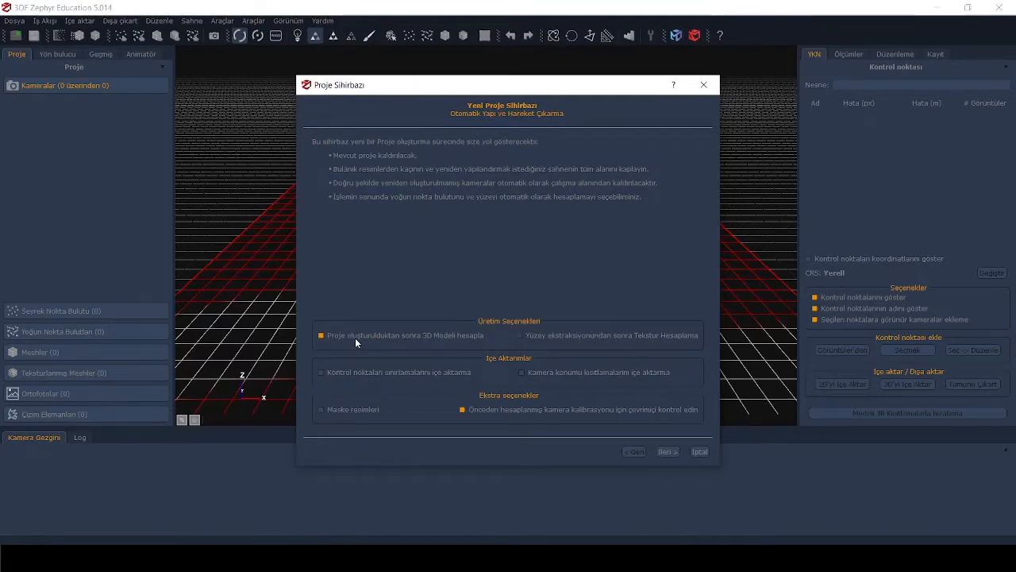
pyautogui.moveTo(436, 350)
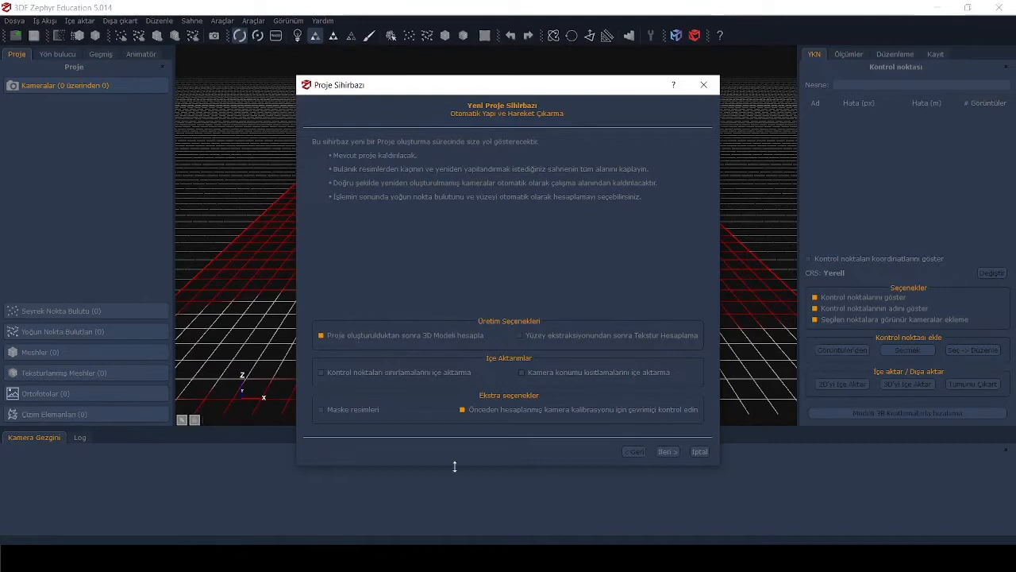
pyautogui.moveTo(467, 426)
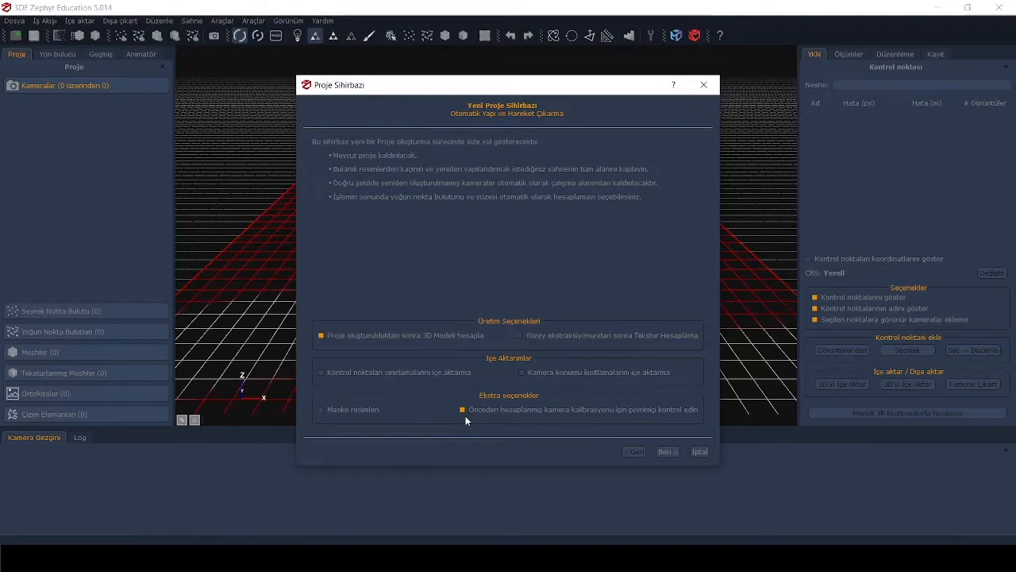
pyautogui.moveTo(476, 419)
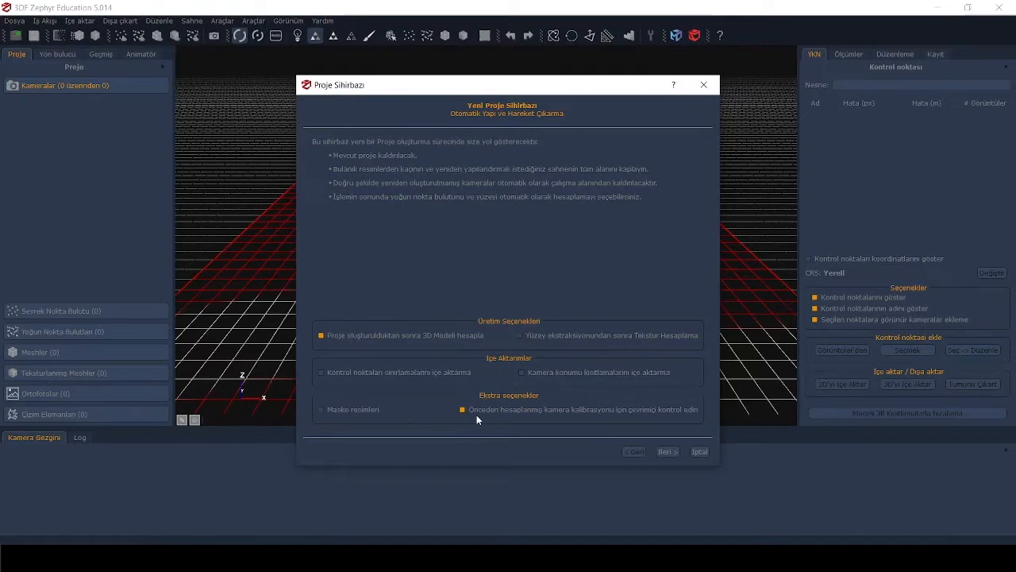
pyautogui.moveTo(667, 451)
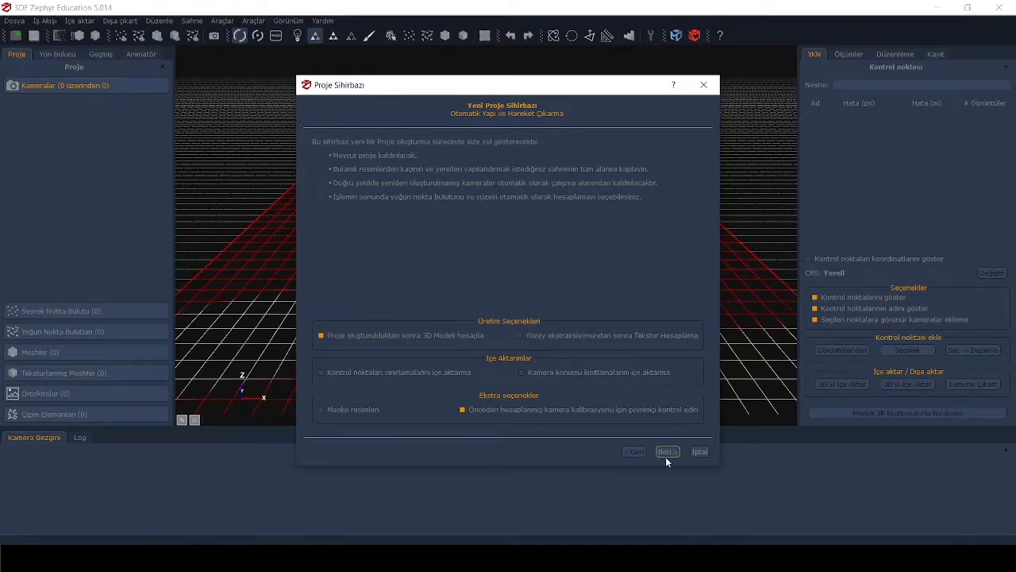
# Load all facade photographs into the project and run their camera calibration.
pyautogui.click(667, 451)
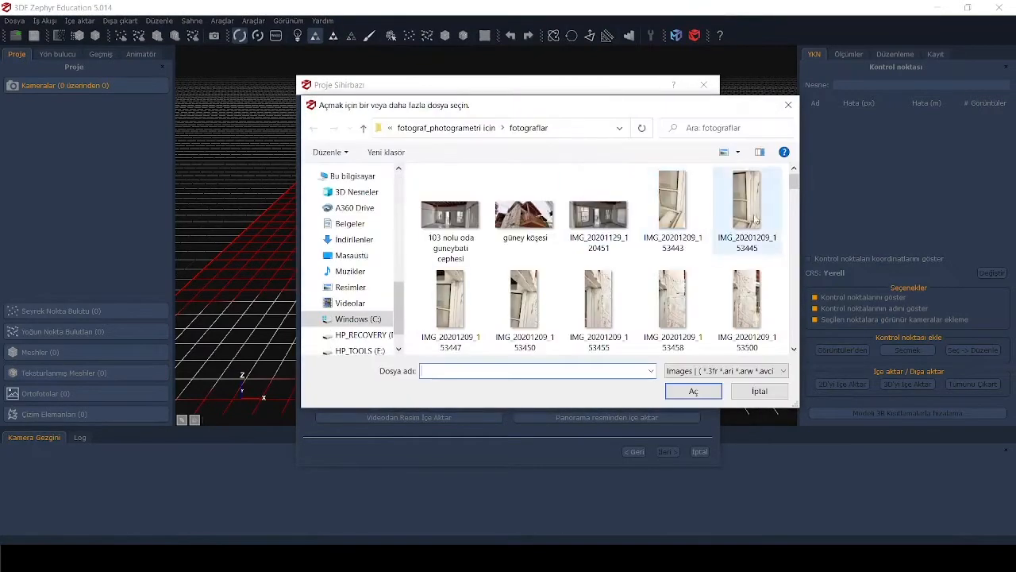
pyautogui.scroll(-3)
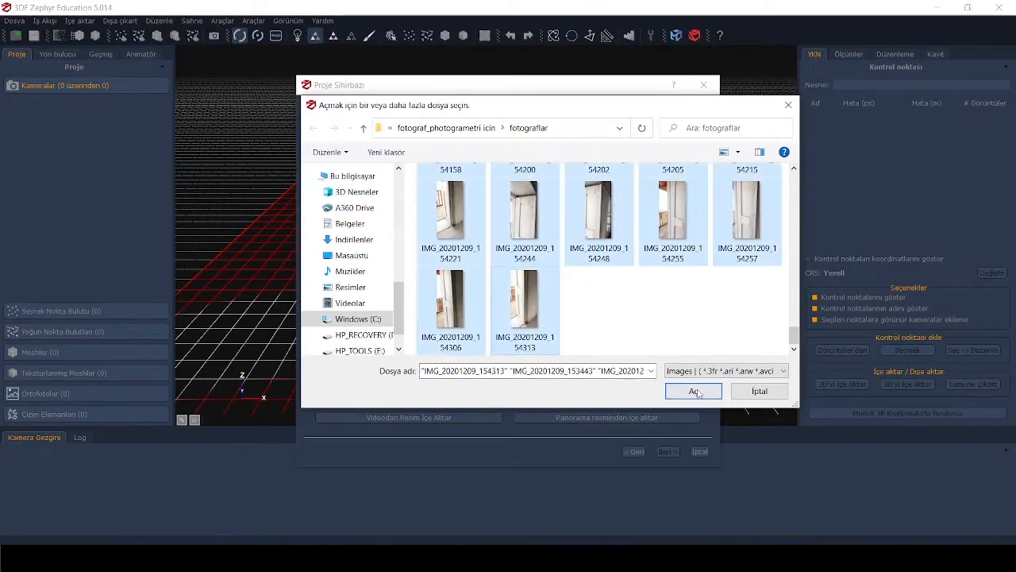
pyautogui.click(693, 391)
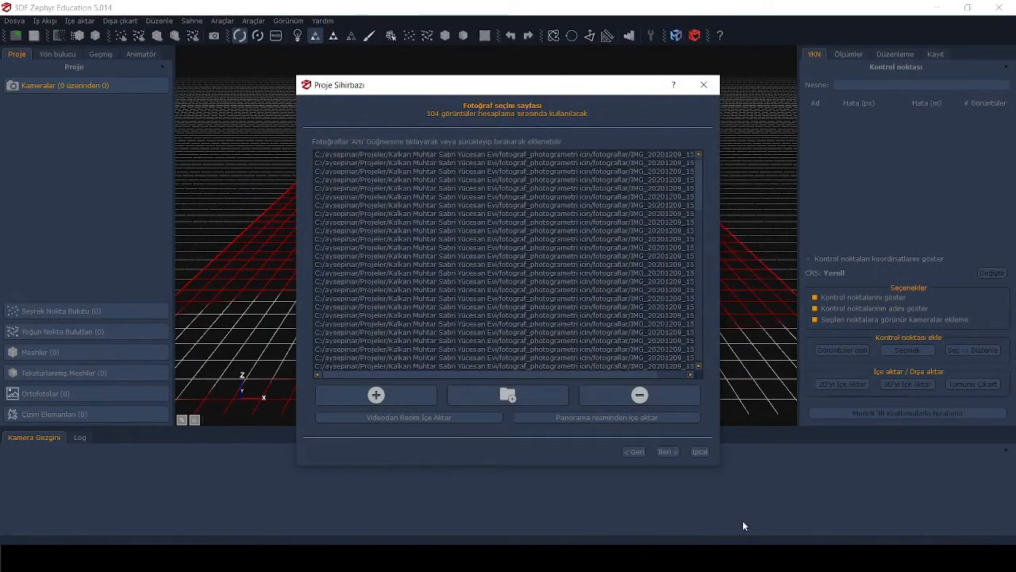
pyautogui.click(665, 451)
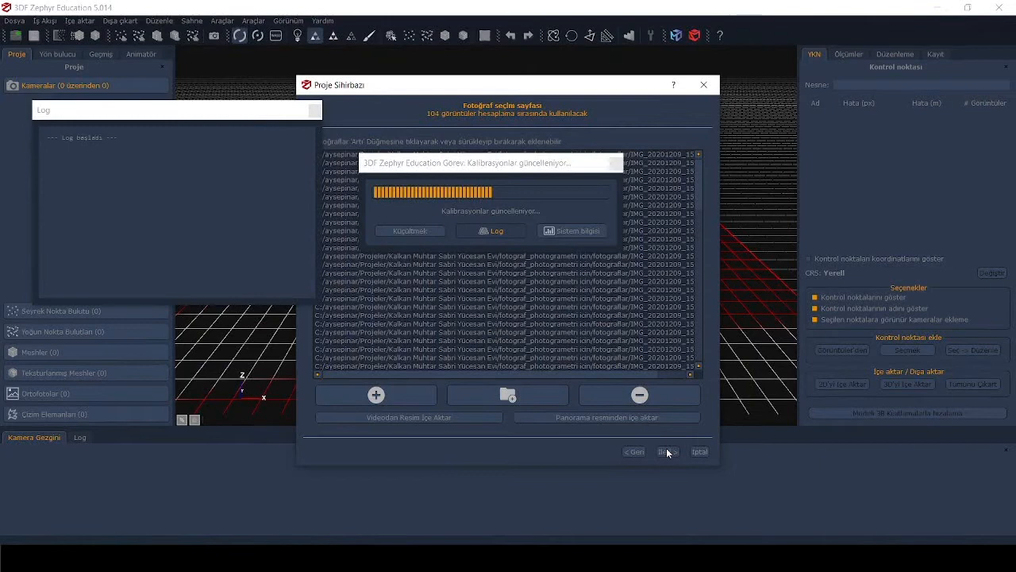
pyautogui.click(667, 451)
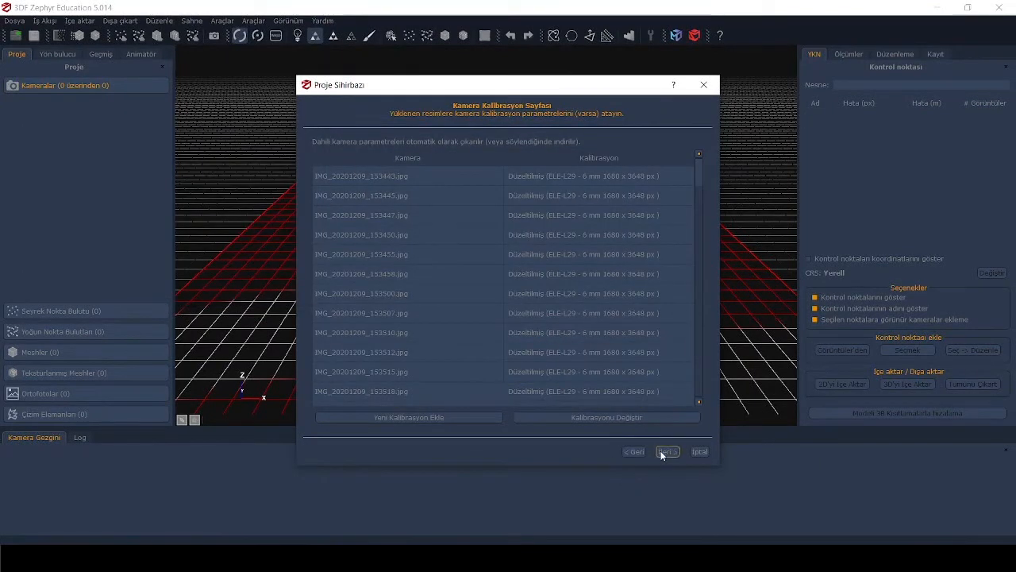
# Accept the calibrations and choose a category and preset for camera orientation.
pyautogui.click(667, 451)
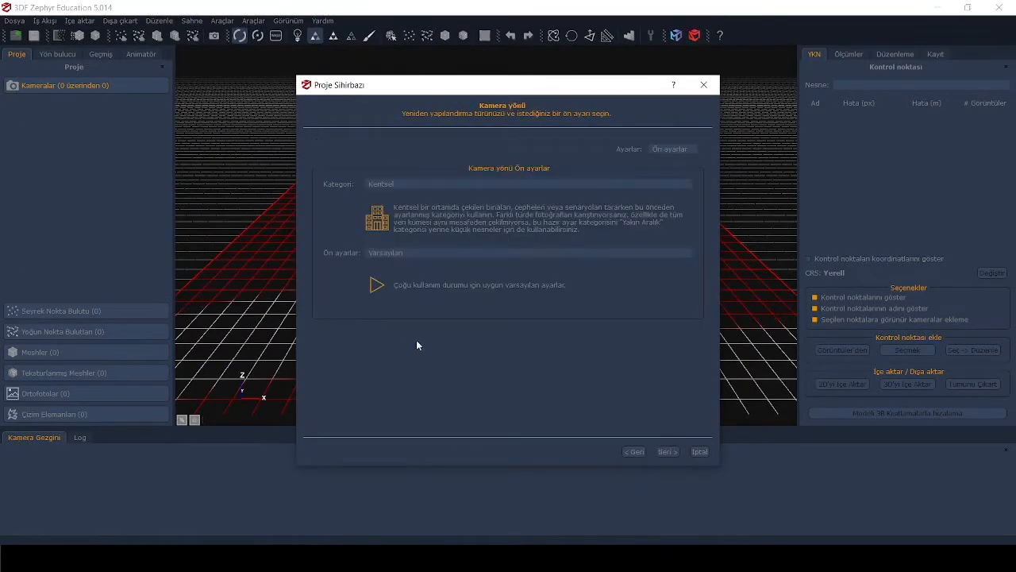
pyautogui.moveTo(522, 376)
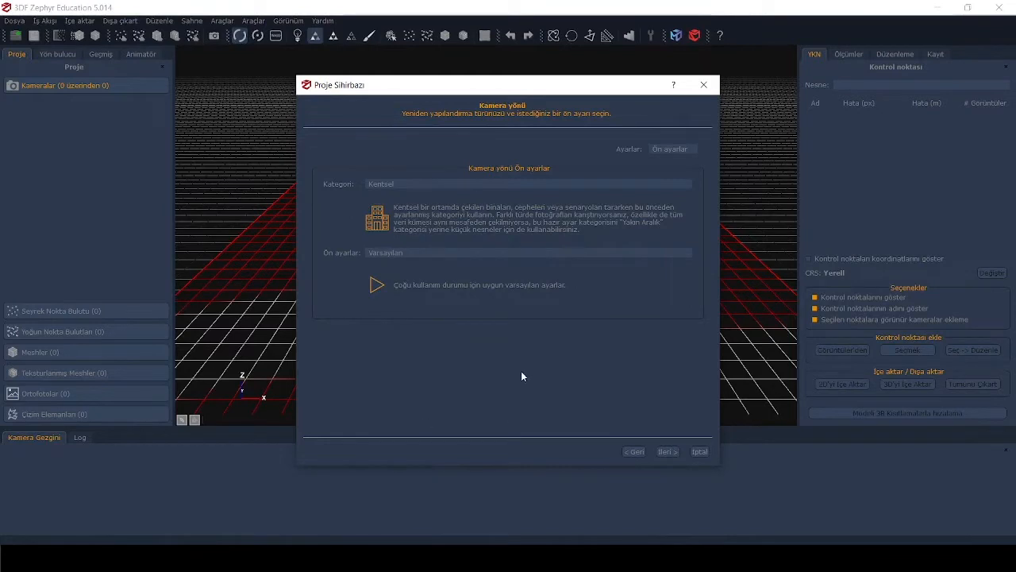
pyautogui.moveTo(500, 352)
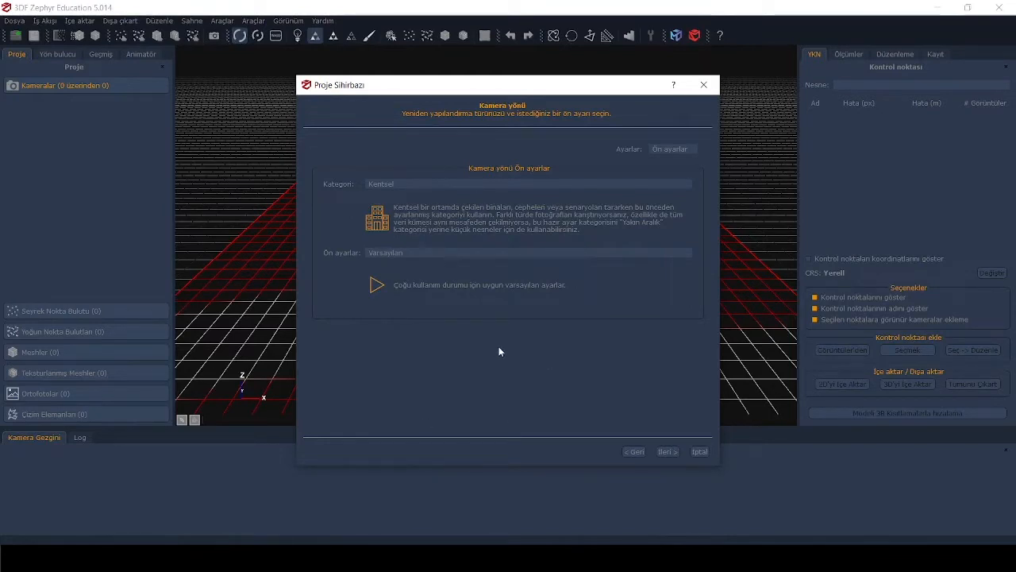
pyautogui.moveTo(429, 172)
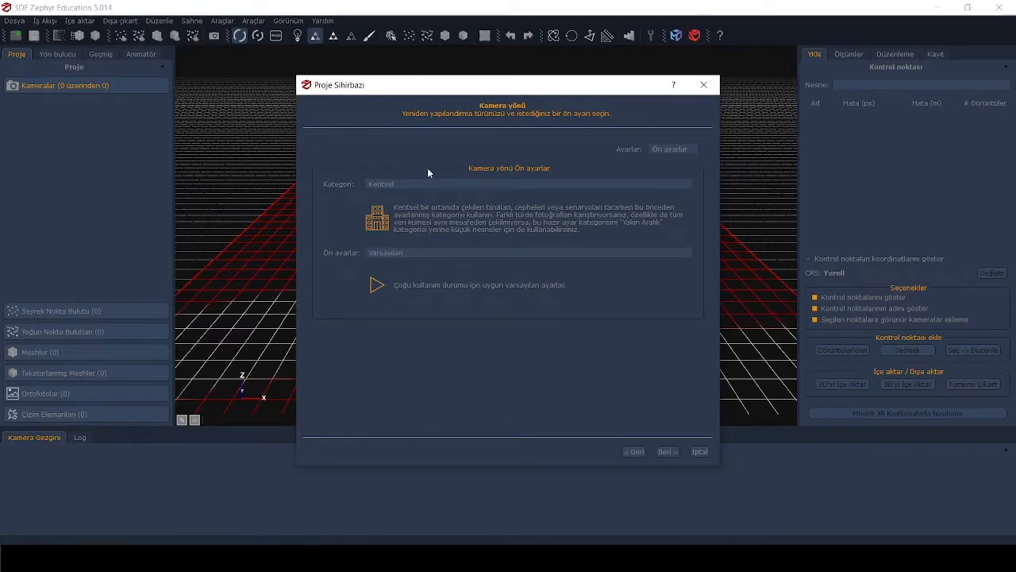
pyautogui.moveTo(354, 213)
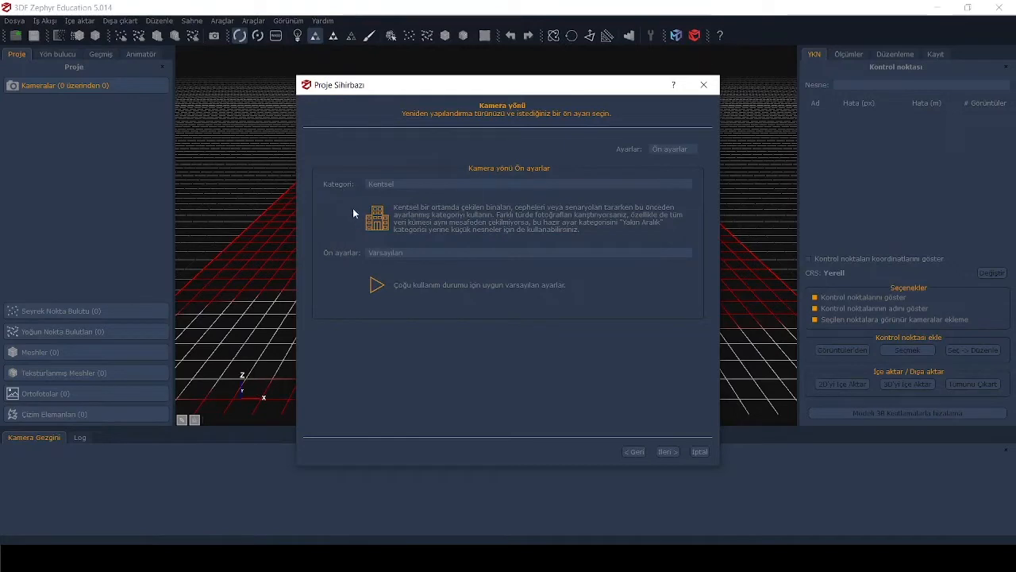
pyautogui.moveTo(439, 222)
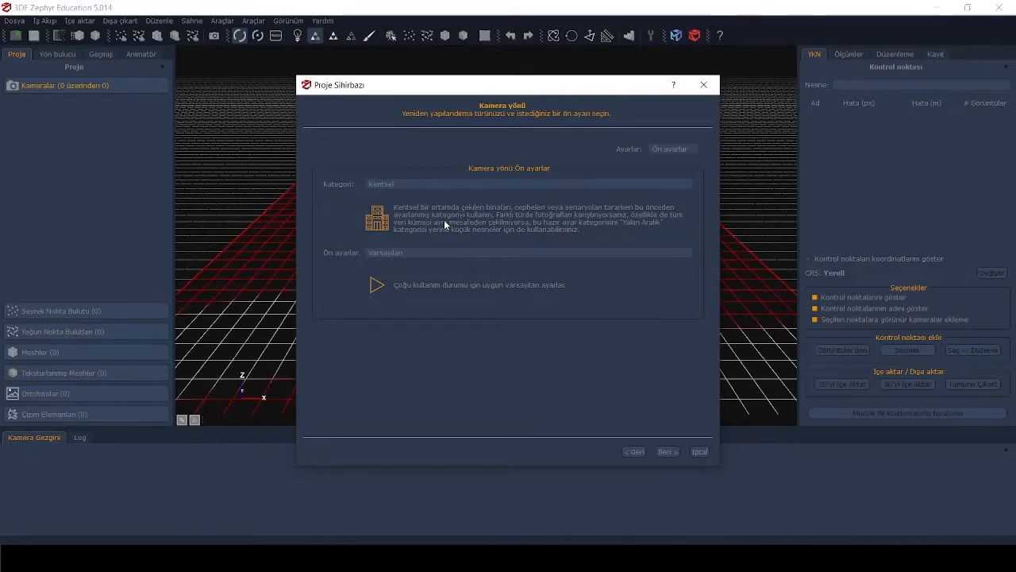
pyautogui.moveTo(381, 205)
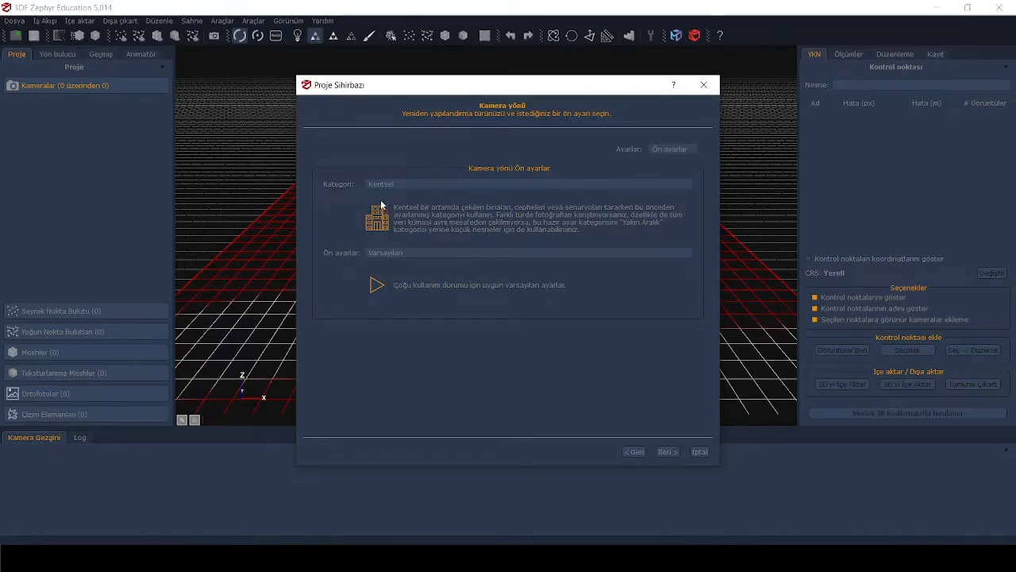
pyautogui.click(528, 184)
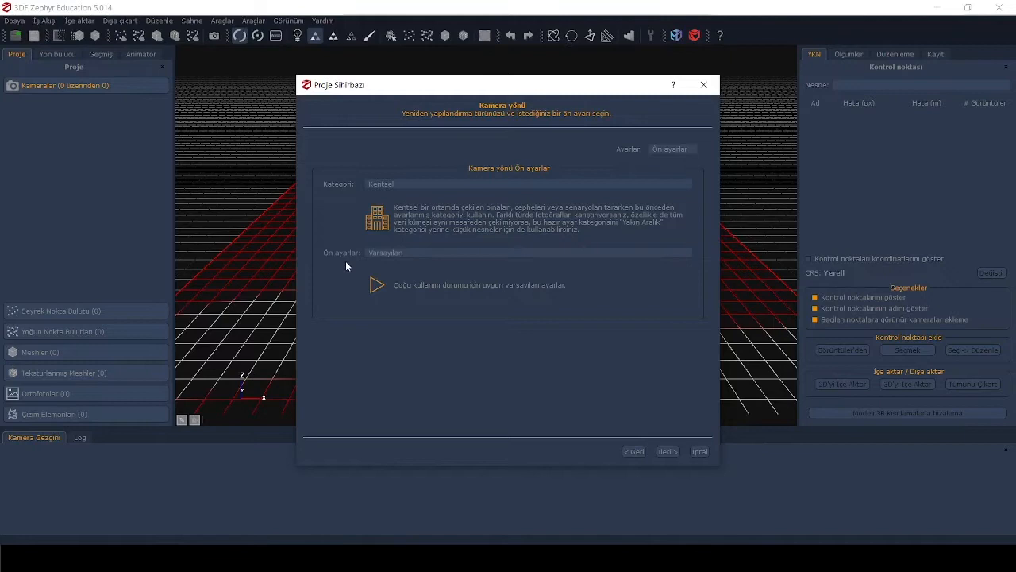
pyautogui.moveTo(404, 264)
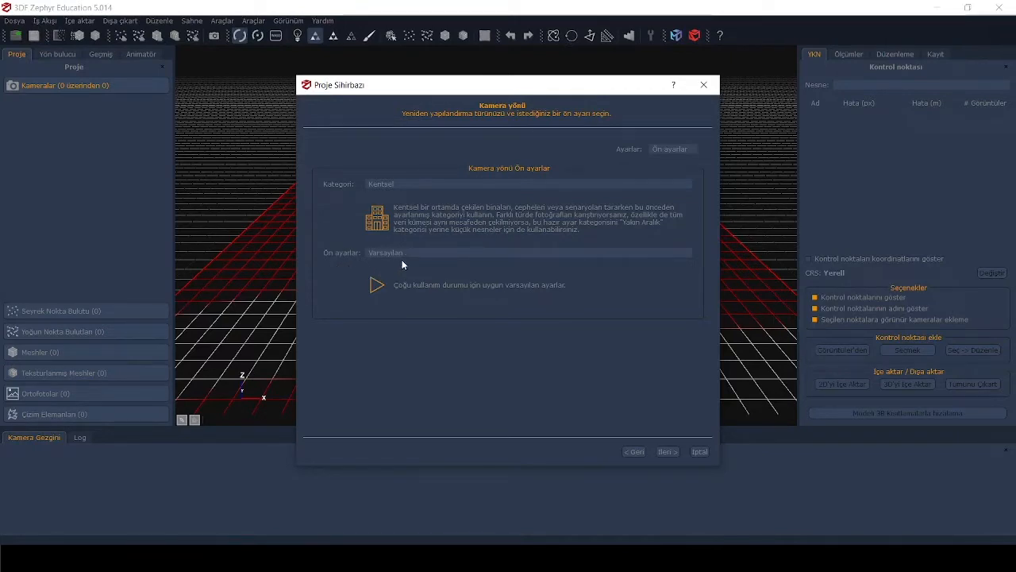
pyautogui.click(527, 253)
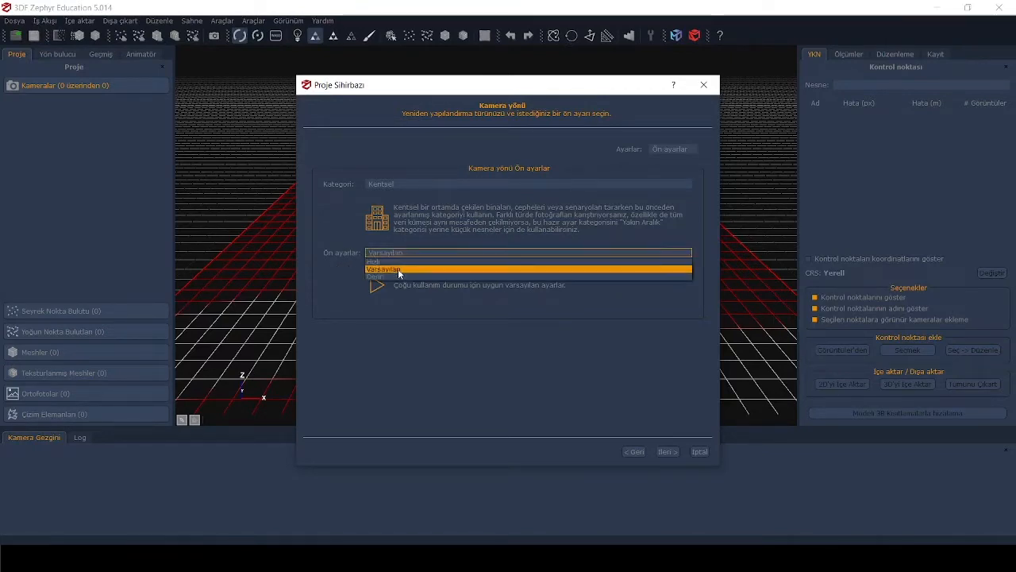
pyautogui.click(527, 268)
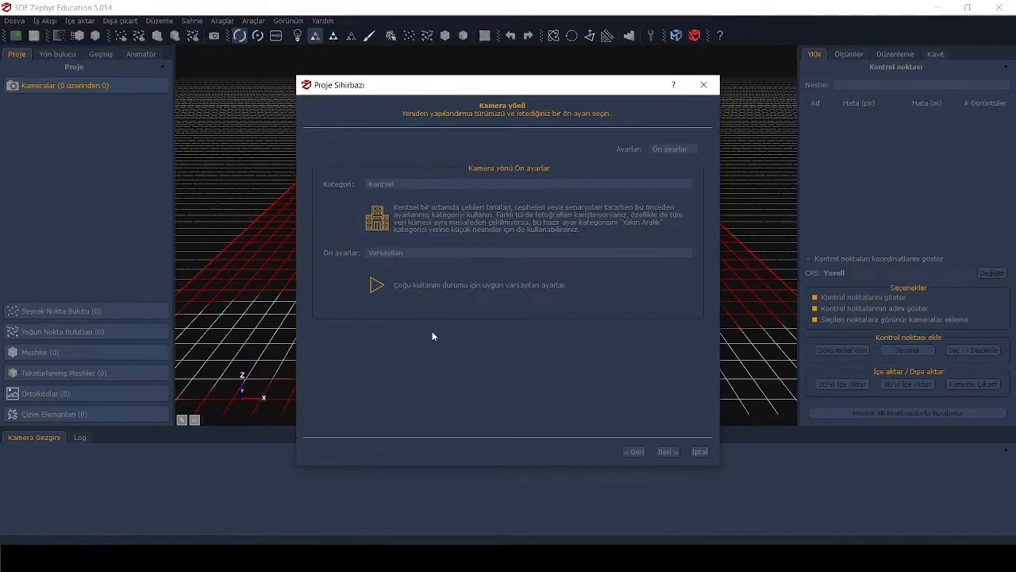
pyautogui.moveTo(432, 337)
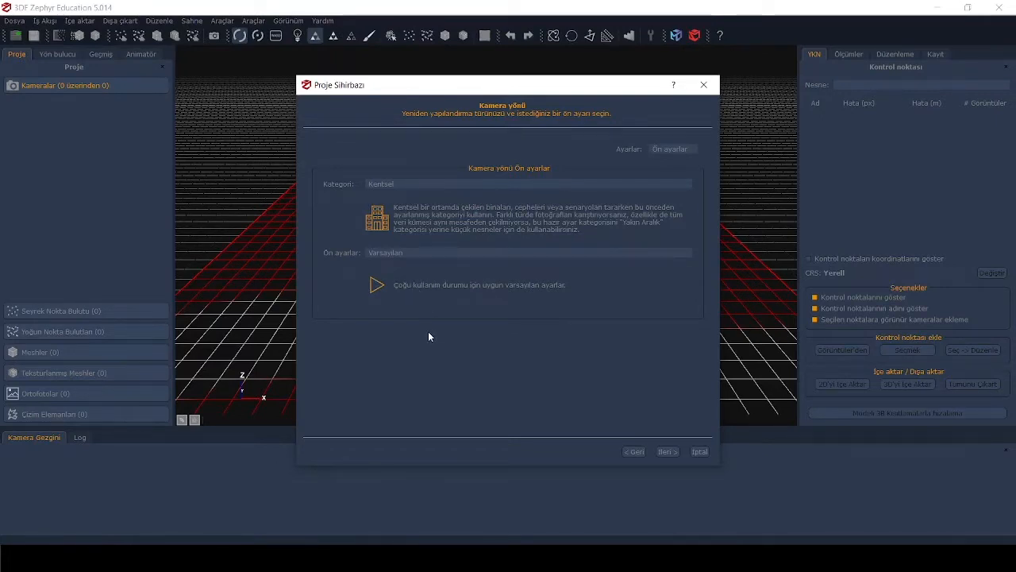
pyautogui.click(527, 252)
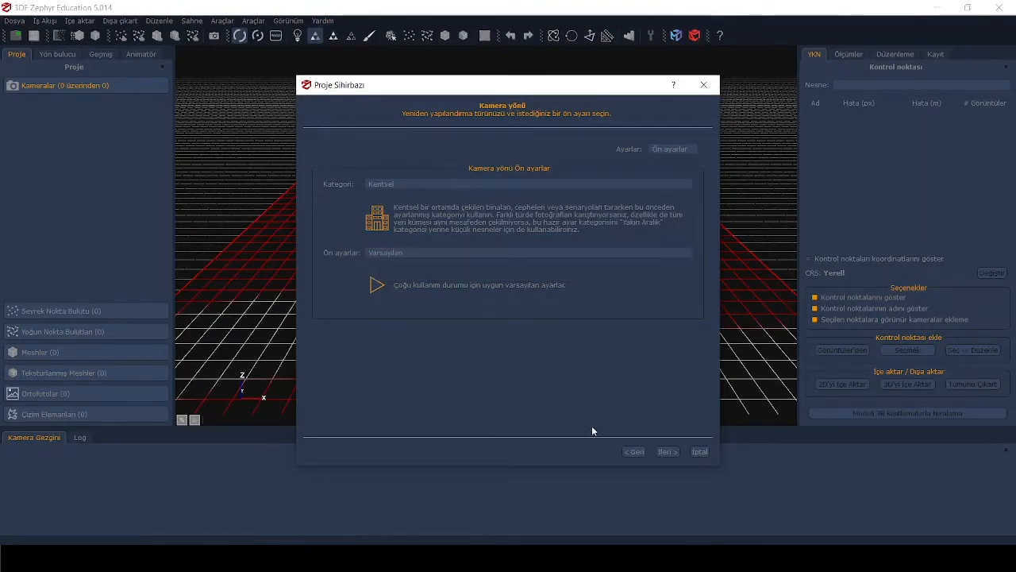
# Accept the dense point cloud presets and set the surface reconstruction preset.
pyautogui.click(667, 451)
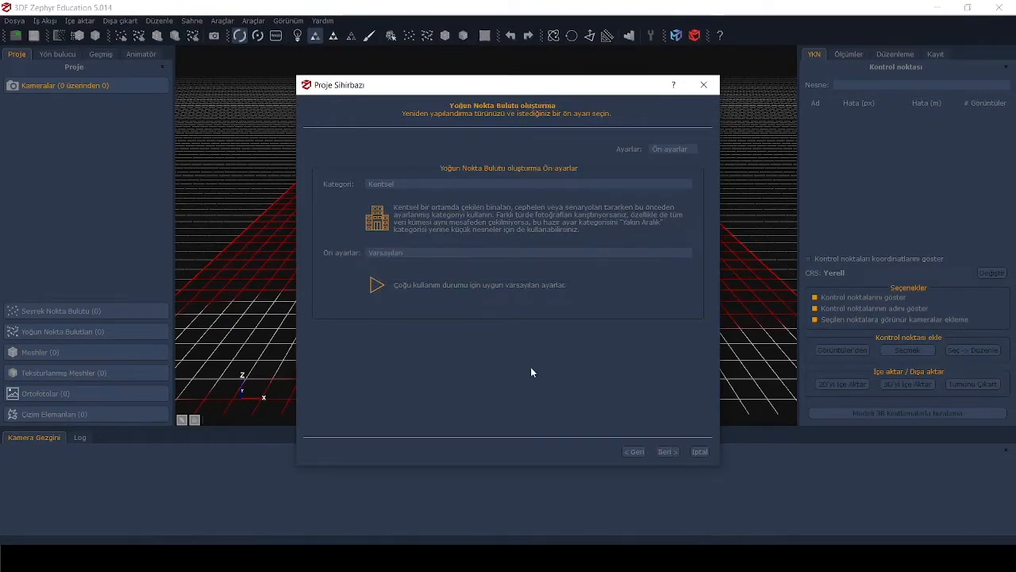
pyautogui.moveTo(476, 231)
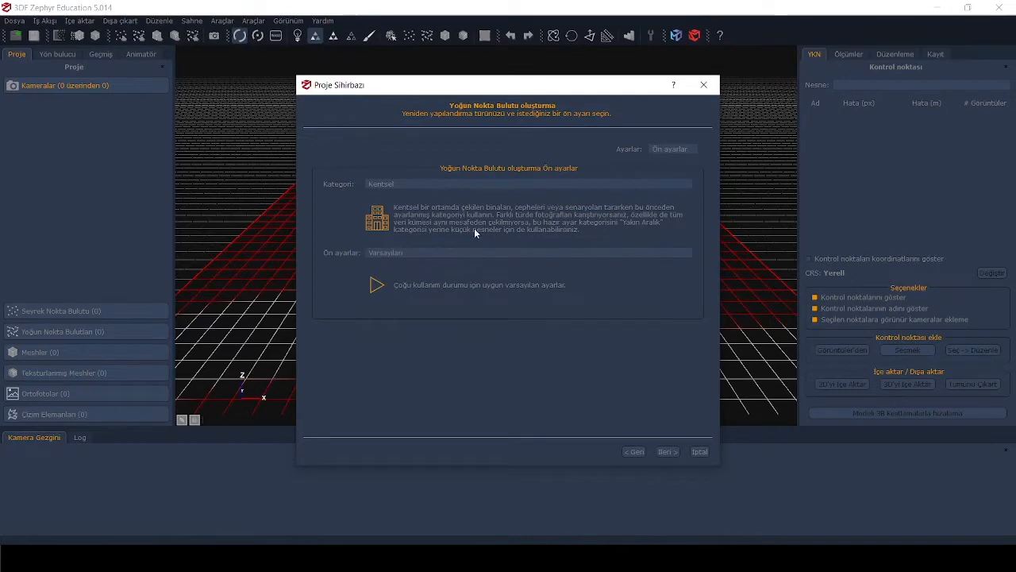
pyautogui.moveTo(545, 294)
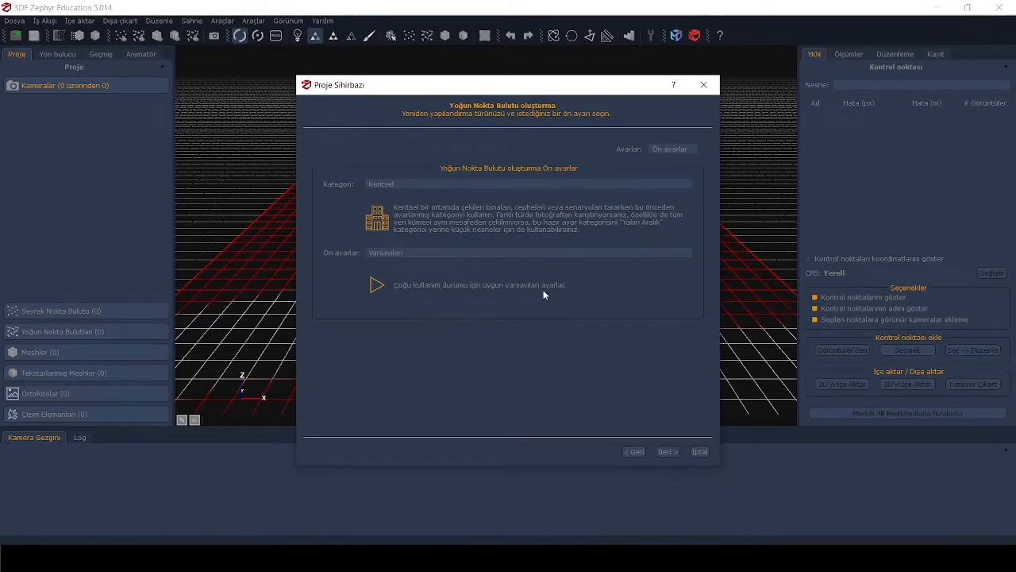
pyautogui.moveTo(479, 218)
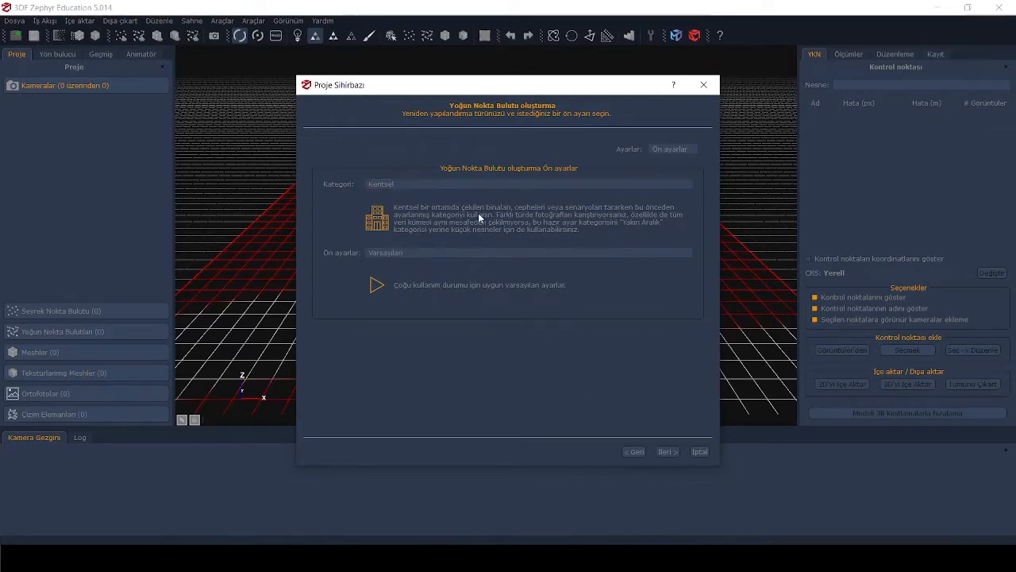
pyautogui.moveTo(475, 228)
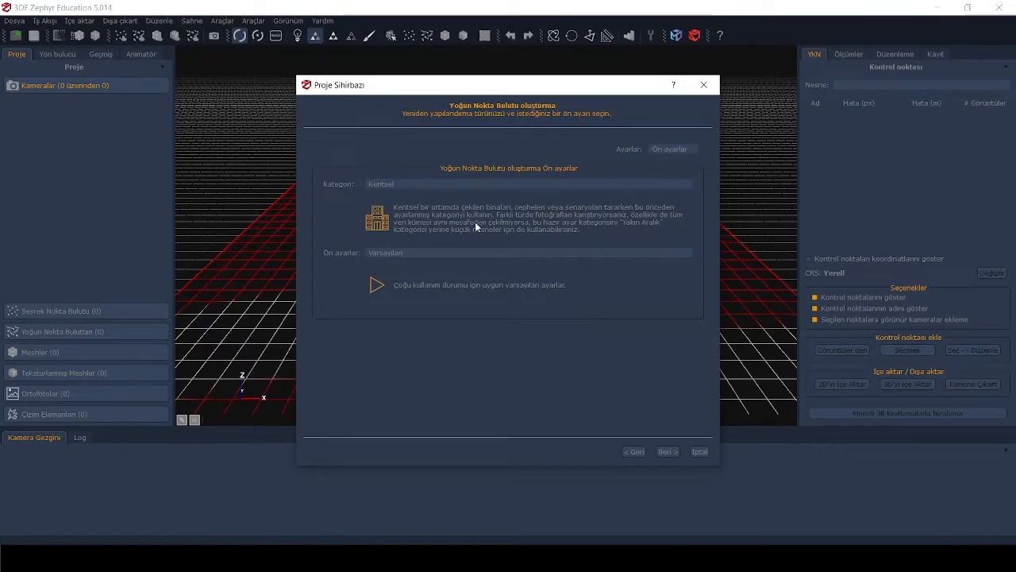
pyautogui.moveTo(368, 197)
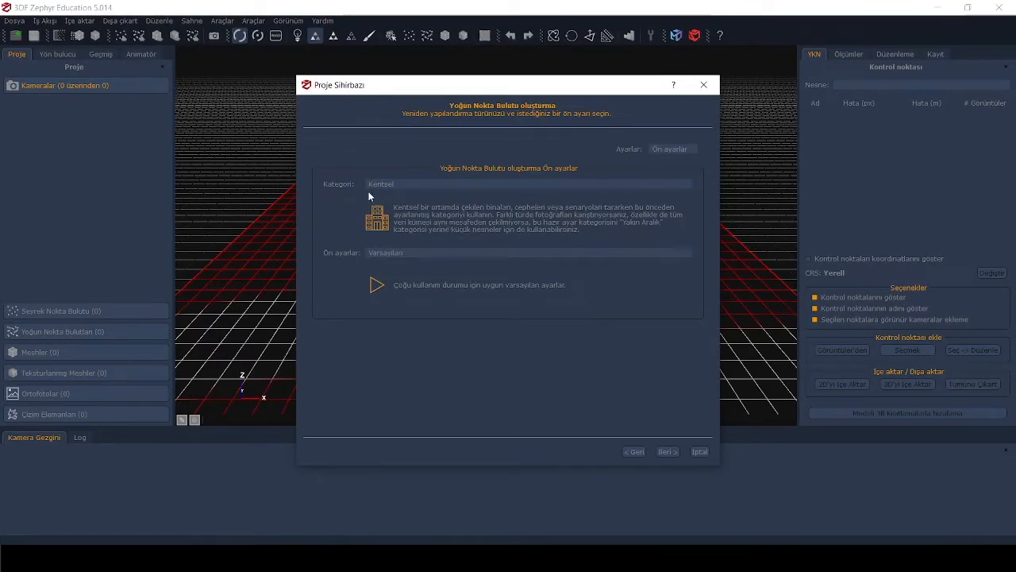
pyautogui.moveTo(331, 187)
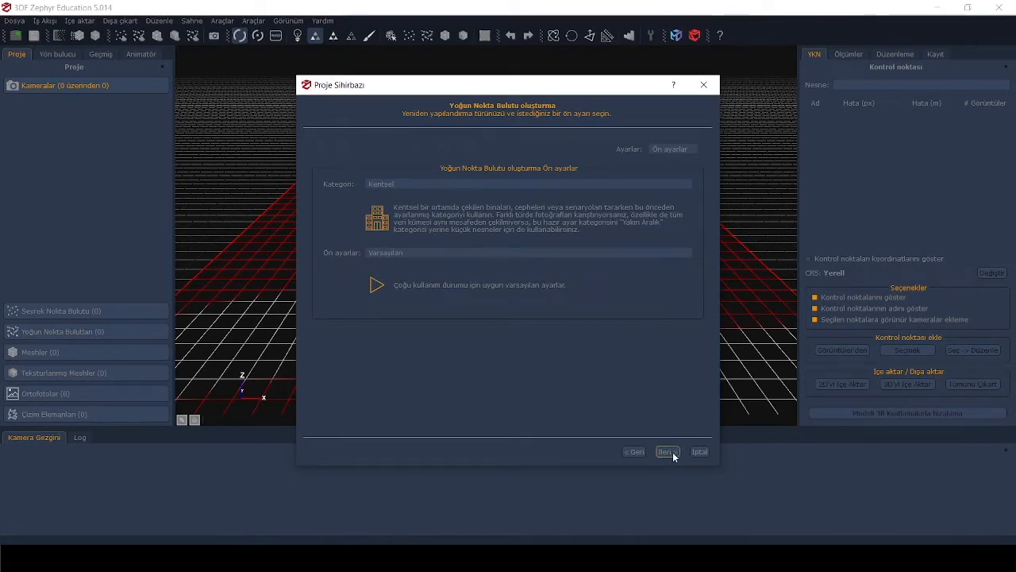
pyautogui.click(665, 451)
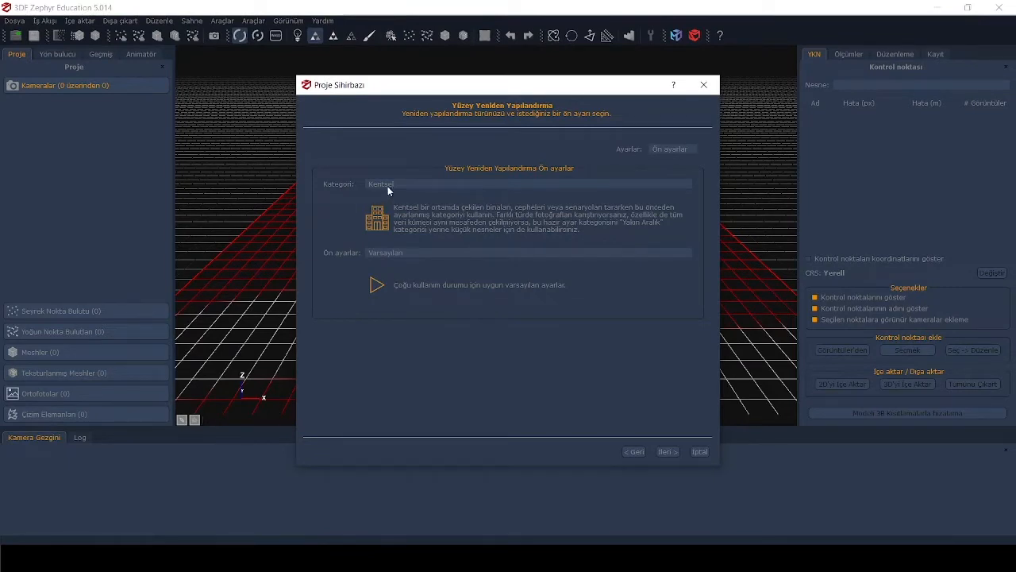
pyautogui.click(527, 252)
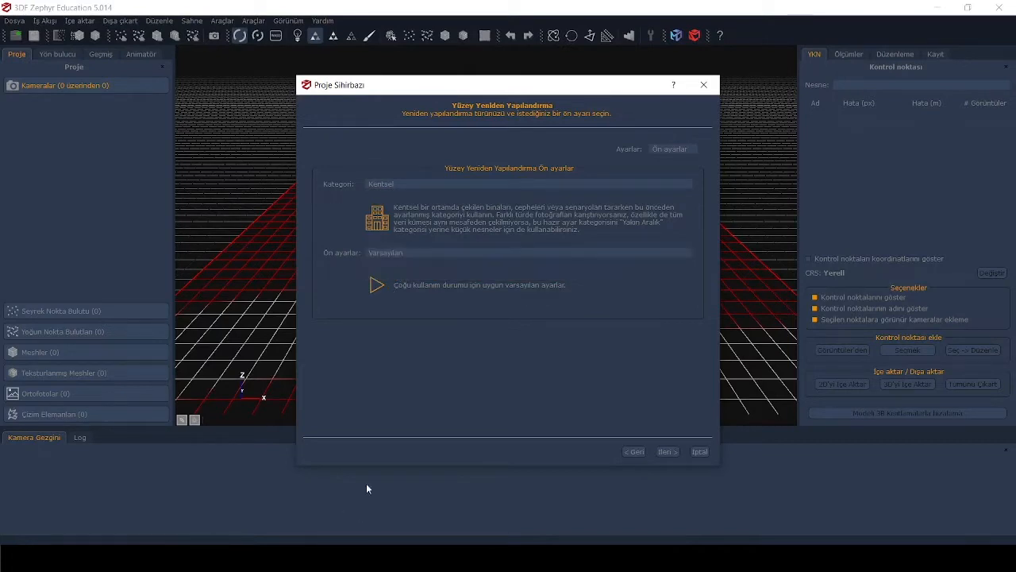
pyautogui.moveTo(457, 321)
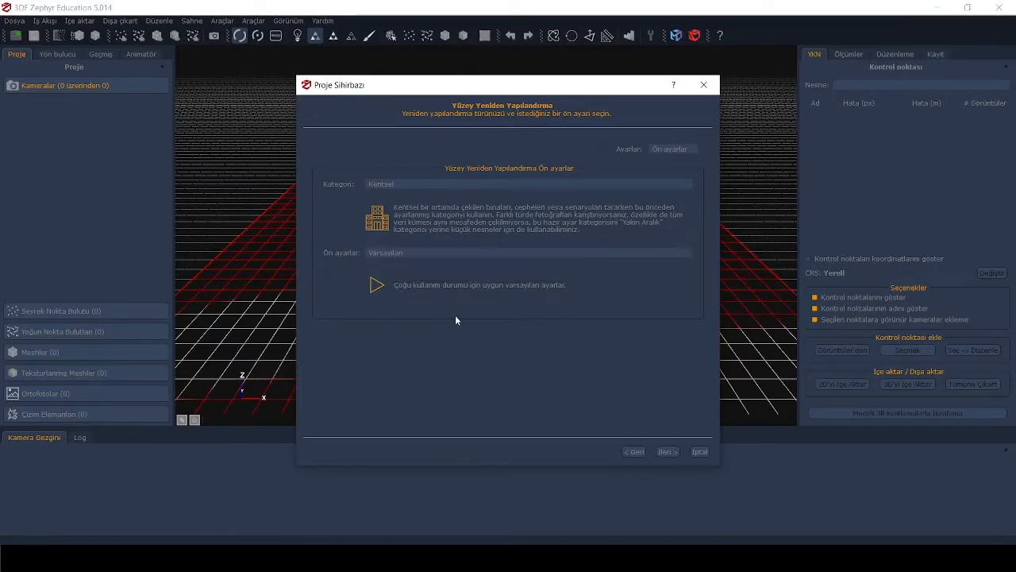
pyautogui.moveTo(659, 467)
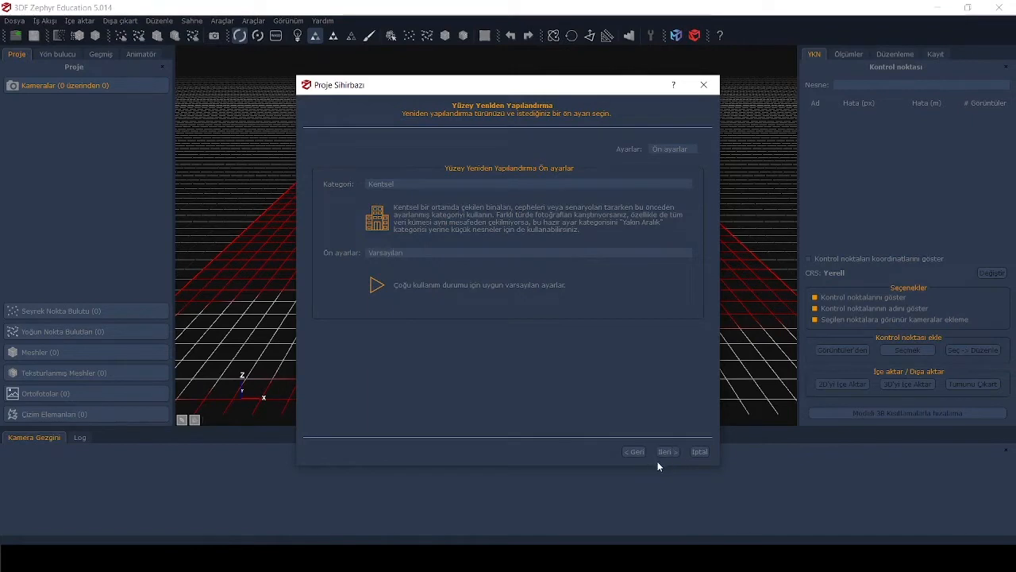
# Launch the reconstruction of the 104-camera facade project with the chosen presets.
pyautogui.click(667, 451)
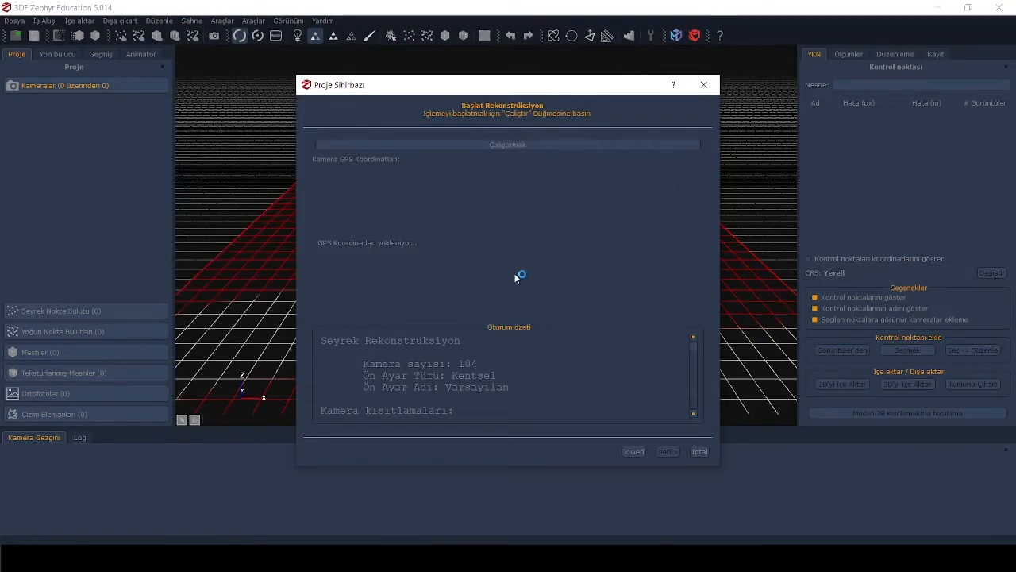
pyautogui.moveTo(416, 381)
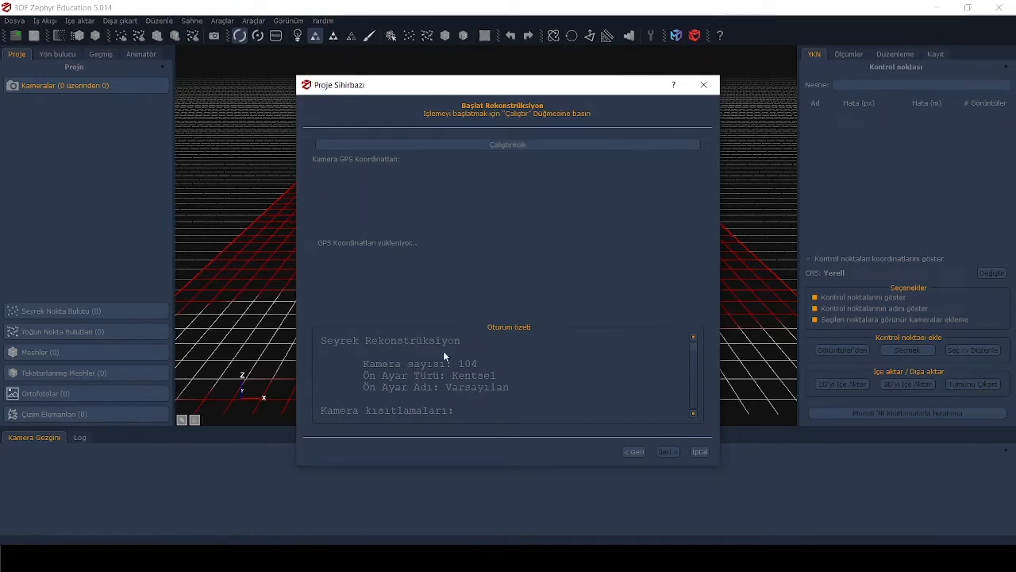
pyautogui.moveTo(693, 353)
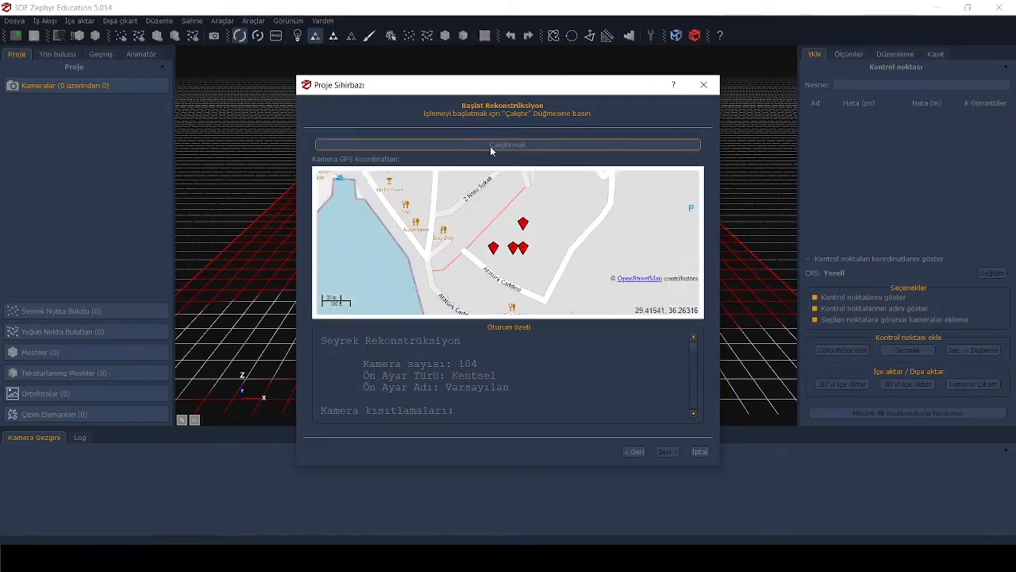
pyautogui.moveTo(505, 149)
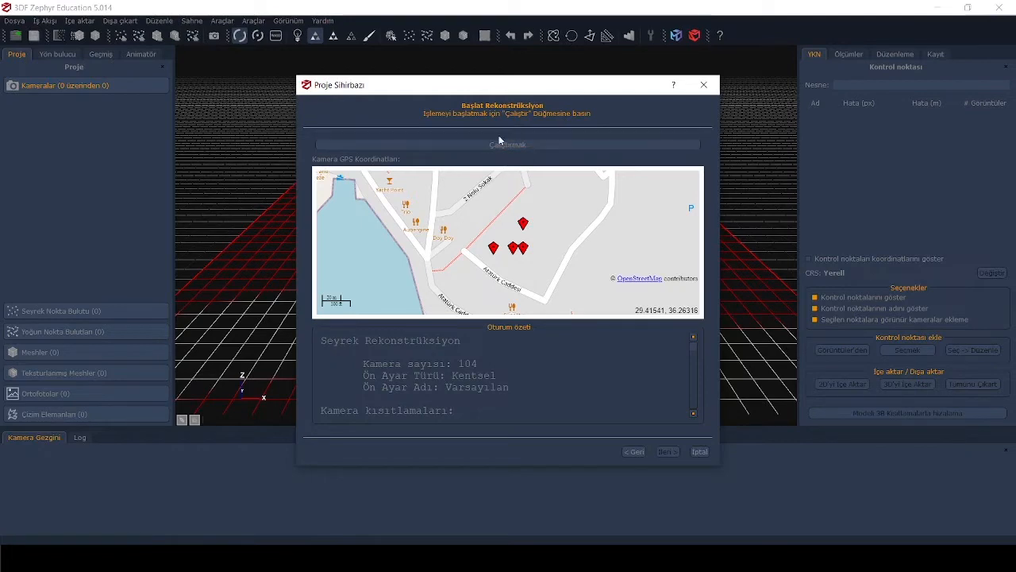
pyautogui.moveTo(581, 367)
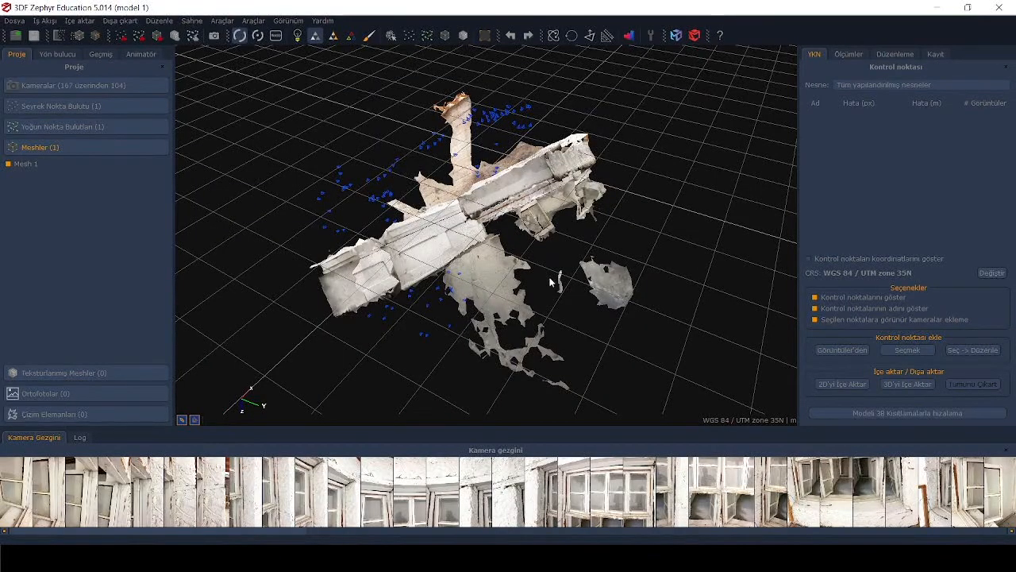
pyautogui.moveTo(532, 264)
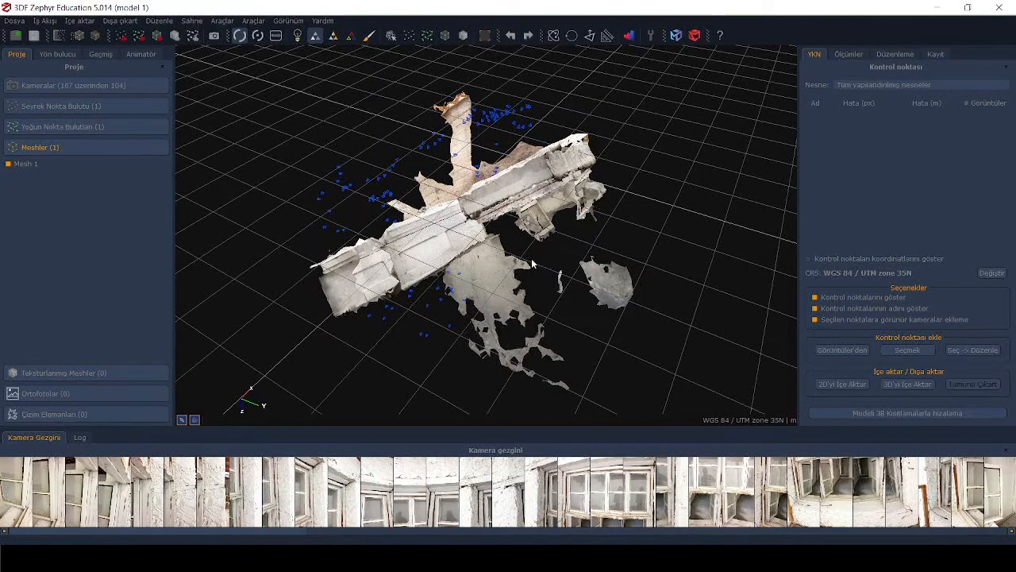
pyautogui.moveTo(527, 254)
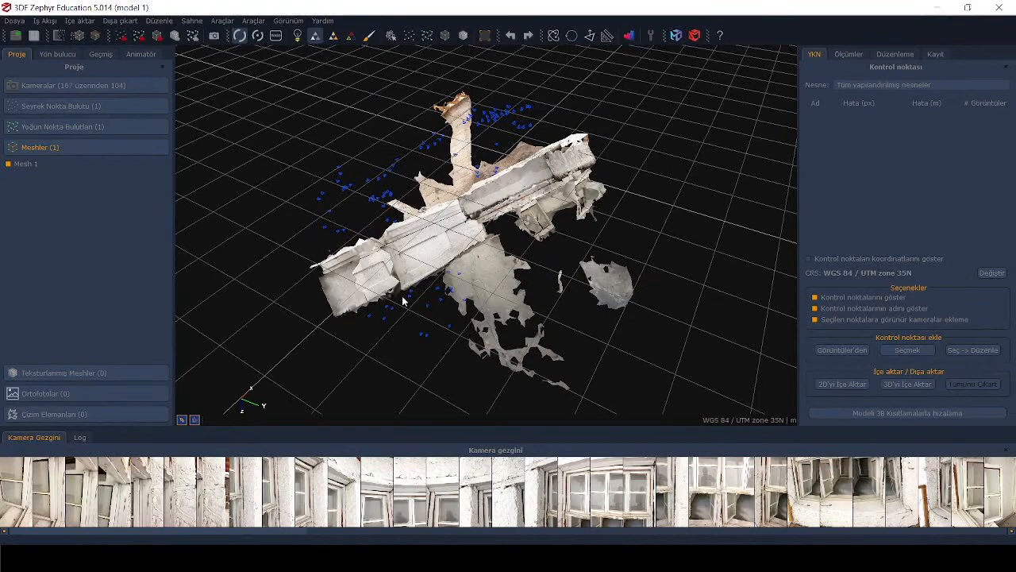
pyautogui.moveTo(432, 339)
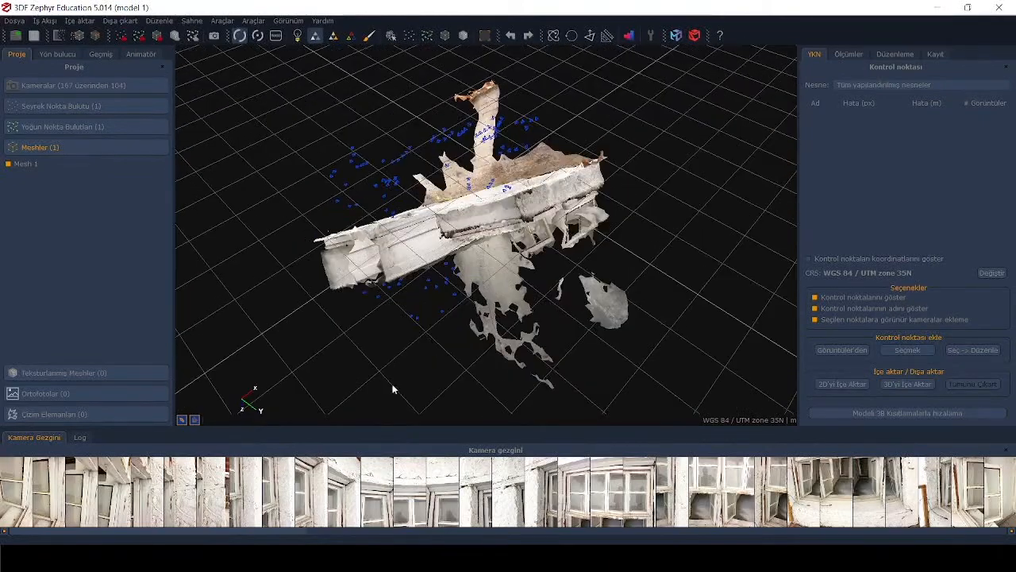
# Orbit the reconstructed mesh and bring up the Transform Object settings.
pyautogui.moveTo(394, 389); pyautogui.dragTo(378, 341)
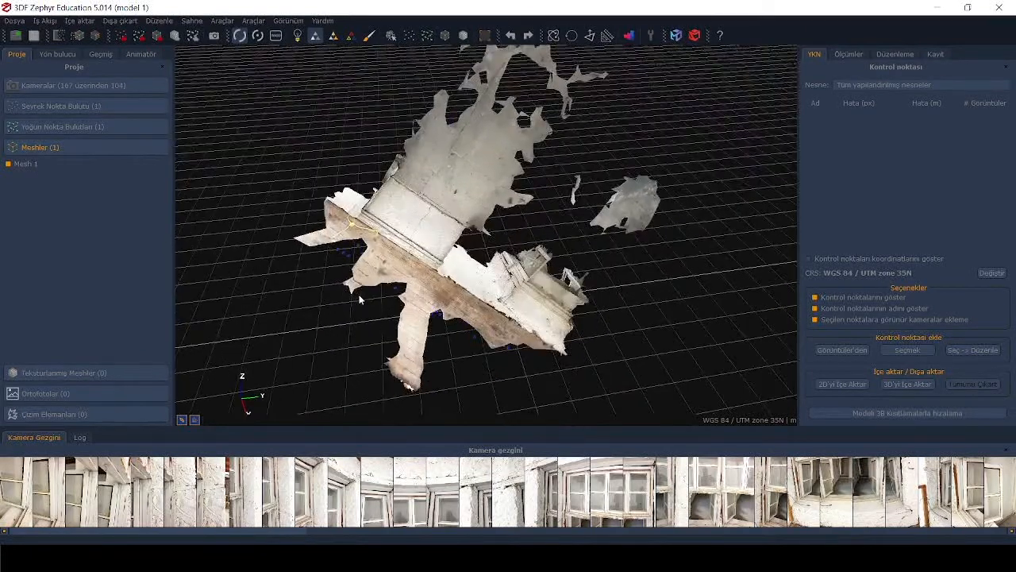
pyautogui.moveTo(362, 299); pyautogui.dragTo(358, 365)
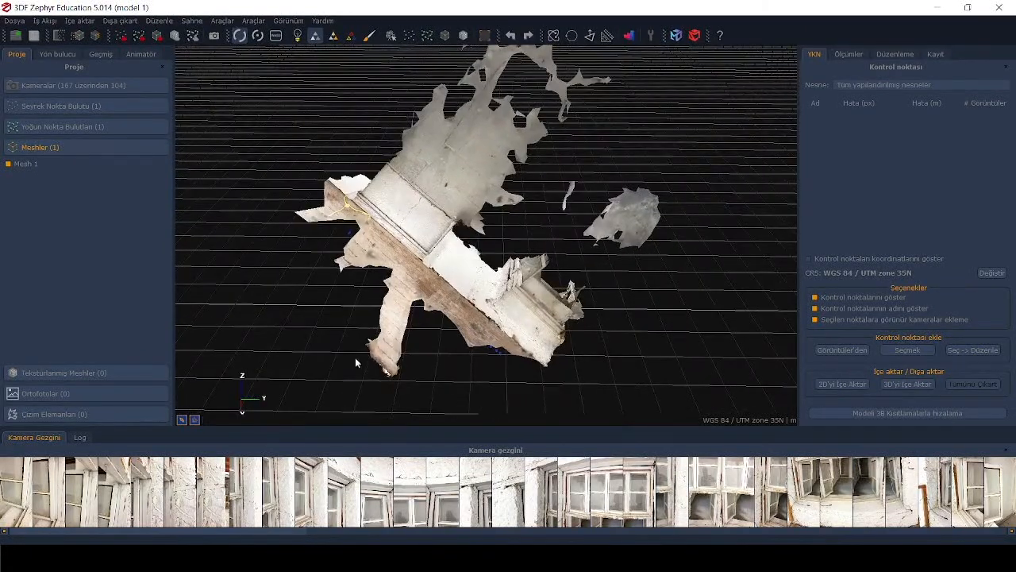
pyautogui.click(554, 35)
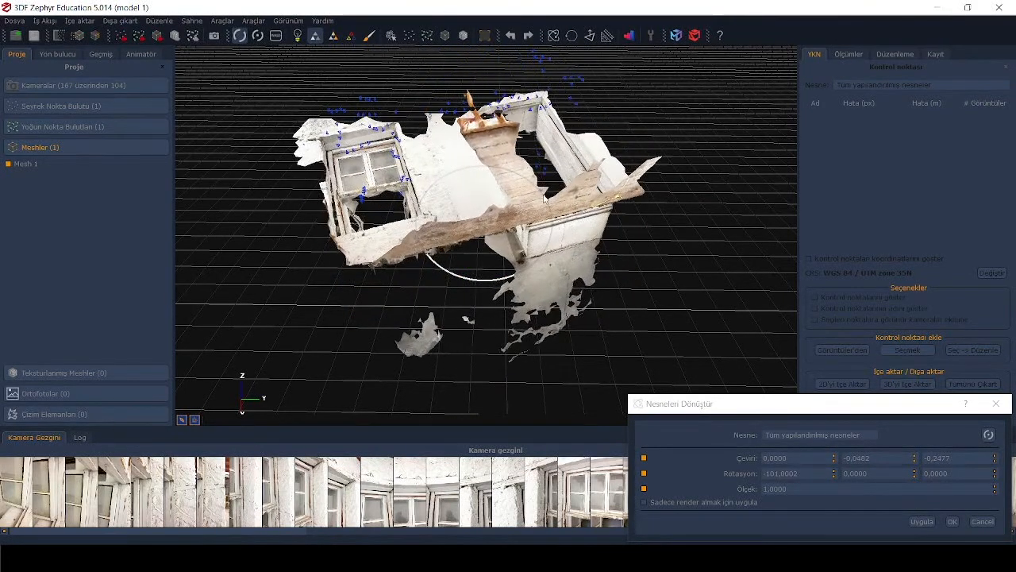
# Rotate the mesh until the wall with window and doorway stands upright, then confirm the transform.
pyautogui.click(921, 521)
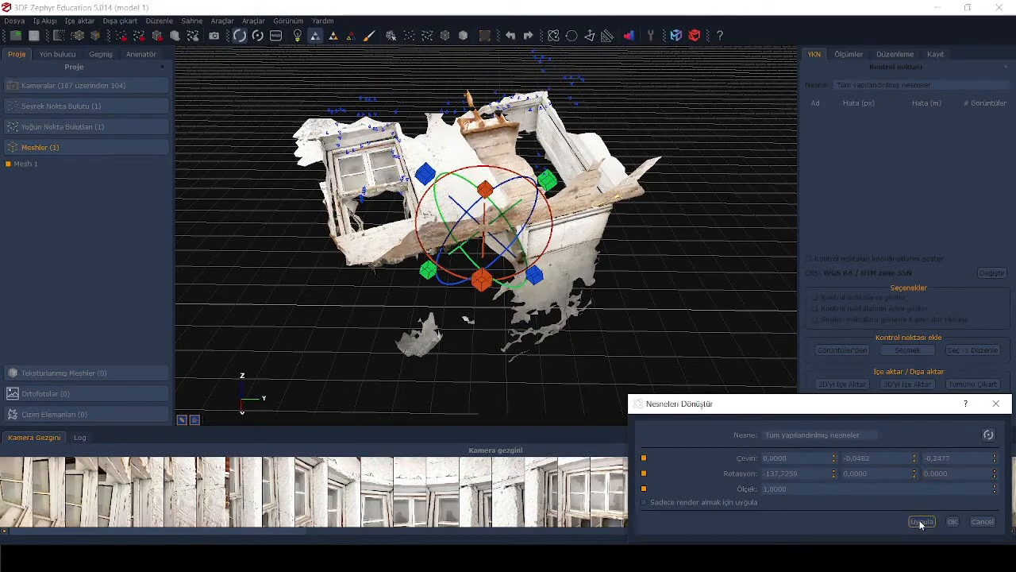
pyautogui.click(921, 521)
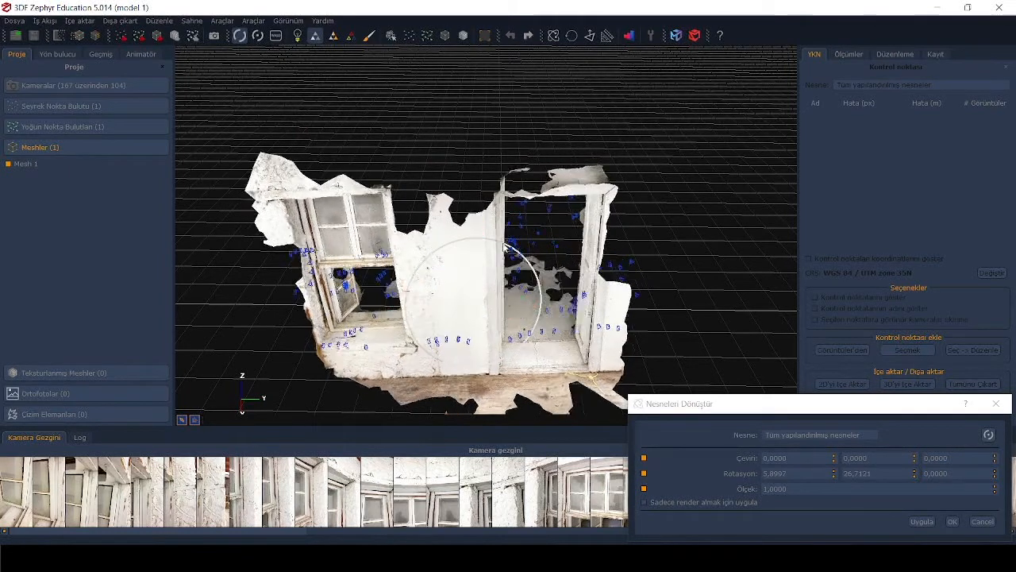
pyautogui.click(921, 521)
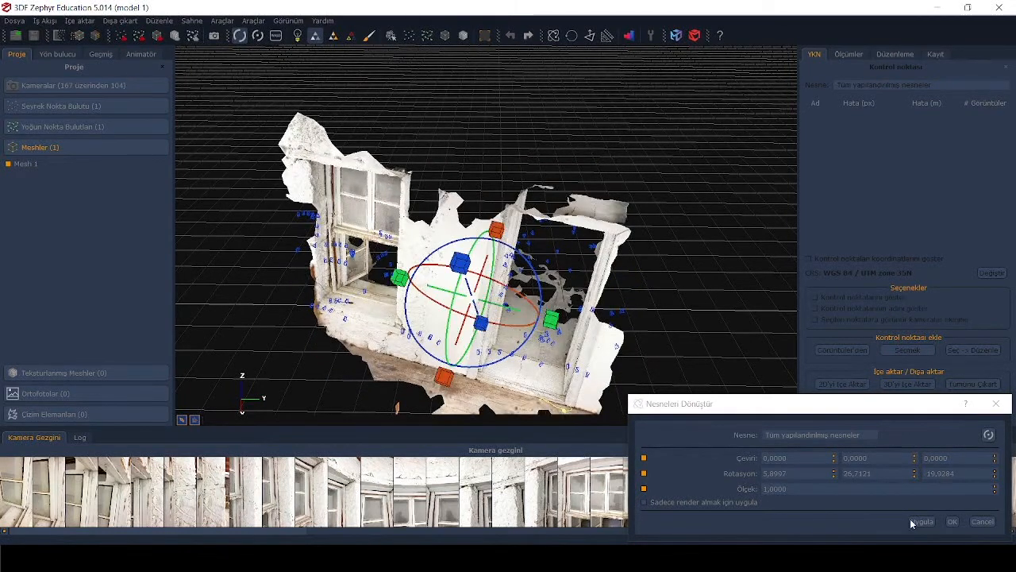
pyautogui.click(873, 489)
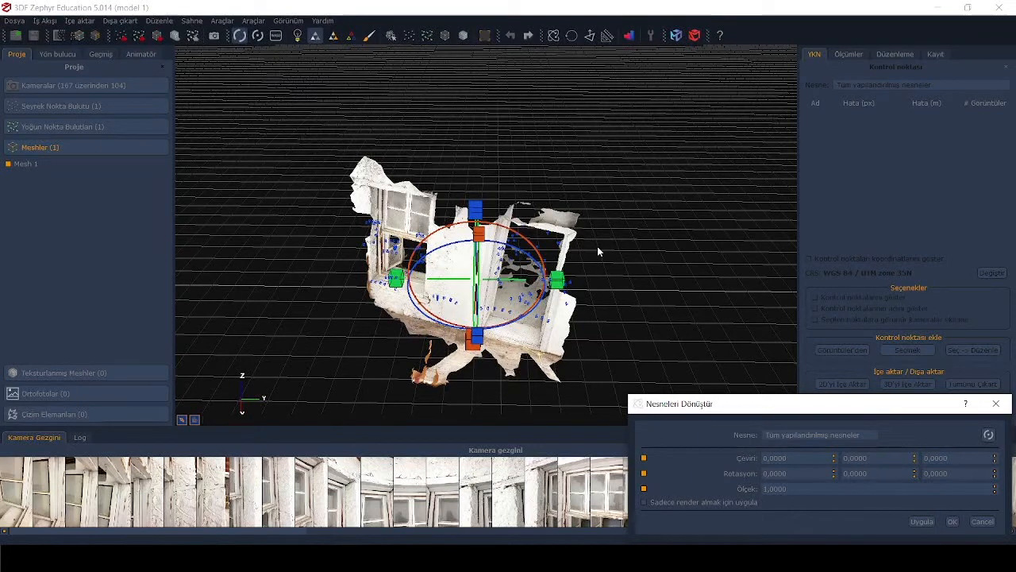
pyautogui.moveTo(581, 231)
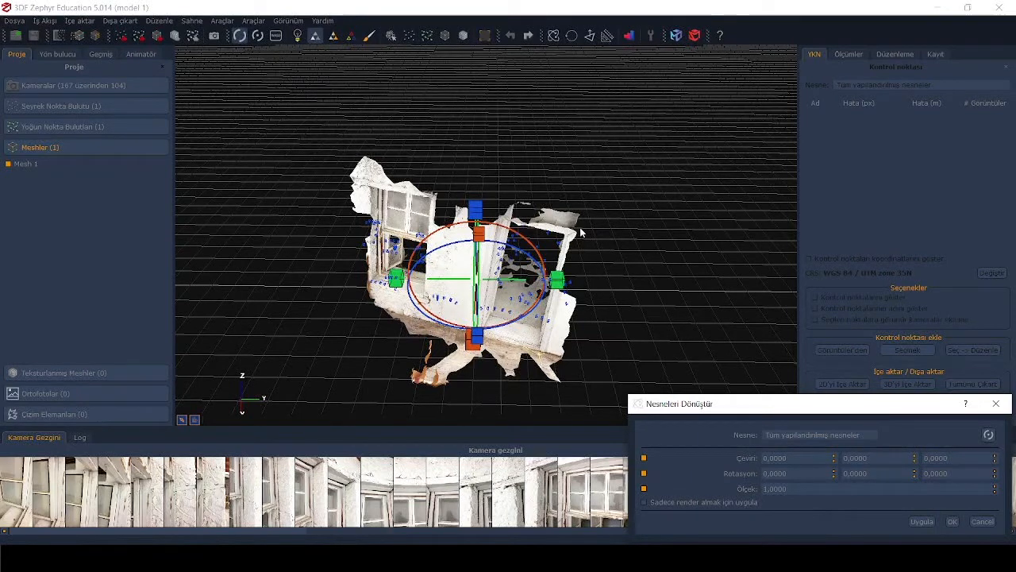
pyautogui.moveTo(617, 278)
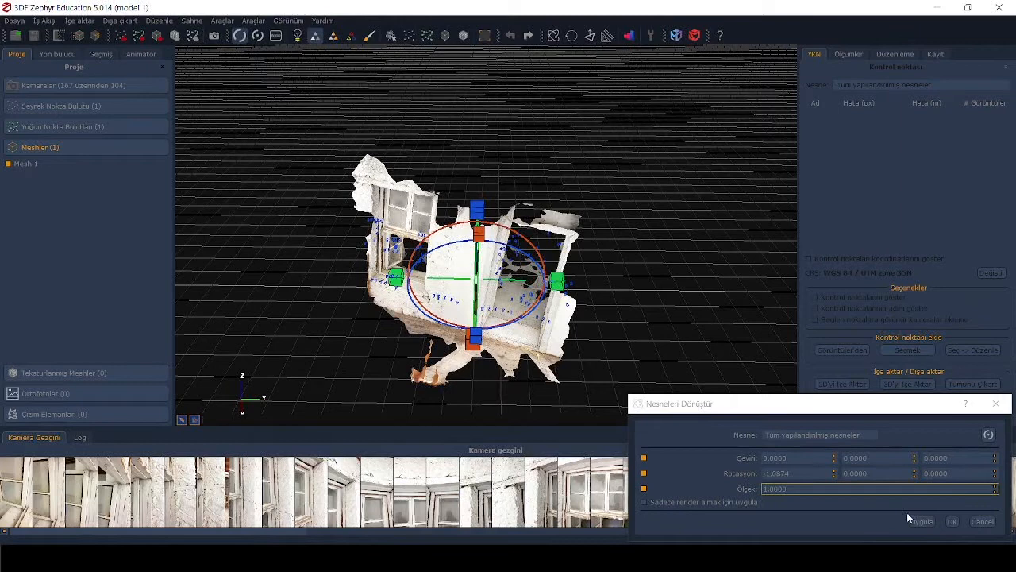
pyautogui.click(951, 521)
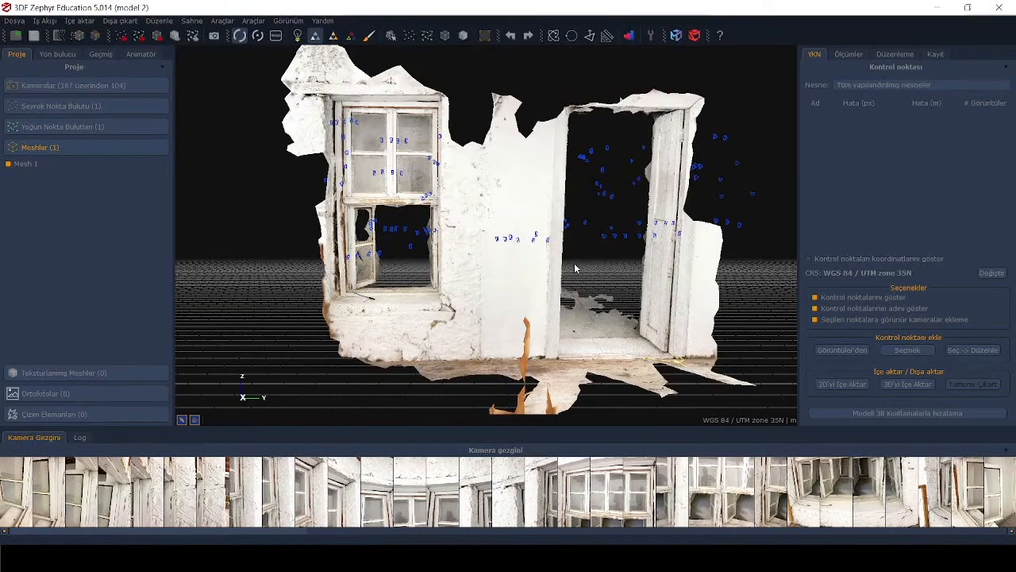
pyautogui.moveTo(575, 268)
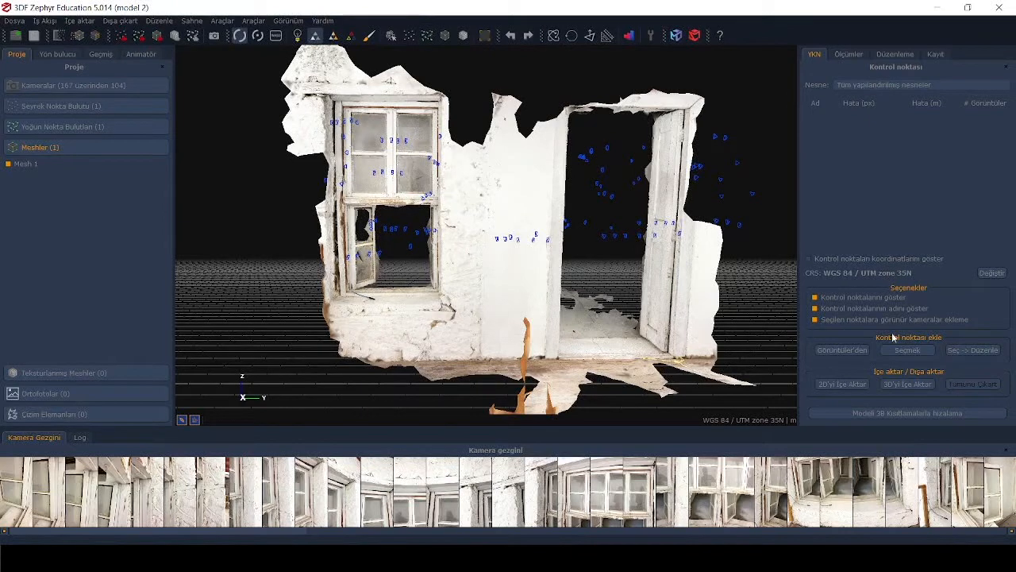
pyautogui.moveTo(961, 355)
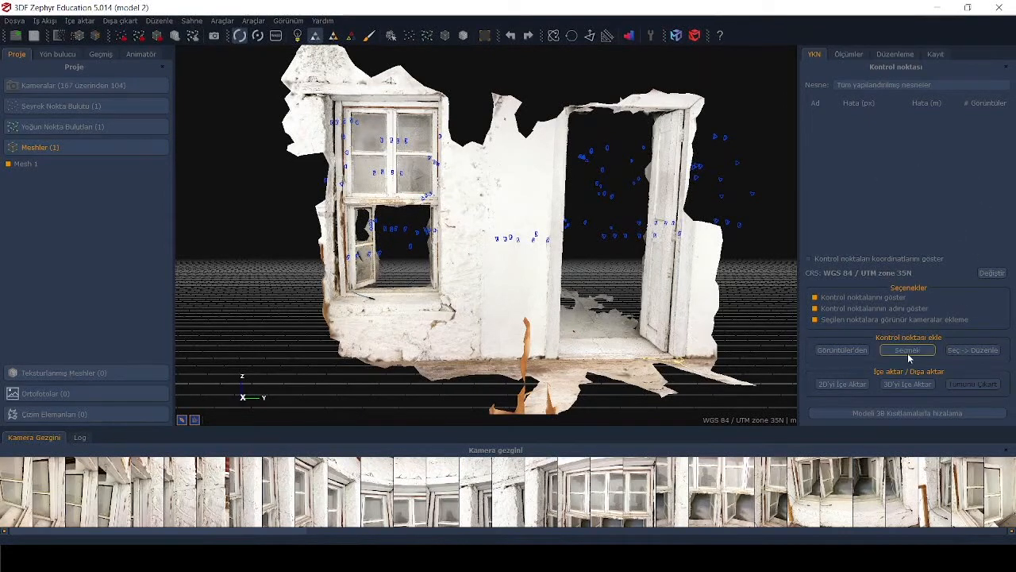
pyautogui.moveTo(765, 325)
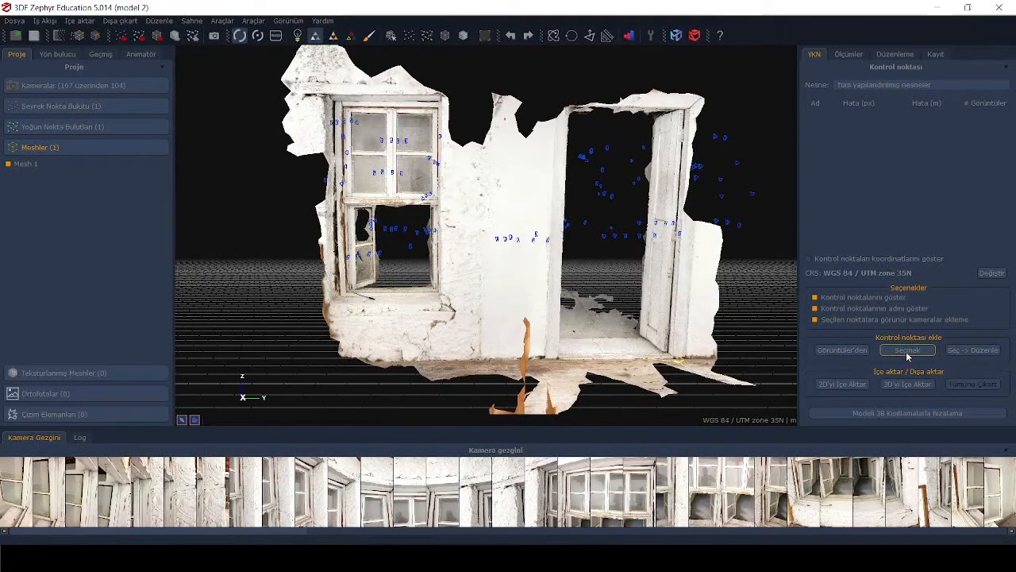
# Place control points GCP 1–5 on the facade wall, turning the model to face front.
pyautogui.click(908, 350)
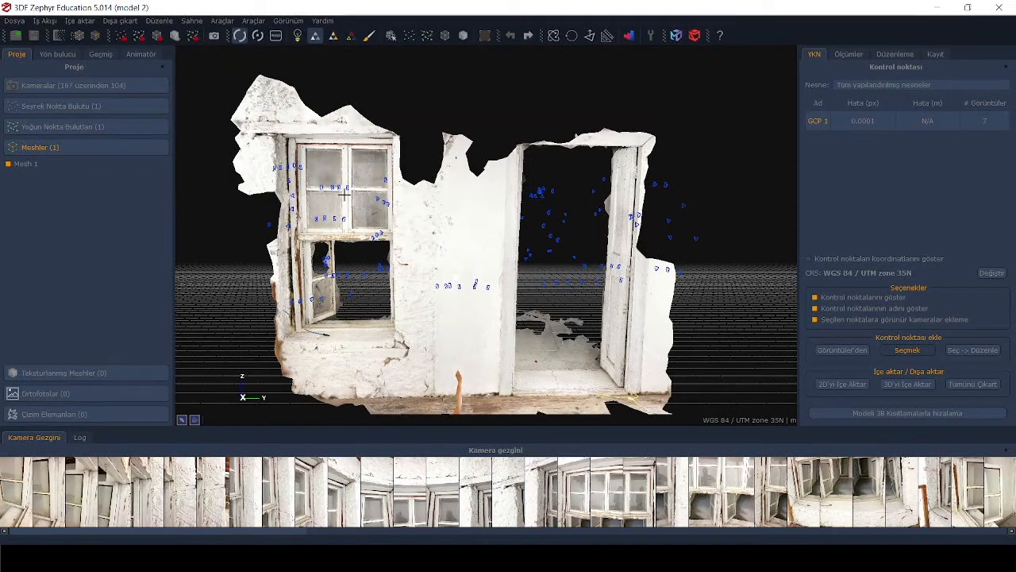
pyautogui.moveTo(344, 357)
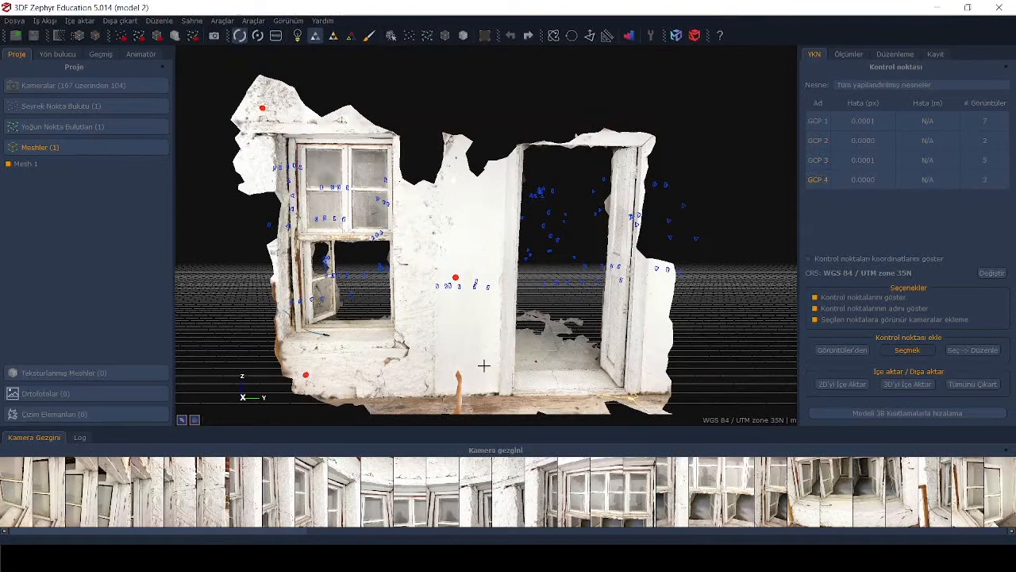
pyautogui.moveTo(662, 356)
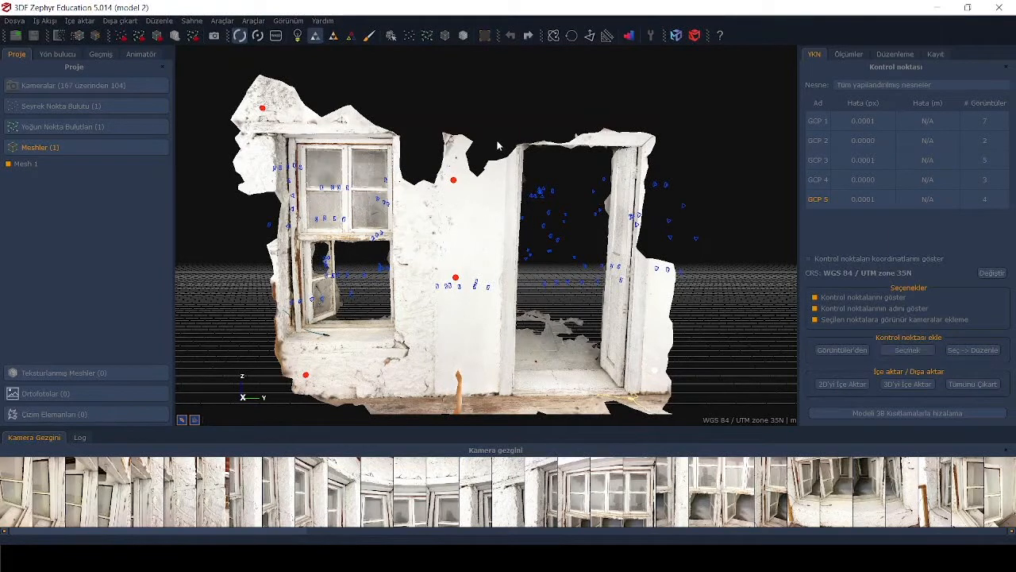
pyautogui.moveTo(486, 121)
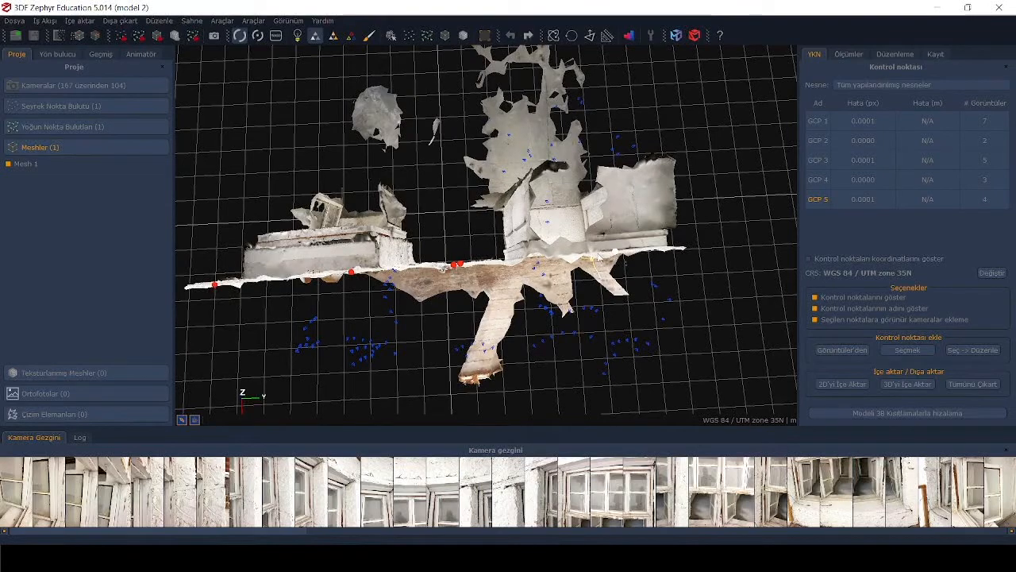
pyautogui.moveTo(476, 278); pyautogui.dragTo(350, 294)
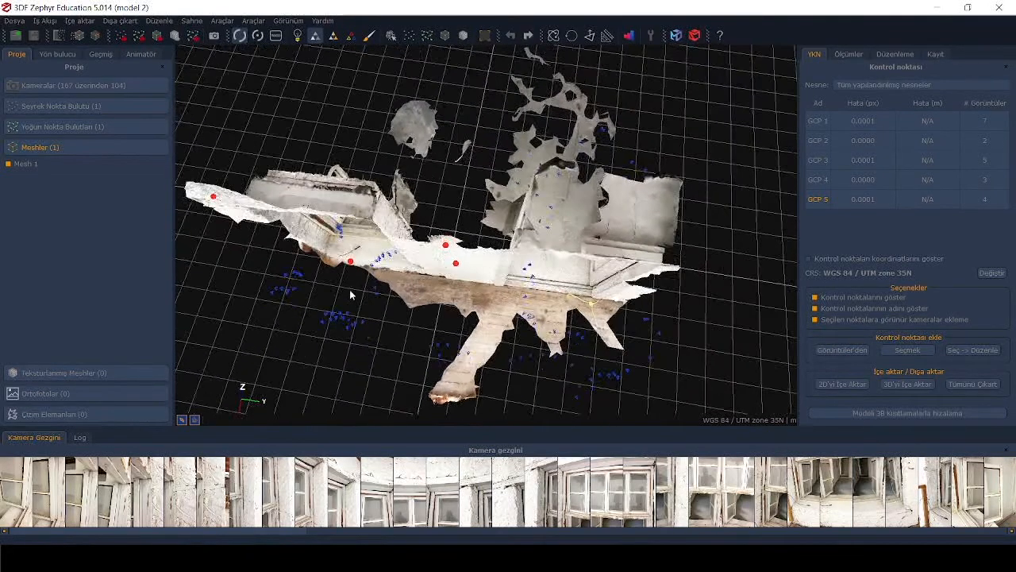
pyautogui.moveTo(349, 294); pyautogui.dragTo(461, 254)
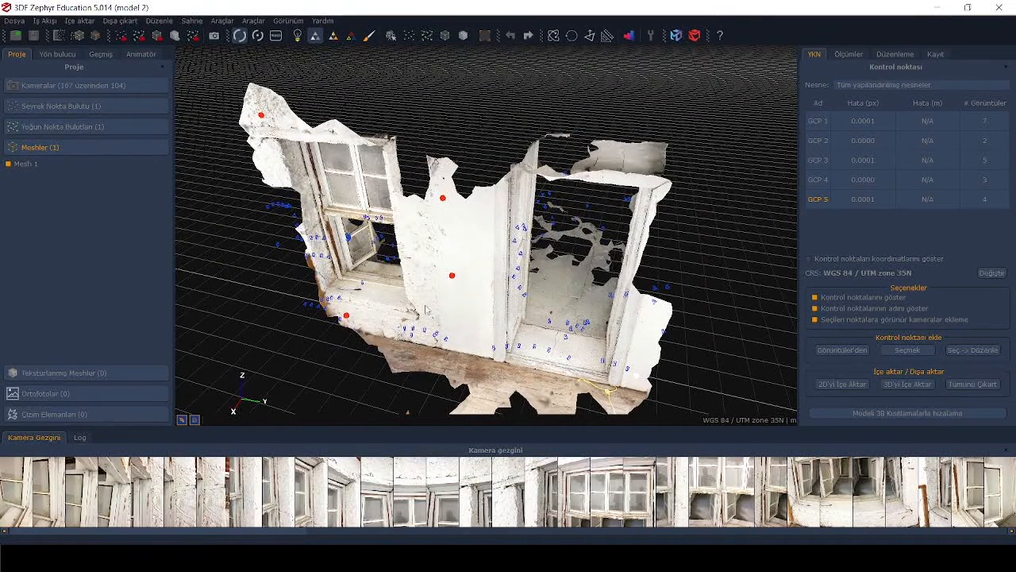
pyautogui.moveTo(461, 278); pyautogui.dragTo(445, 230)
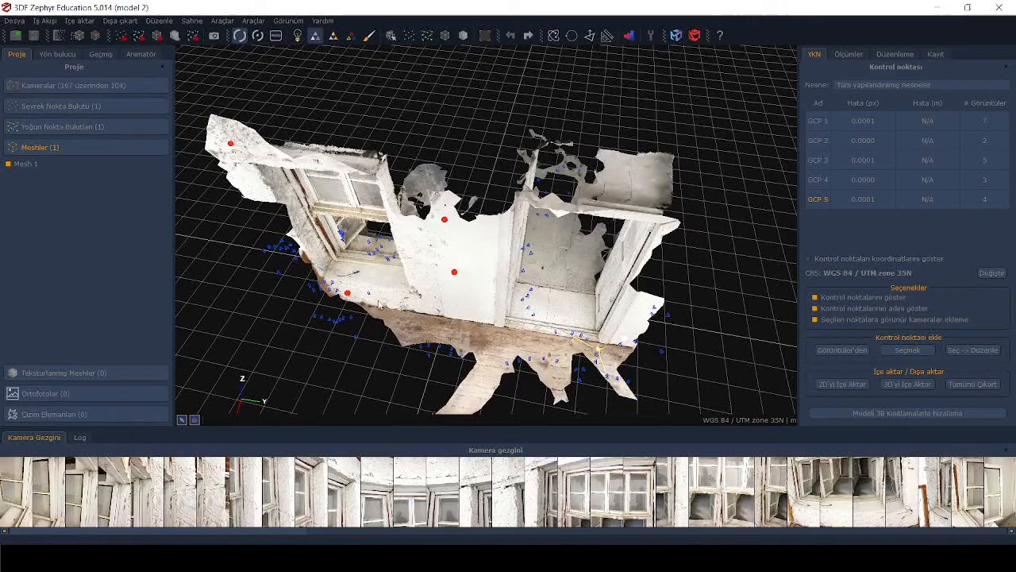
pyautogui.moveTo(470, 267)
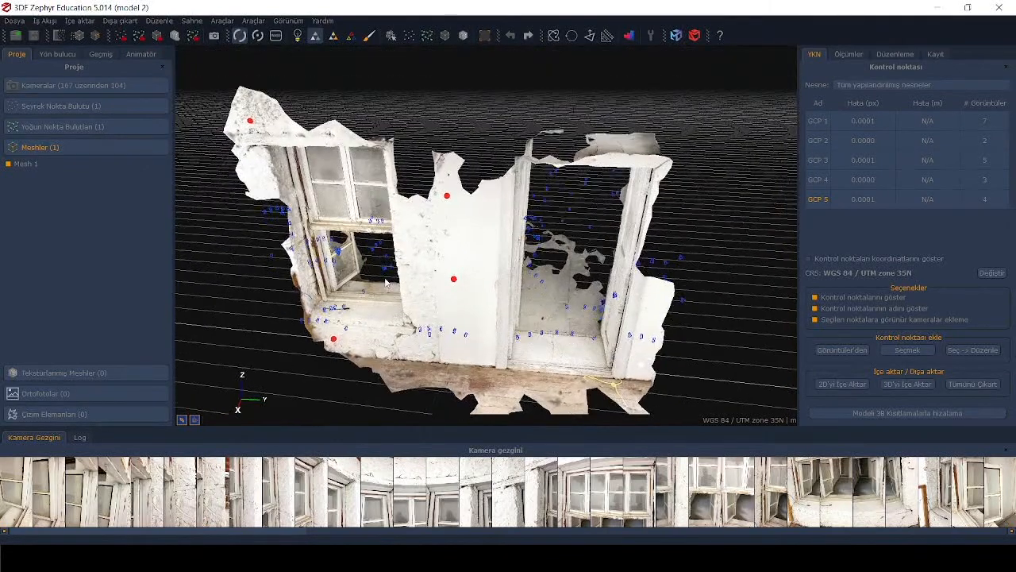
# Set the orthophoto reference to 'Use control points' so GCP 1 to 4 define the plane.
pyautogui.click(44, 21)
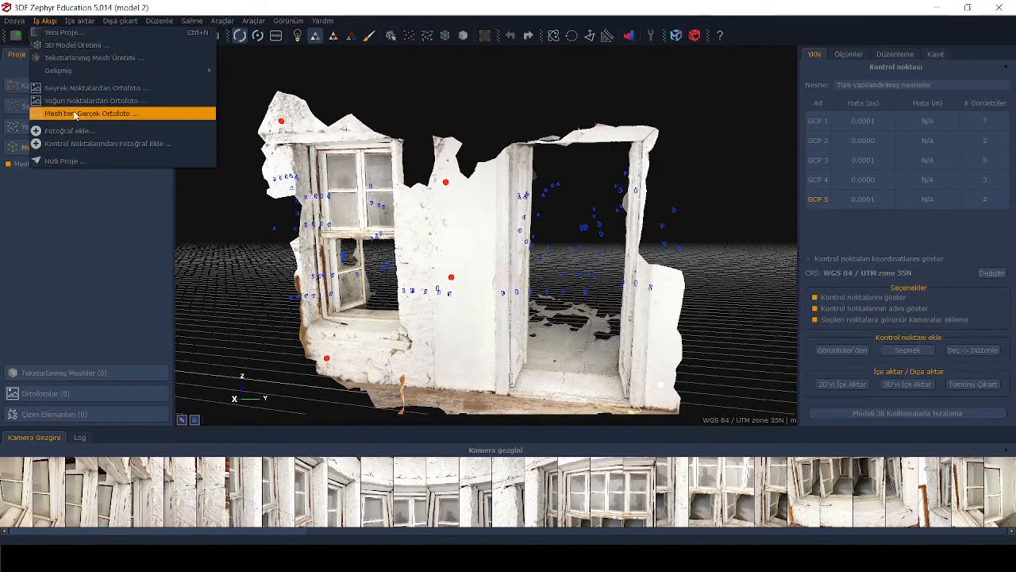
pyautogui.moveTo(92, 120)
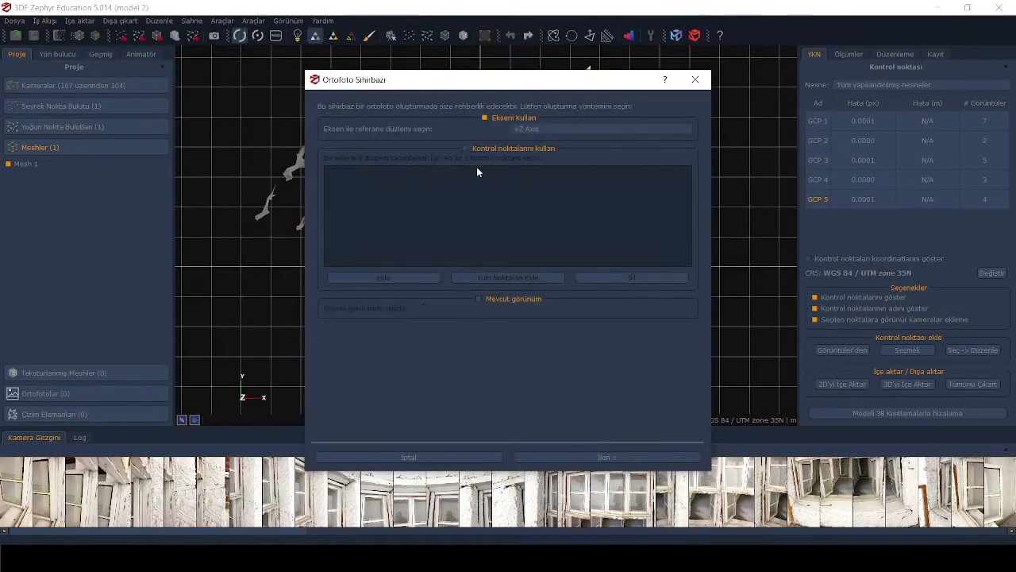
pyautogui.moveTo(546, 213)
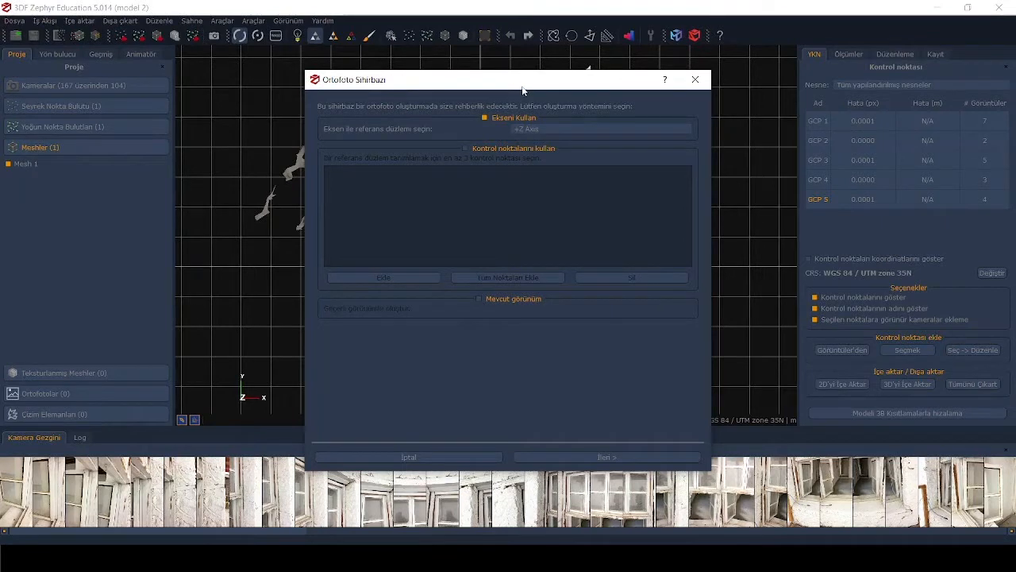
pyautogui.moveTo(524, 79); pyautogui.dragTo(365, 76)
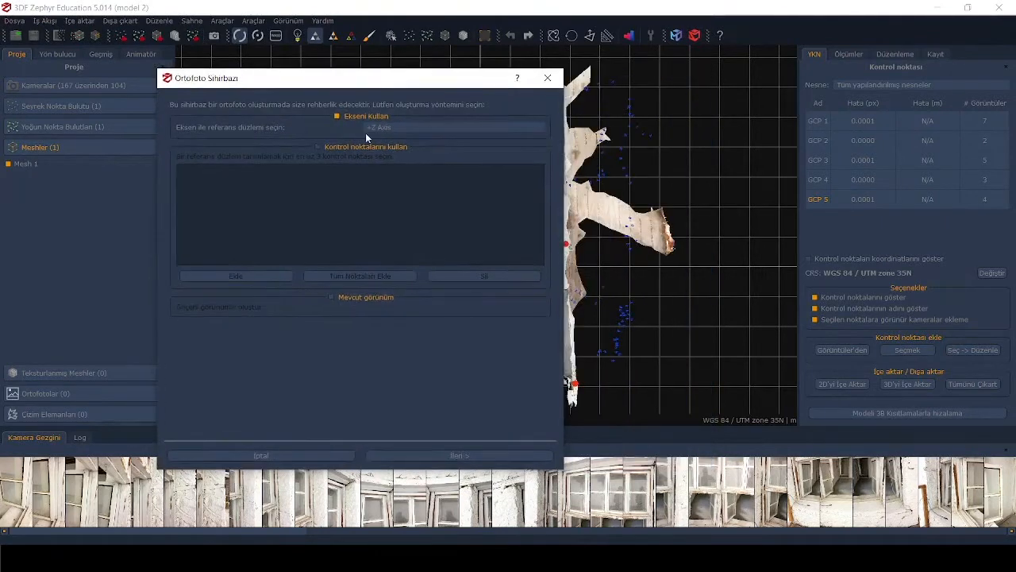
pyautogui.moveTo(337, 130)
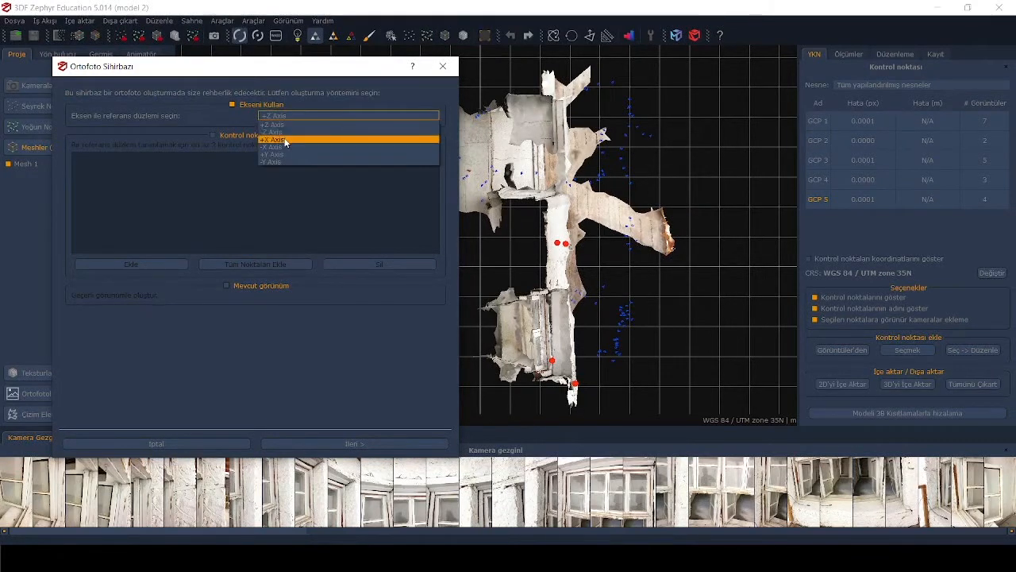
pyautogui.click(274, 140)
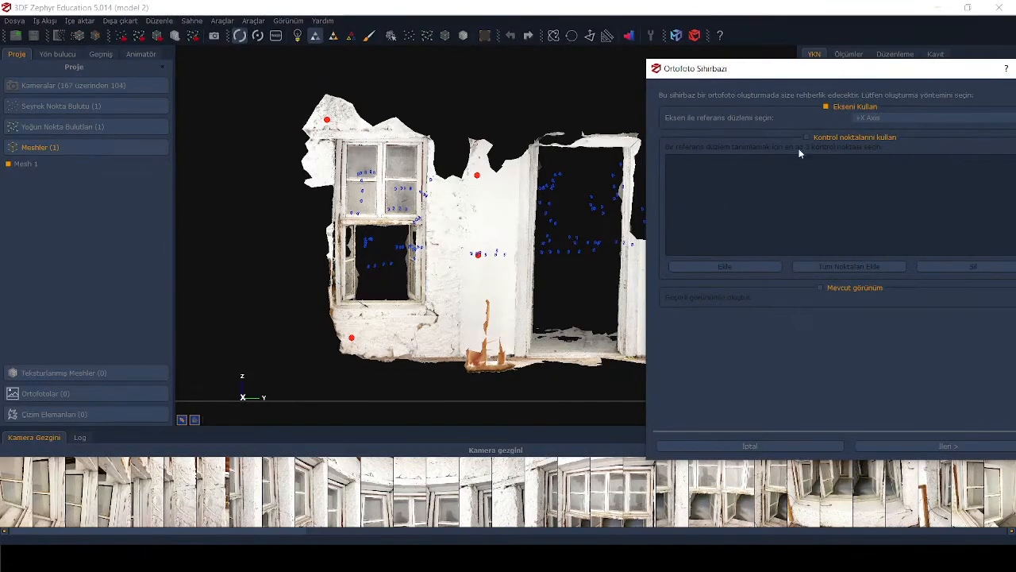
pyautogui.click(806, 137)
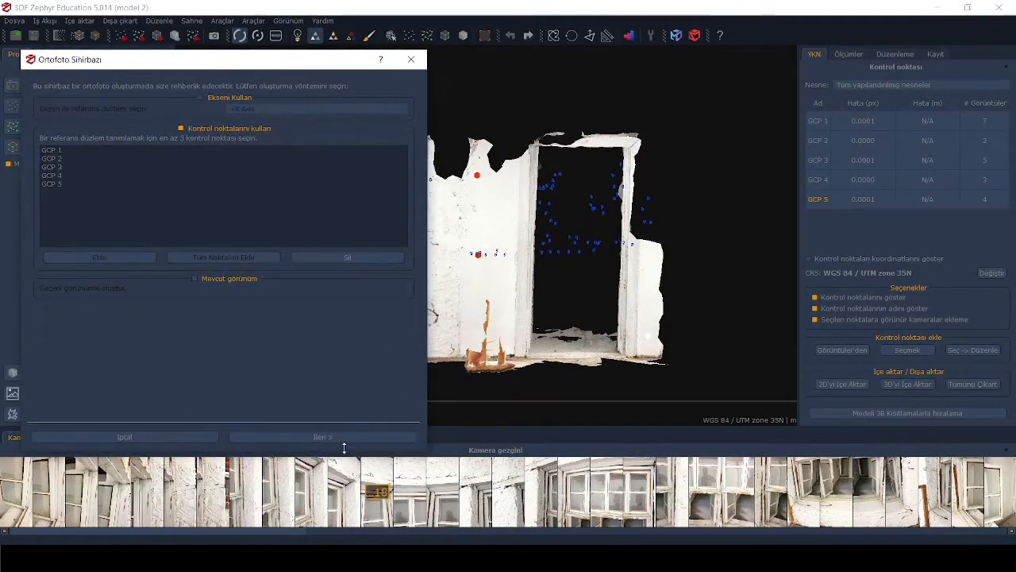
# Advance to the size and export settings and adjust the position parameters framing the facade.
pyautogui.click(322, 436)
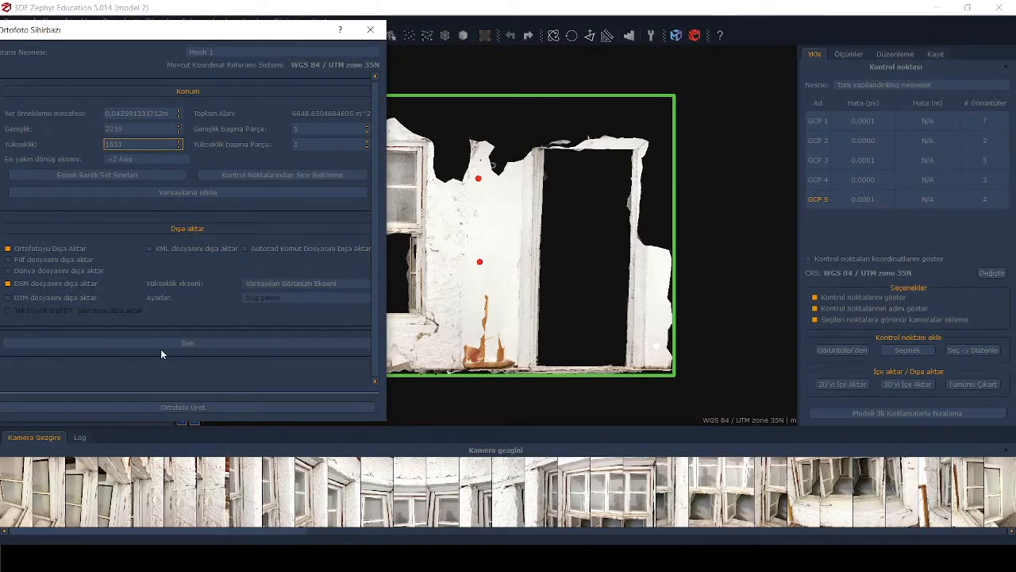
pyautogui.click(187, 343)
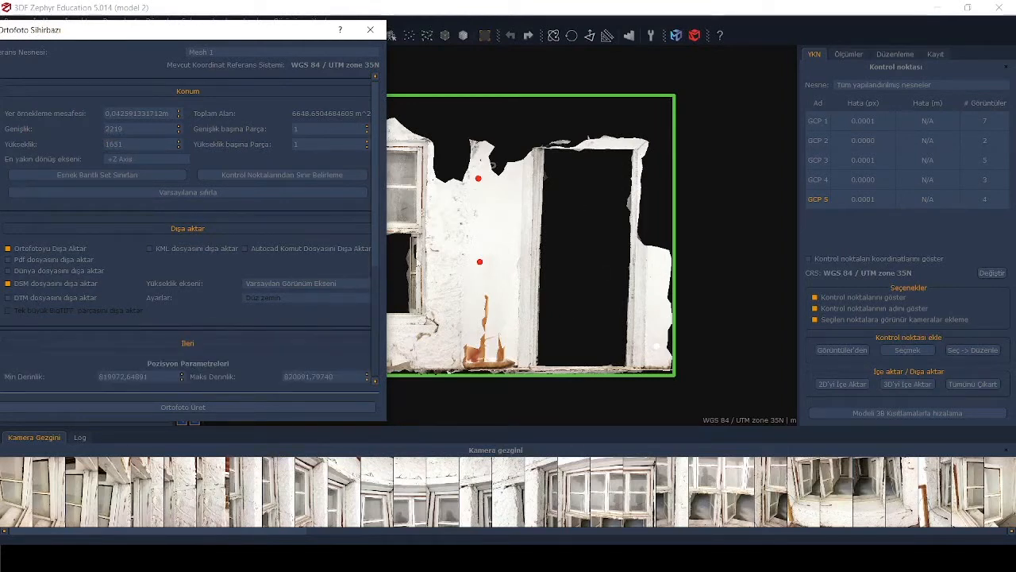
pyautogui.click(305, 283)
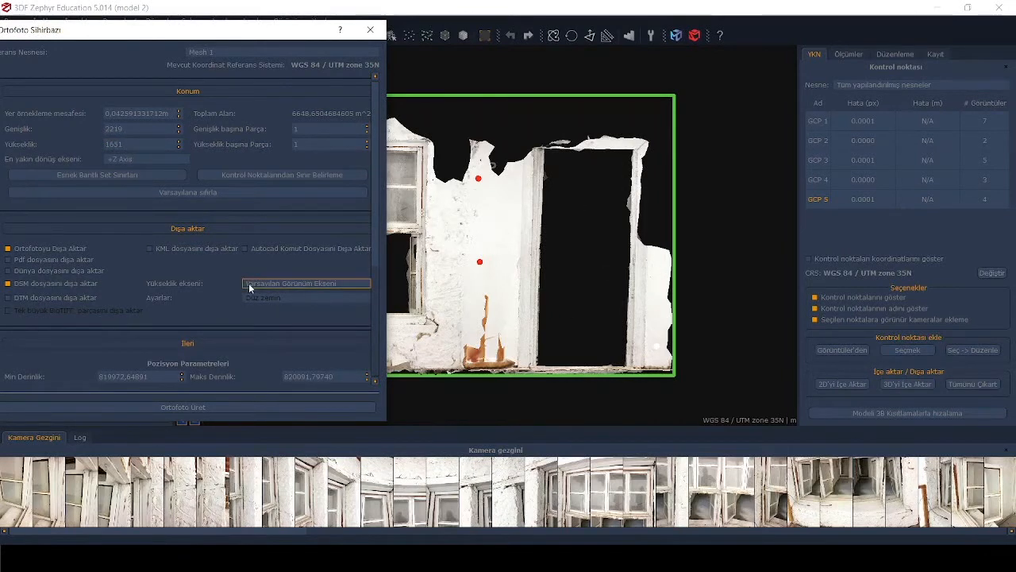
pyautogui.scroll(-3)
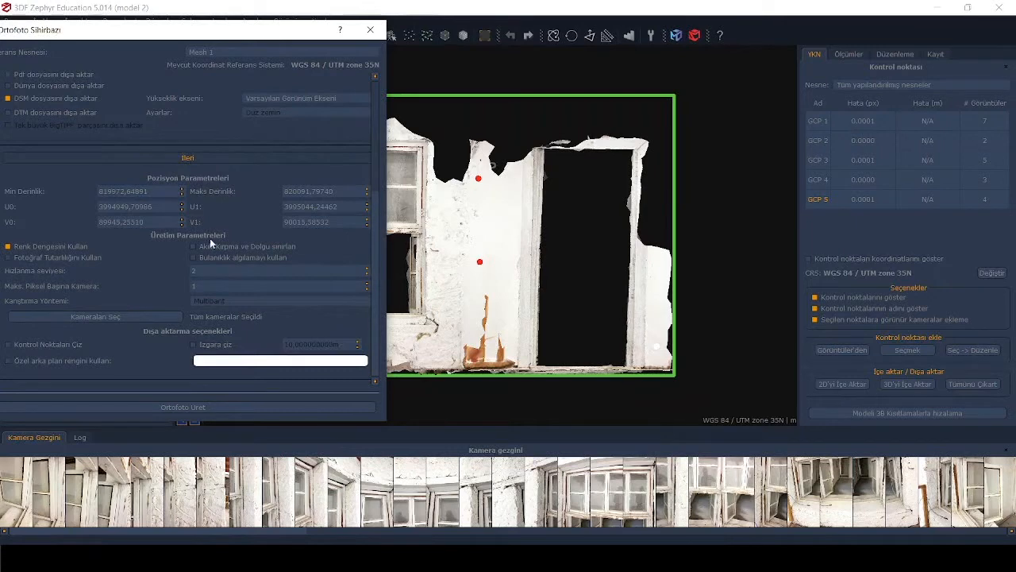
pyautogui.tripleClick(140, 207)
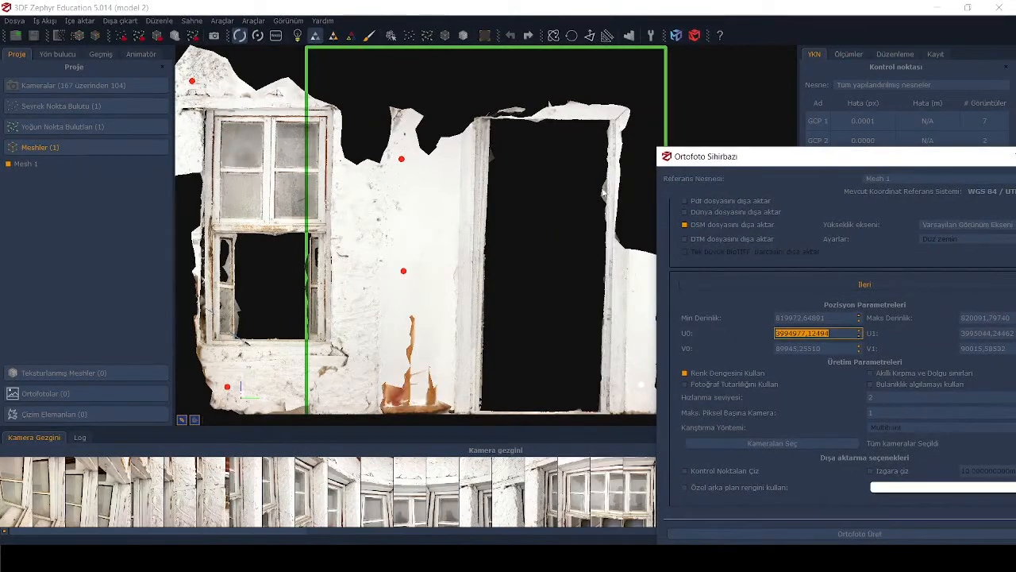
pyautogui.moveTo(843, 194)
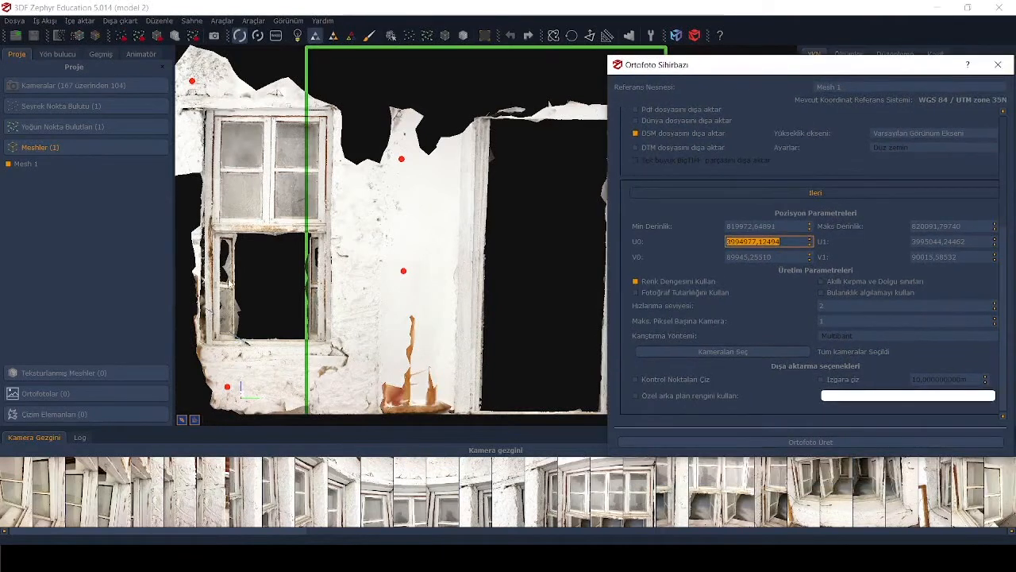
pyautogui.moveTo(410, 258)
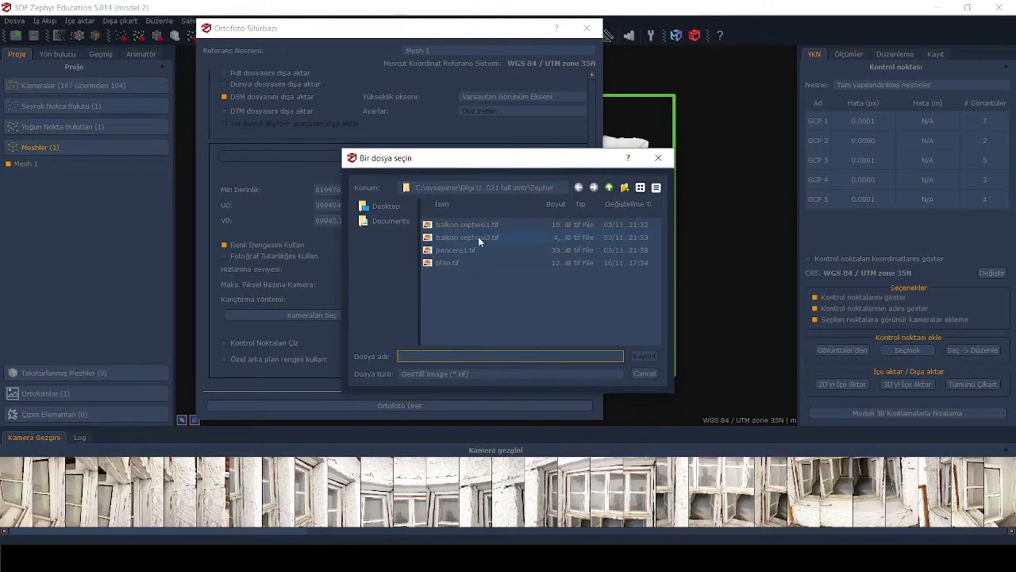
# Name the export after an existing file and finish, landing in the Zephyr project folder.
pyautogui.click(467, 237)
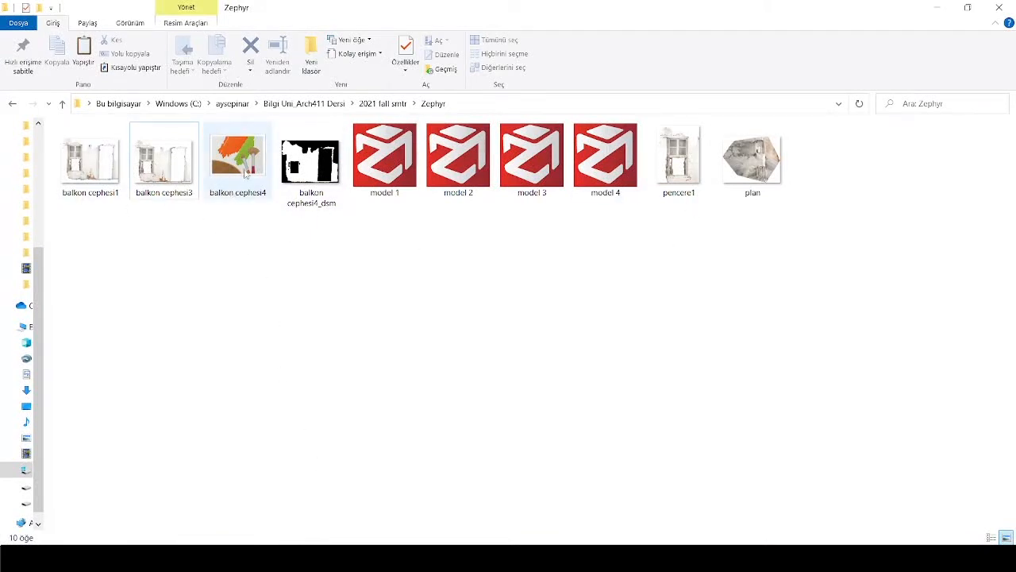
# View the exported facade orthophoto fitted to the window, then the top-down plan image.
pyautogui.click(238, 156)
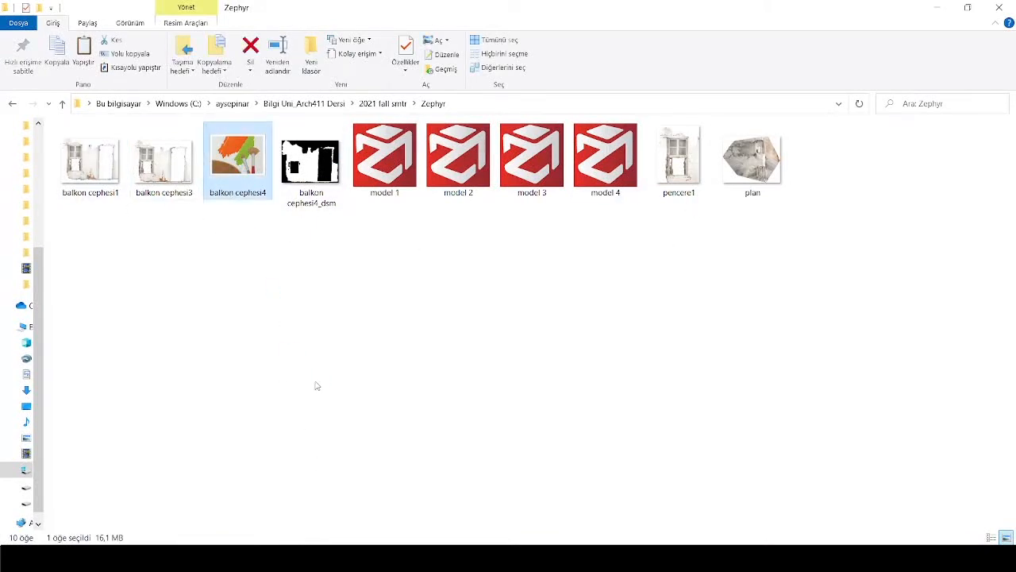
pyautogui.doubleClick(238, 155)
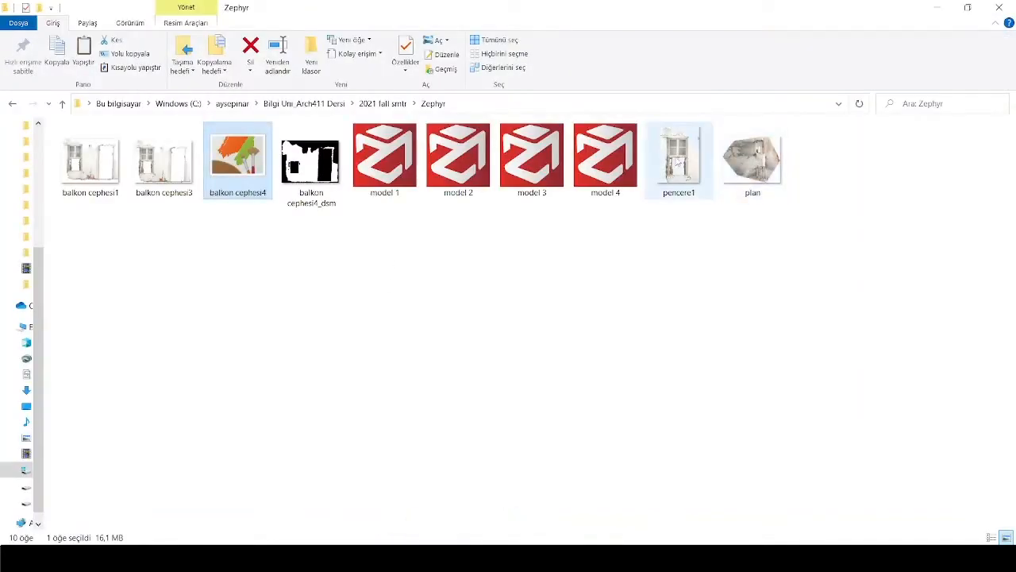
pyautogui.doubleClick(238, 156)
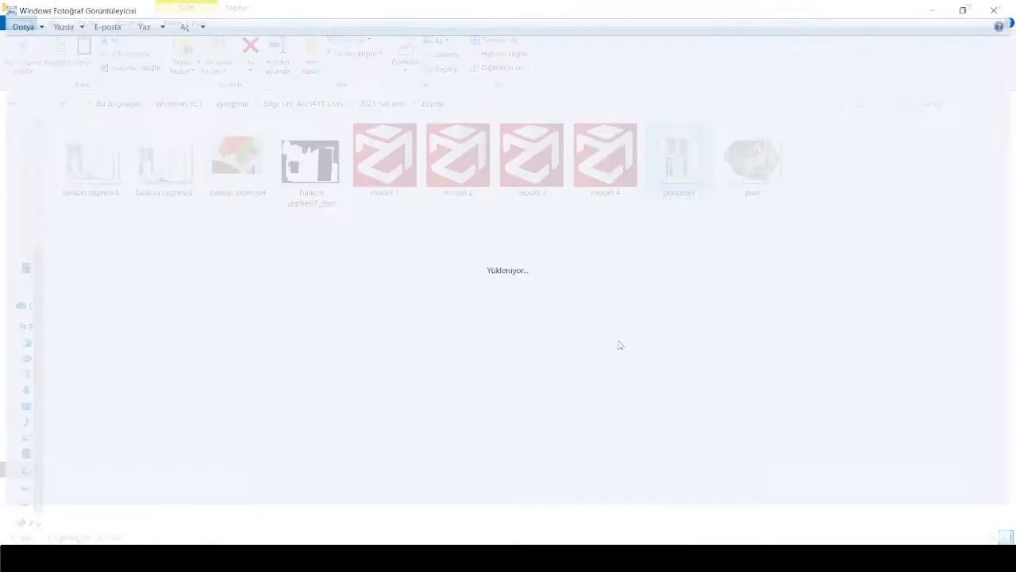
pyautogui.doubleClick(680, 156)
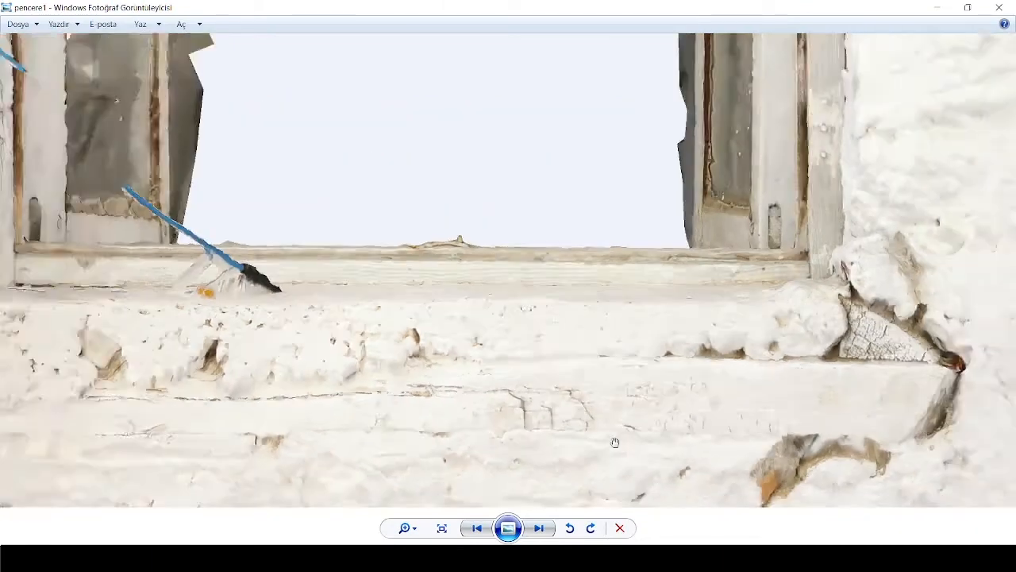
pyautogui.click(441, 528)
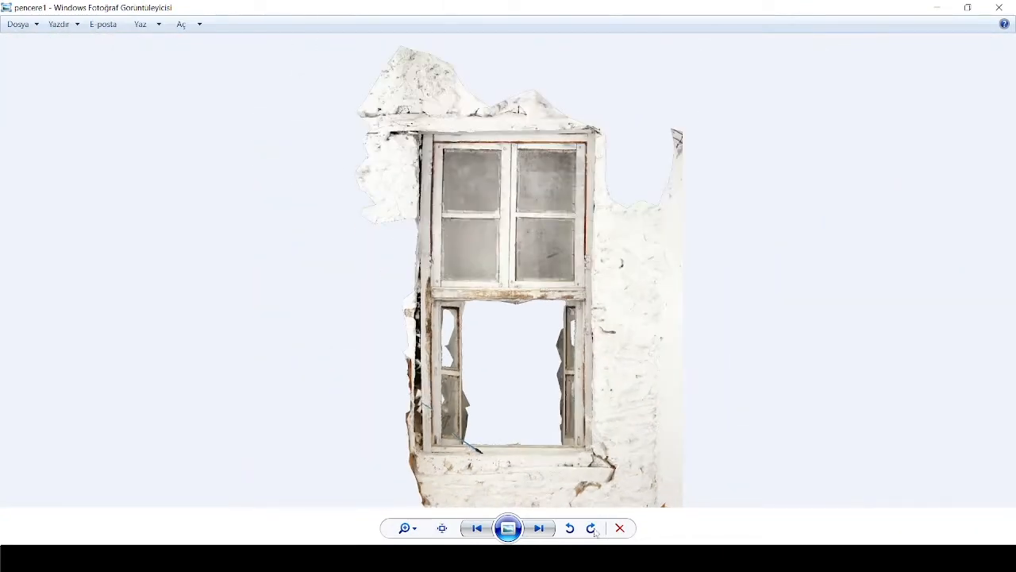
pyautogui.click(540, 527)
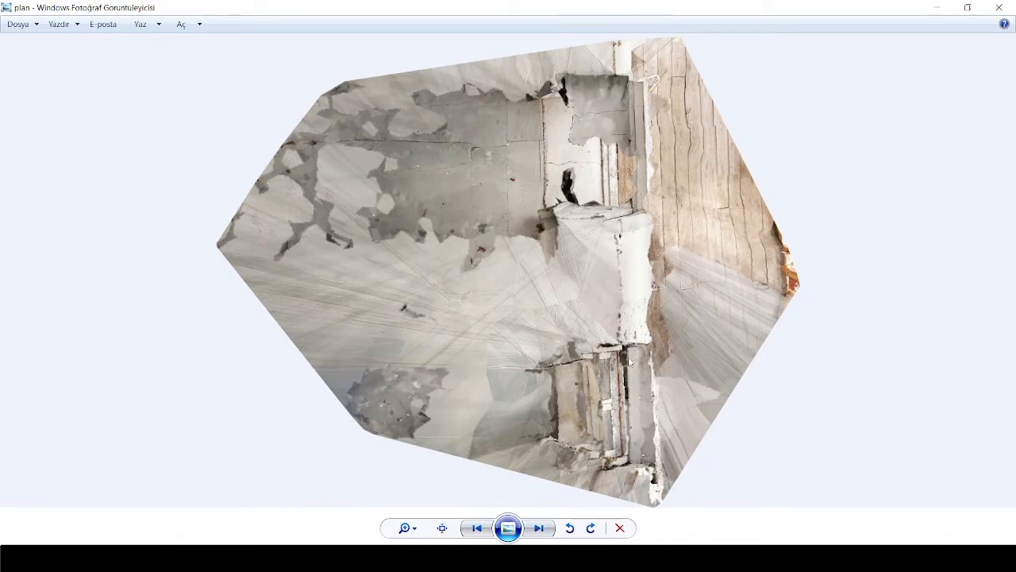
pyautogui.moveTo(641, 381)
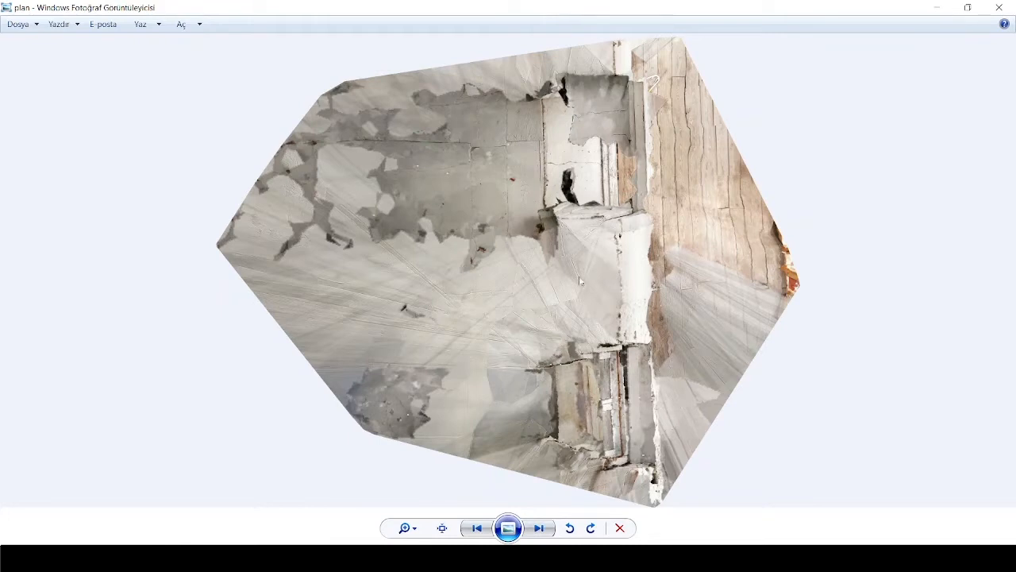
pyautogui.moveTo(659, 313)
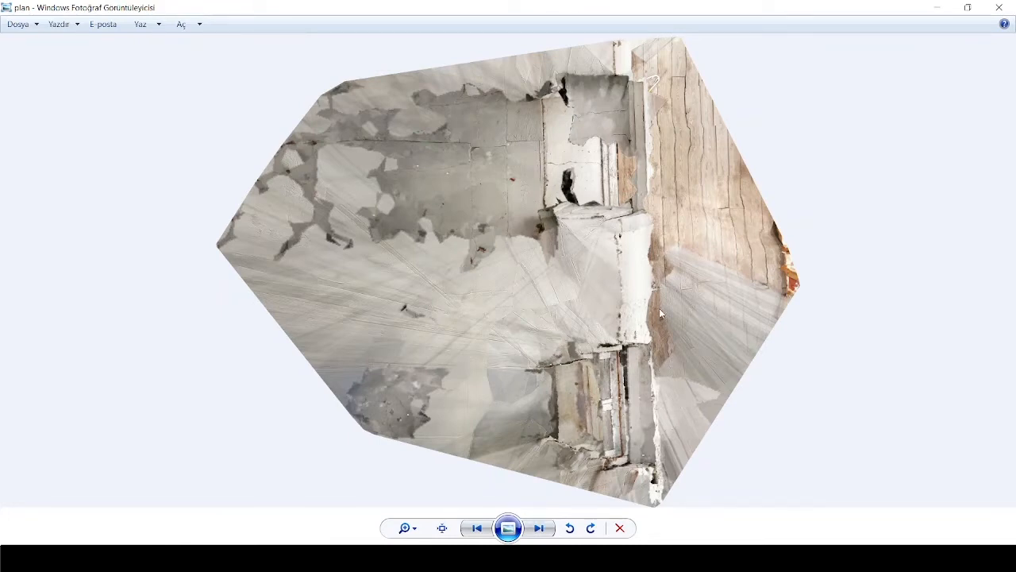
pyautogui.moveTo(606, 283)
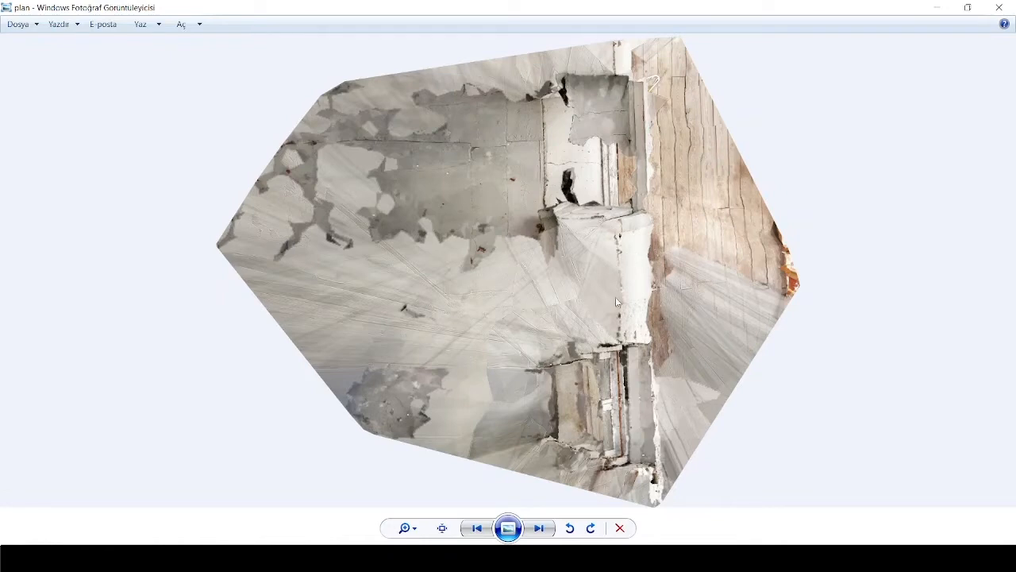
pyautogui.moveTo(603, 297)
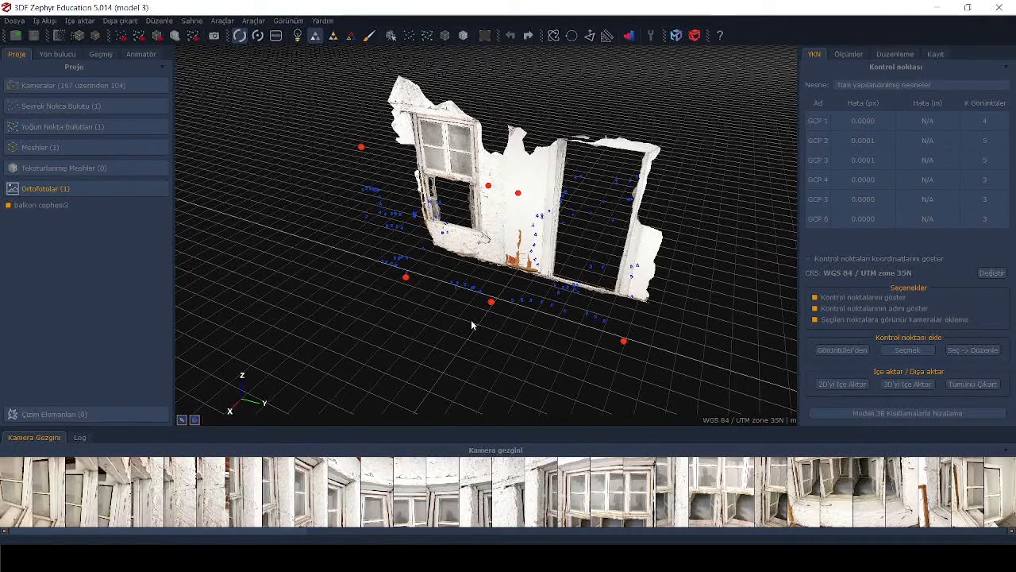
pyautogui.moveTo(508, 280)
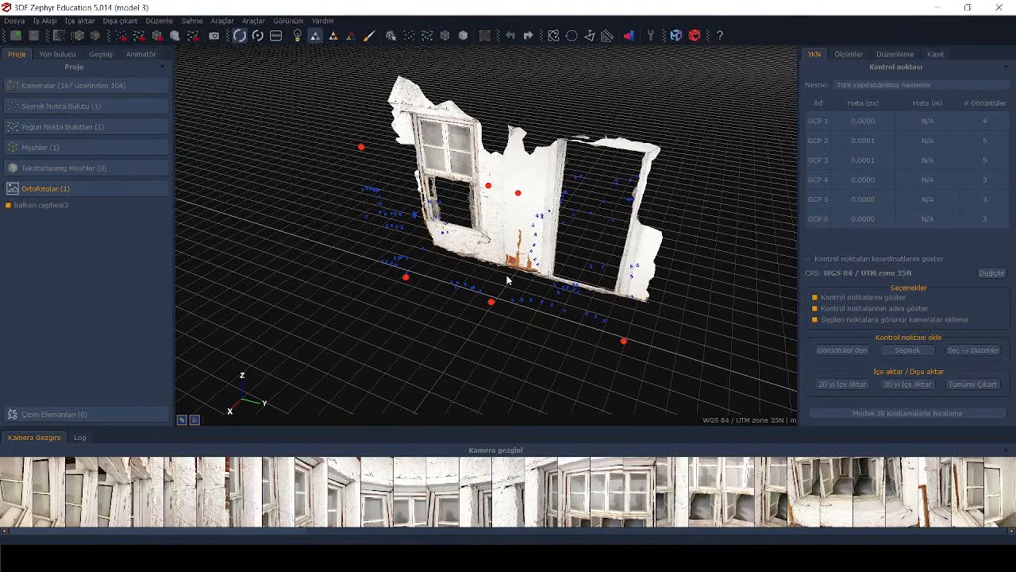
pyautogui.moveTo(448, 286)
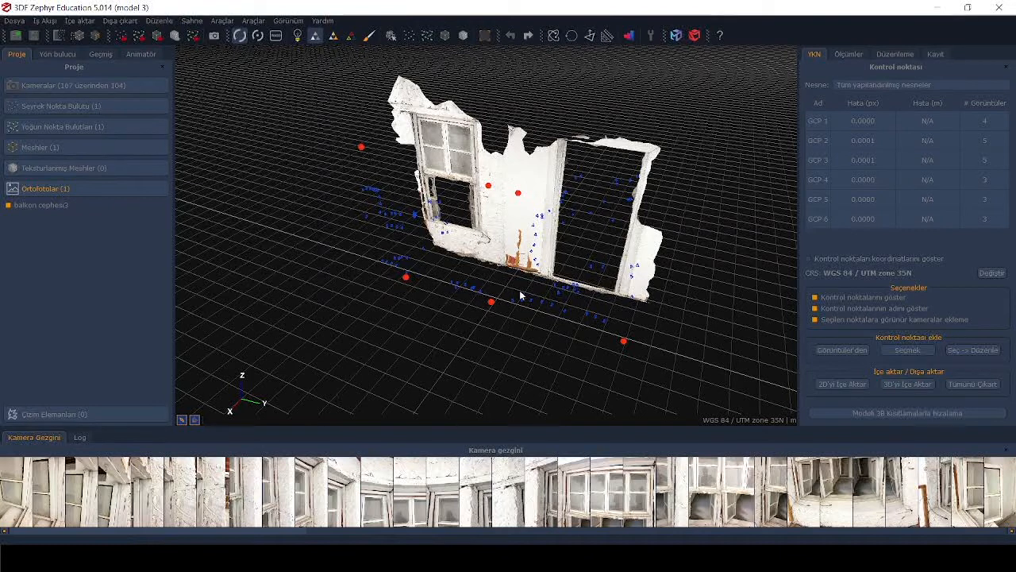
pyautogui.moveTo(302, 302)
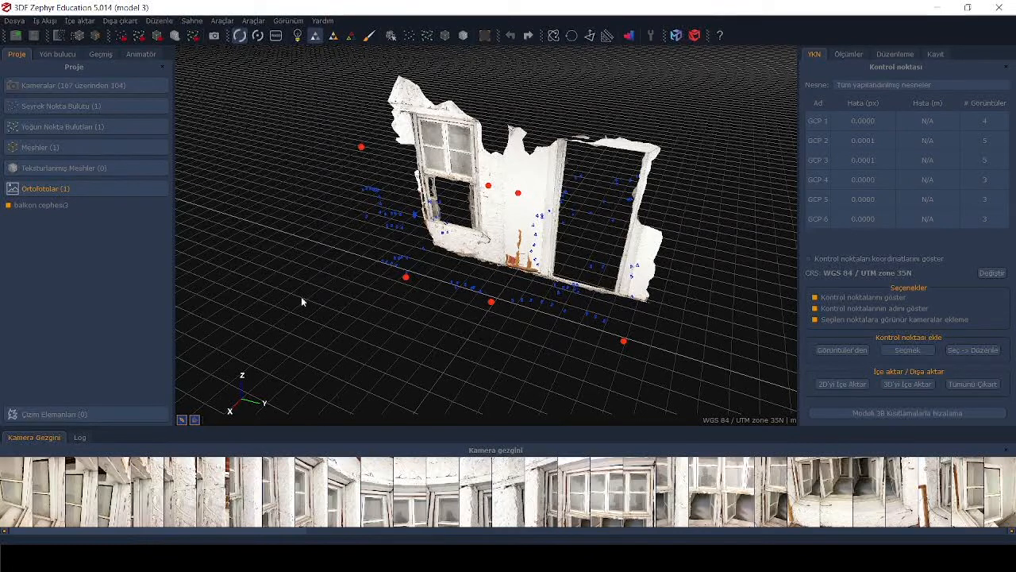
# Hide the mesh in the other room project's tree so the dense point cloud shows.
pyautogui.click(45, 187)
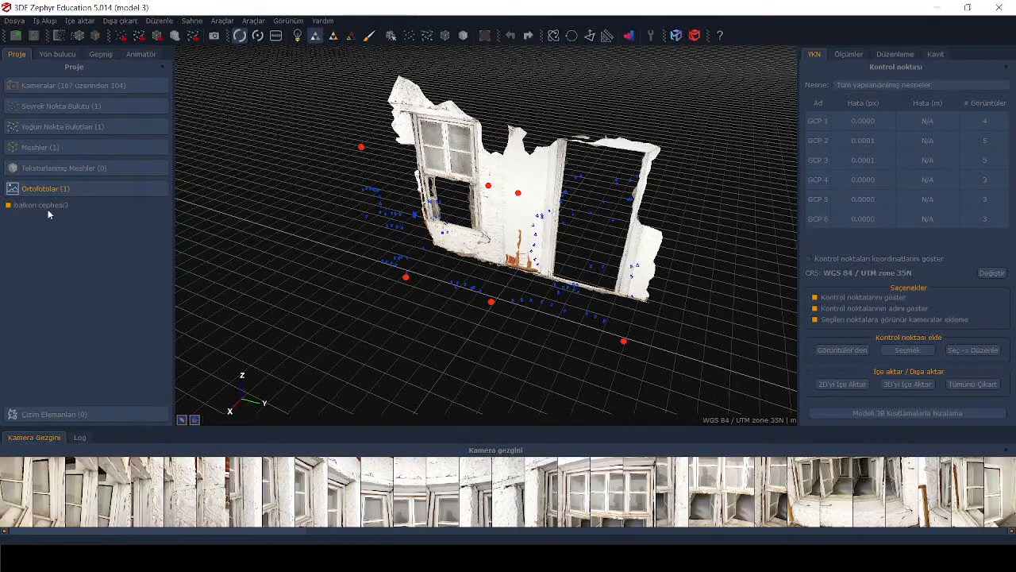
pyautogui.moveTo(293, 213)
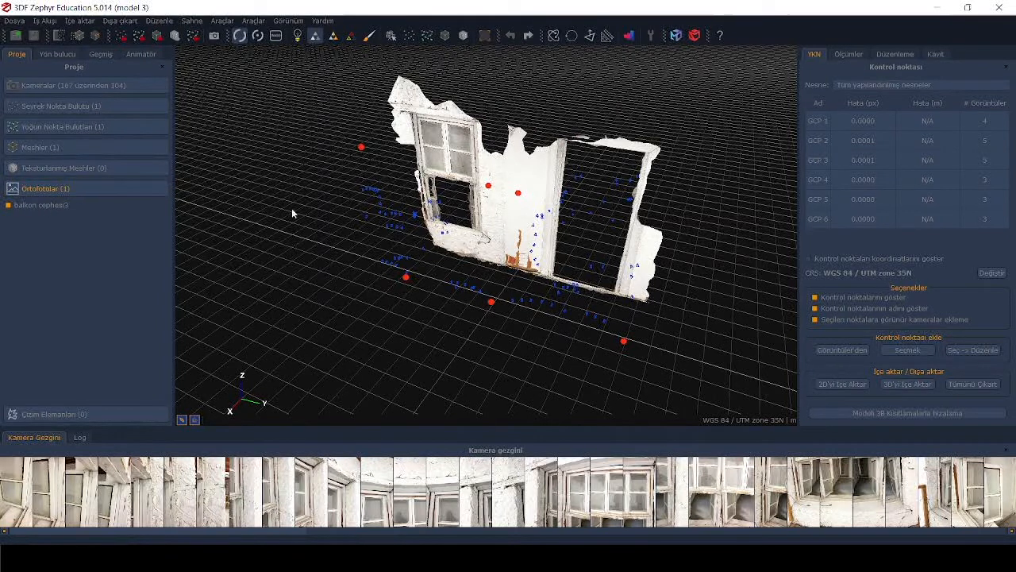
pyautogui.click(40, 146)
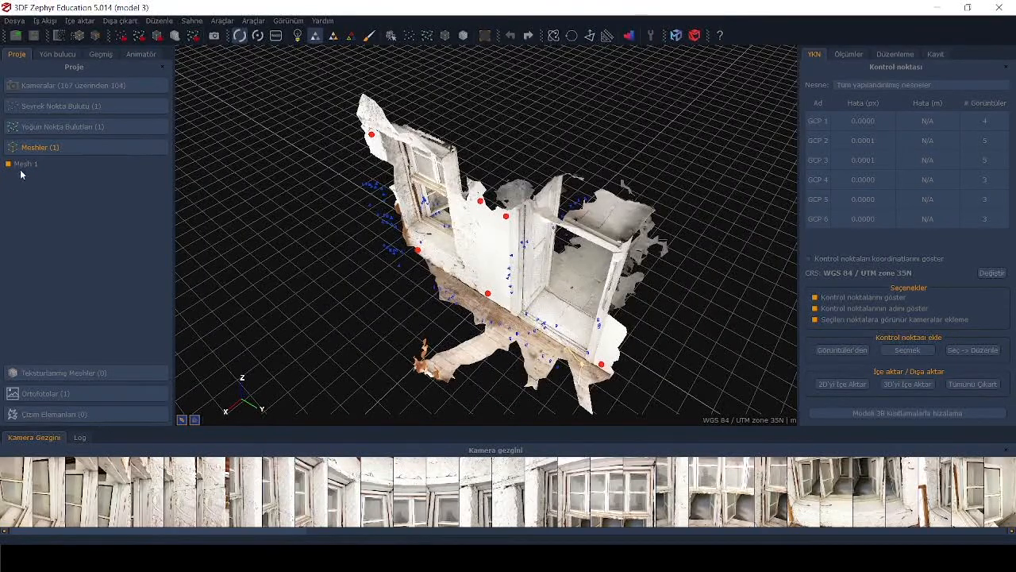
pyautogui.click(61, 127)
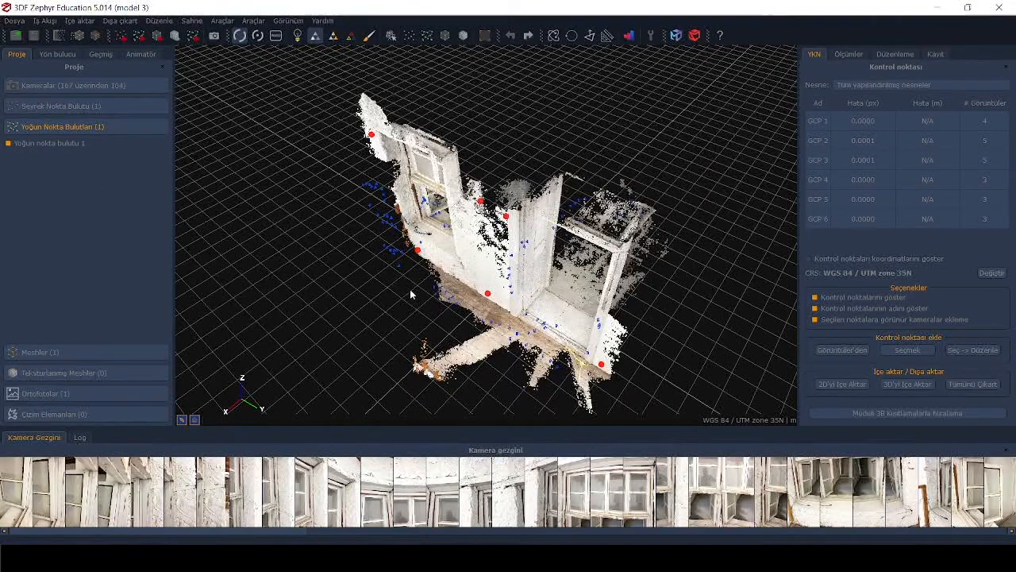
pyautogui.moveTo(299, 248)
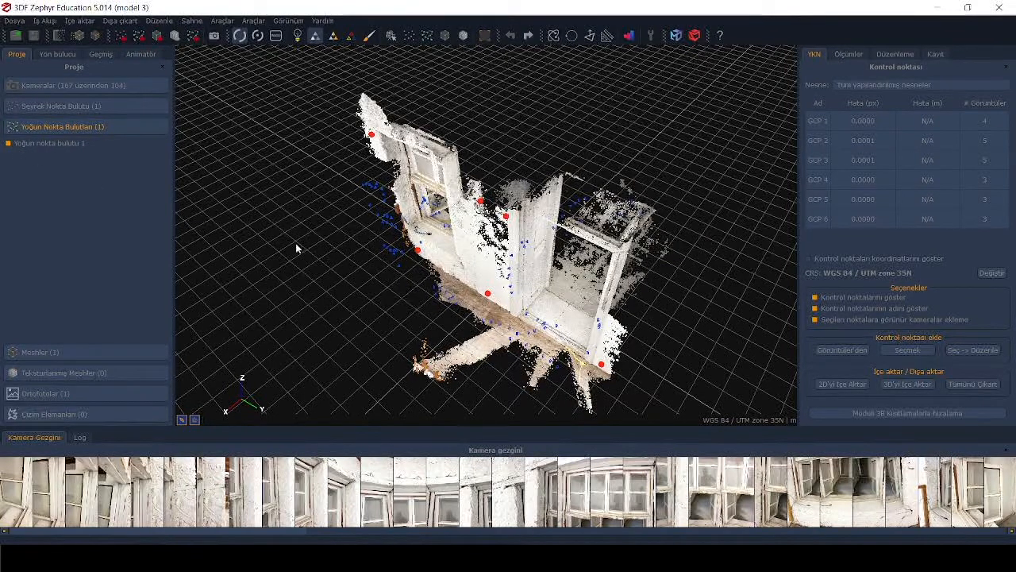